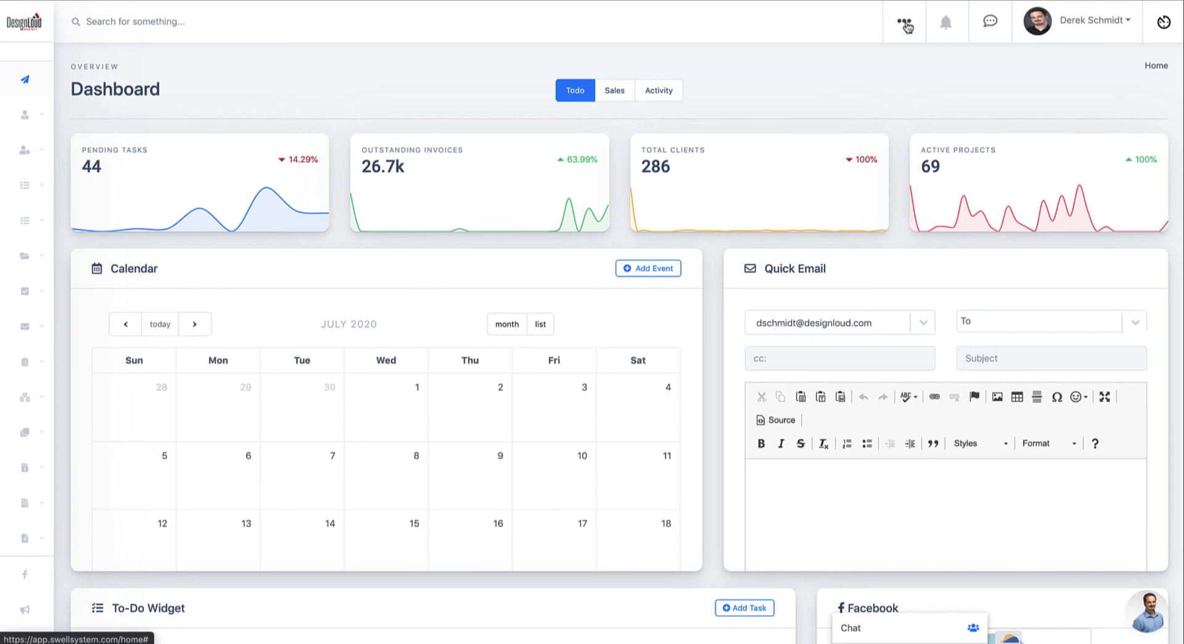
Reach Client Portal settings from the profile menu and review the portal link and module access.
click(903, 21)
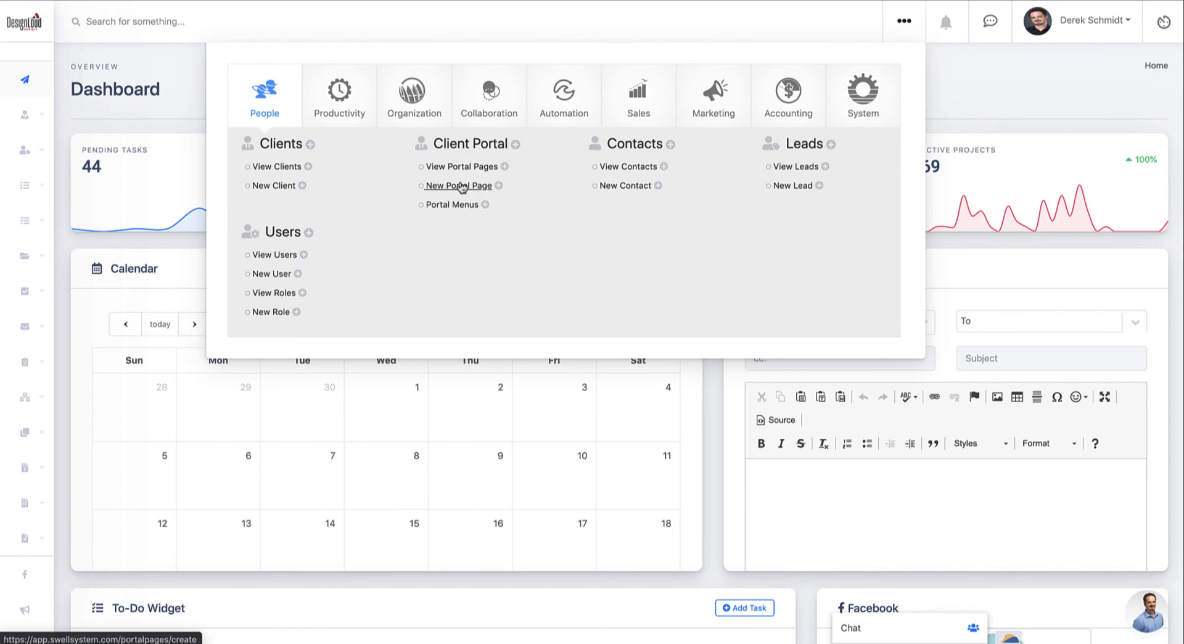
mouse_move(518, 150)
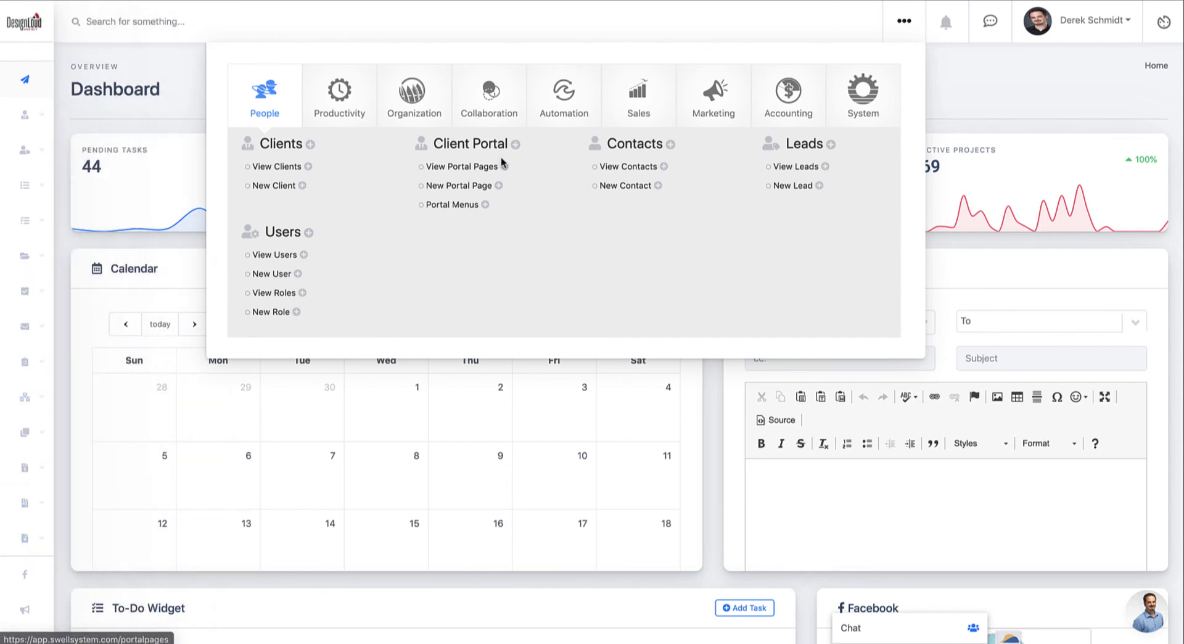
mouse_move(451, 204)
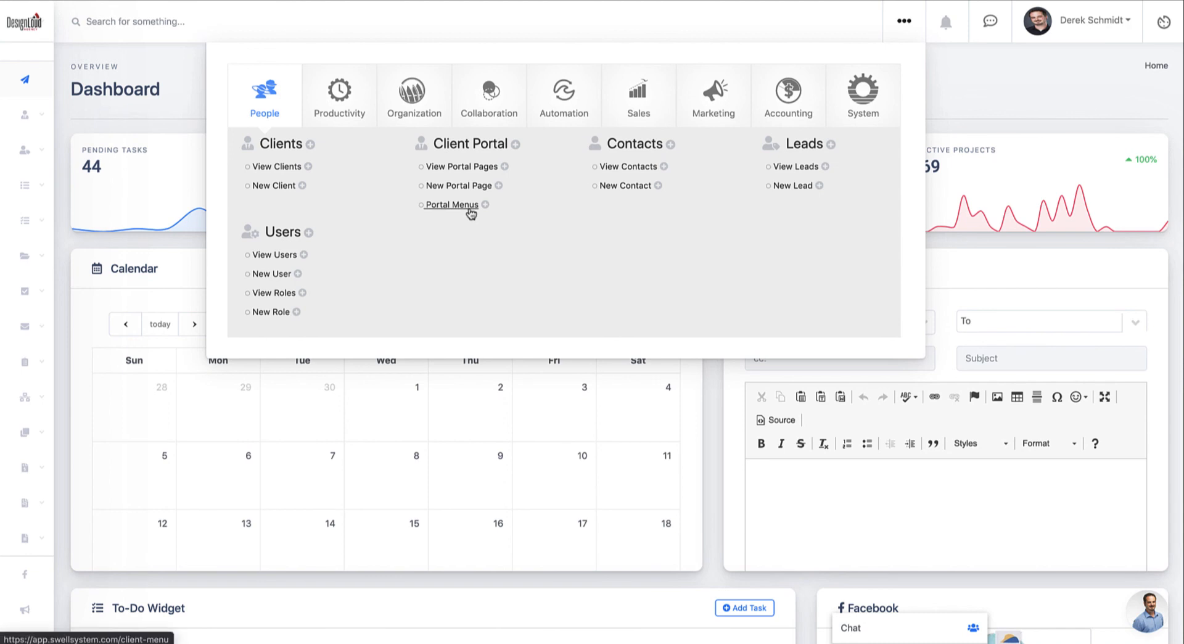
mouse_move(987, 100)
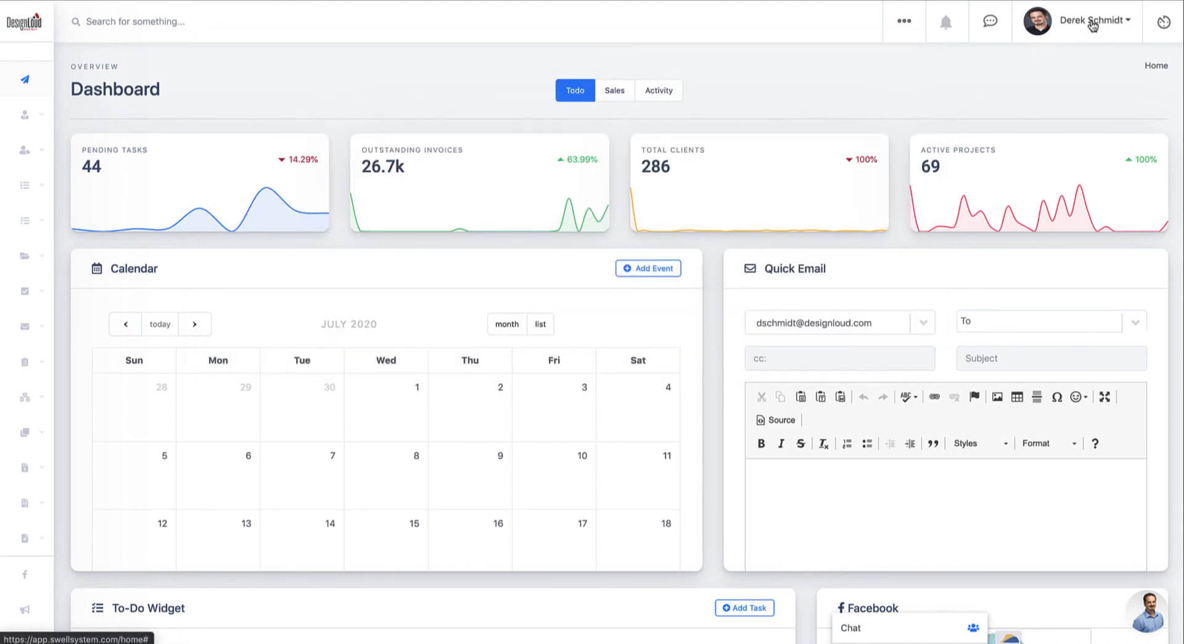
click(1081, 21)
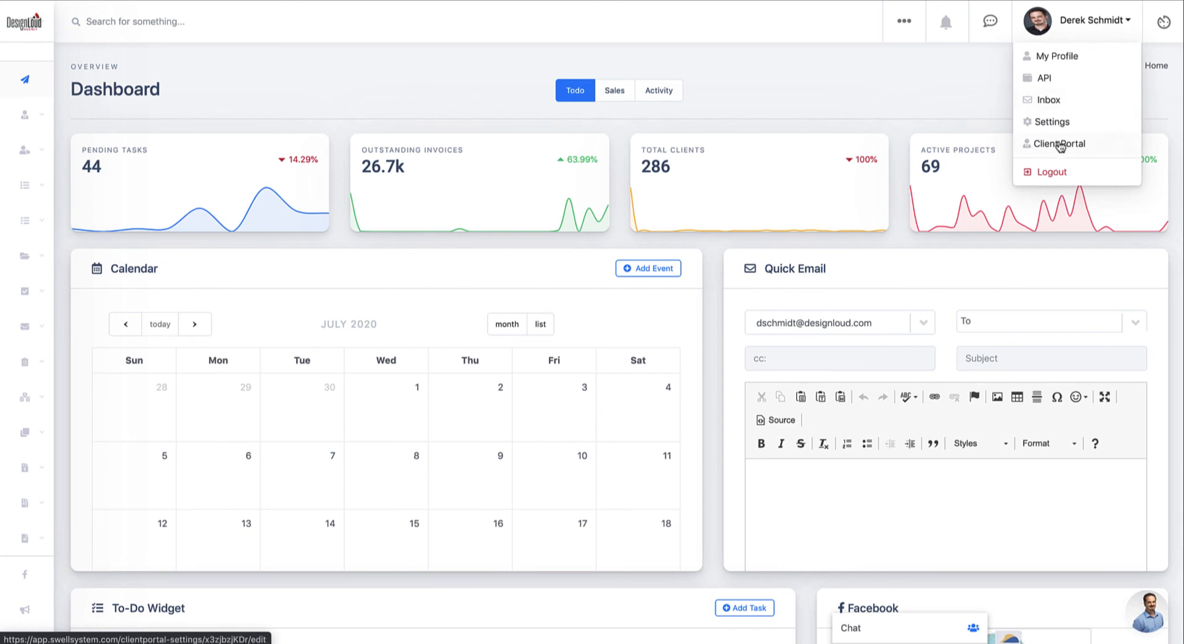
click(1057, 143)
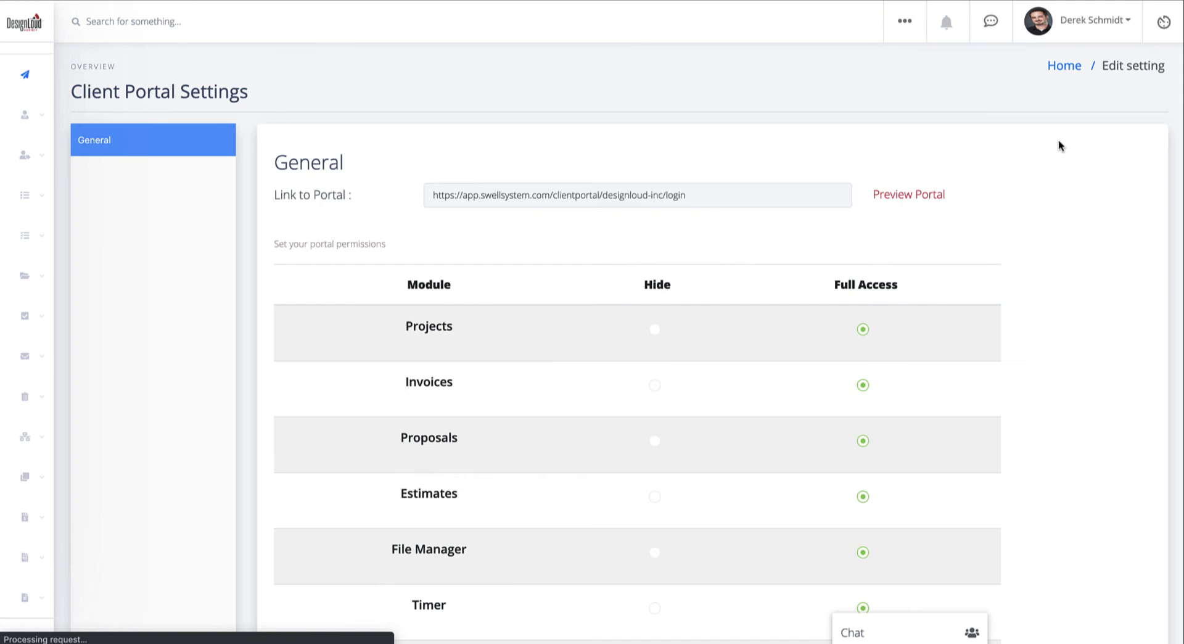
scroll(down, 3)
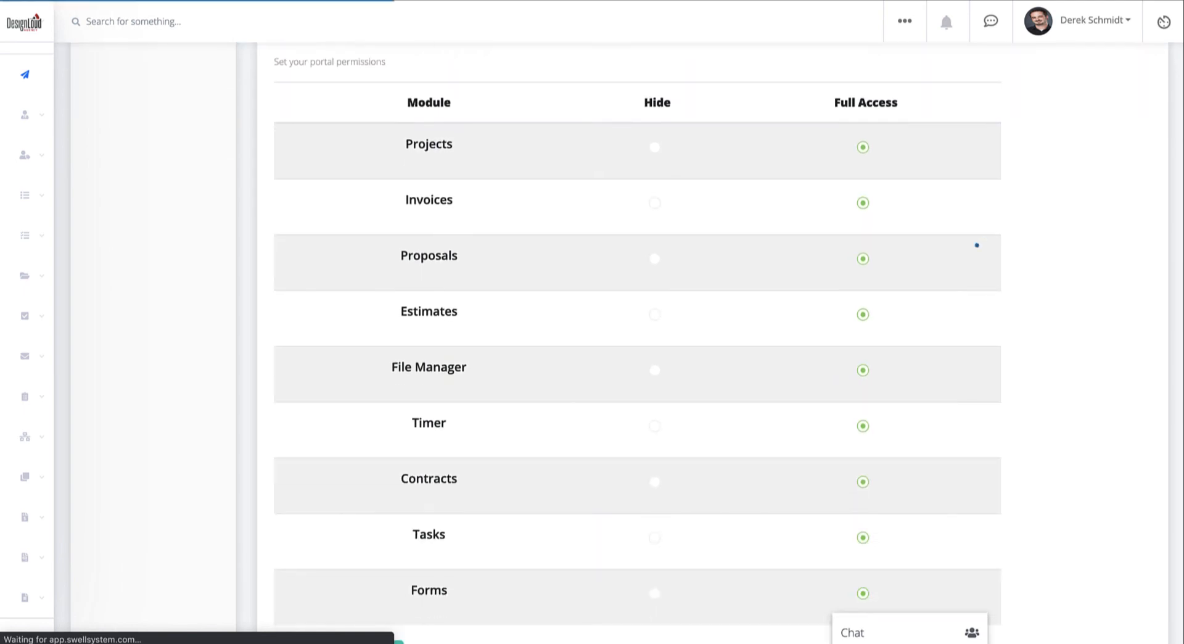
mouse_move(705, 316)
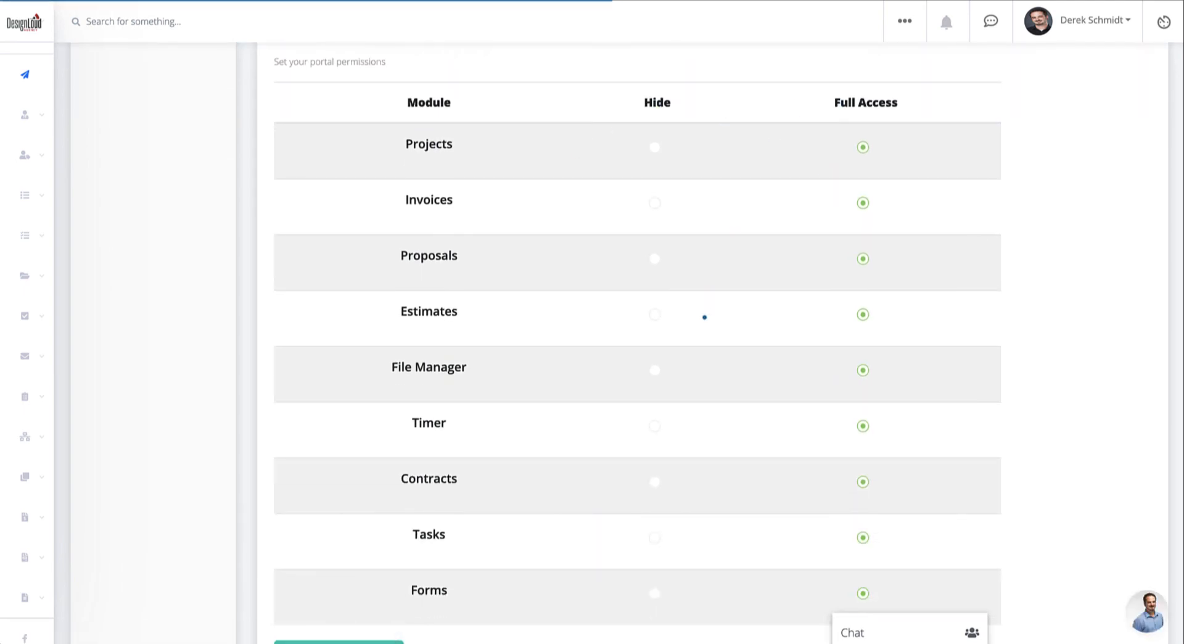
scroll(up, 3)
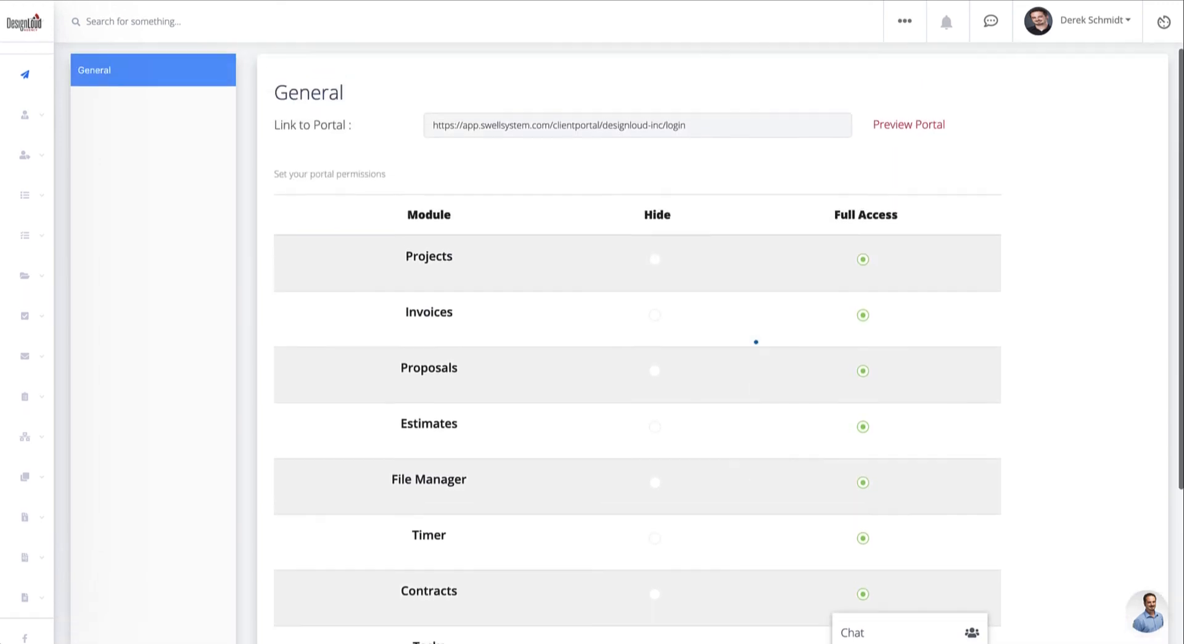
scroll(up, 3)
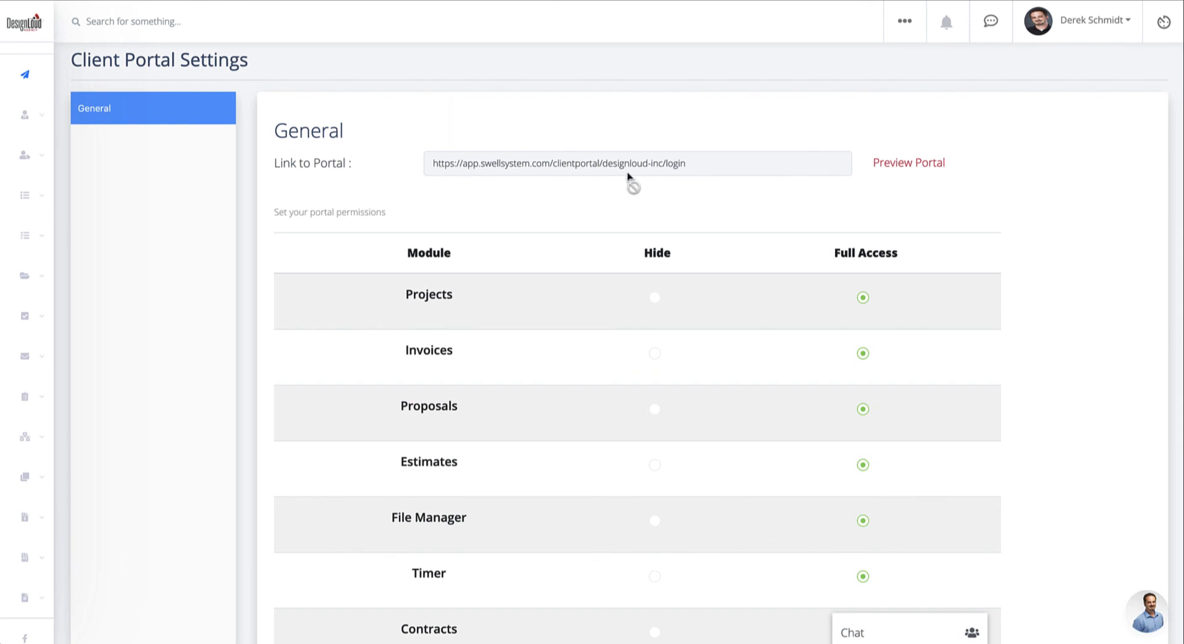
mouse_move(629, 168)
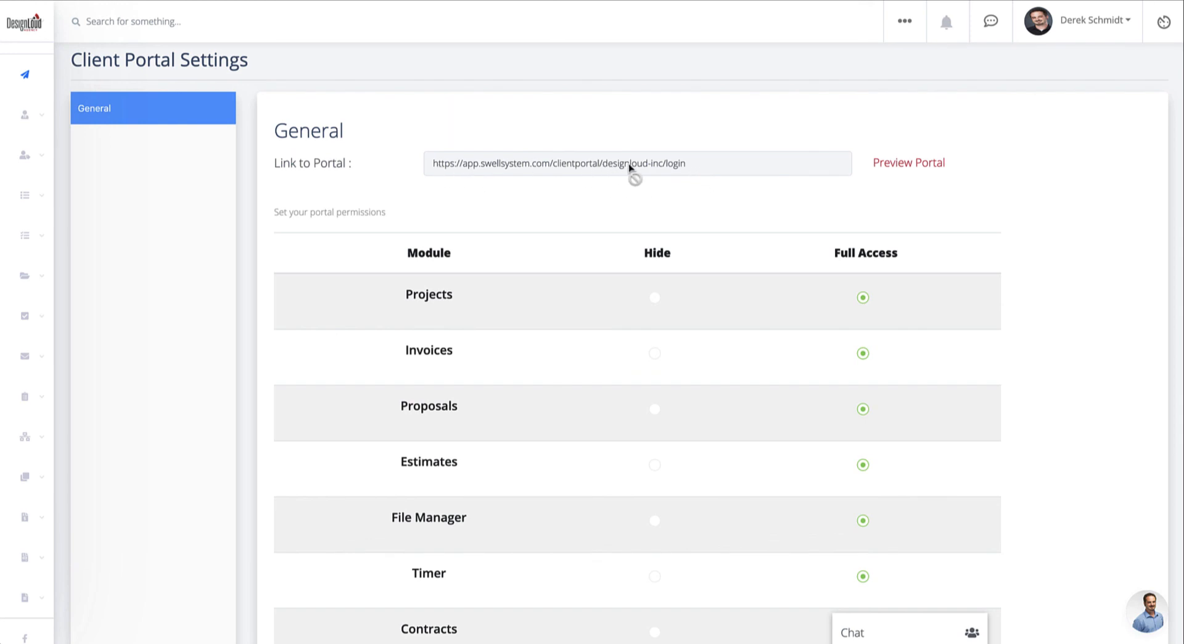
mouse_move(605, 173)
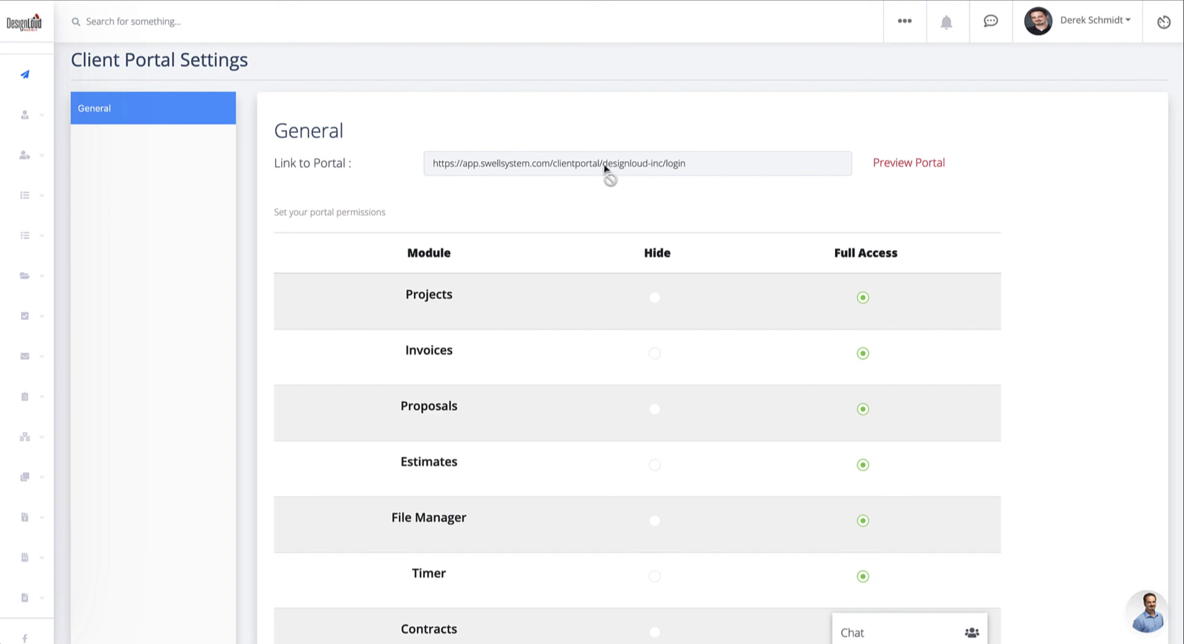
mouse_move(700, 169)
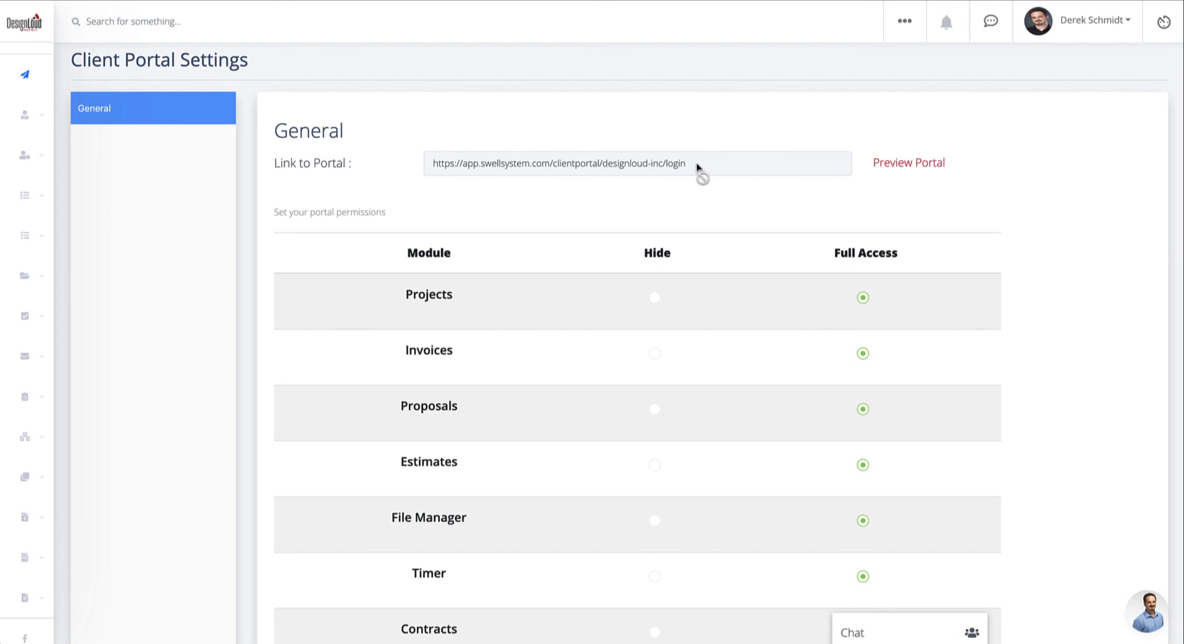
mouse_move(909, 163)
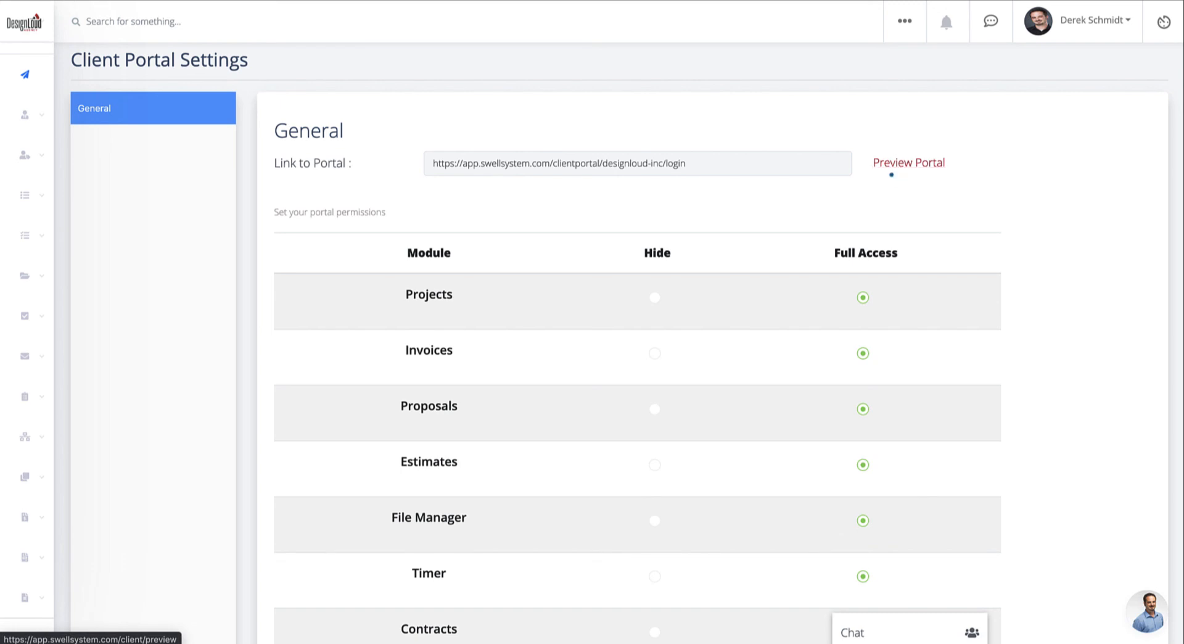
scroll(down, 3)
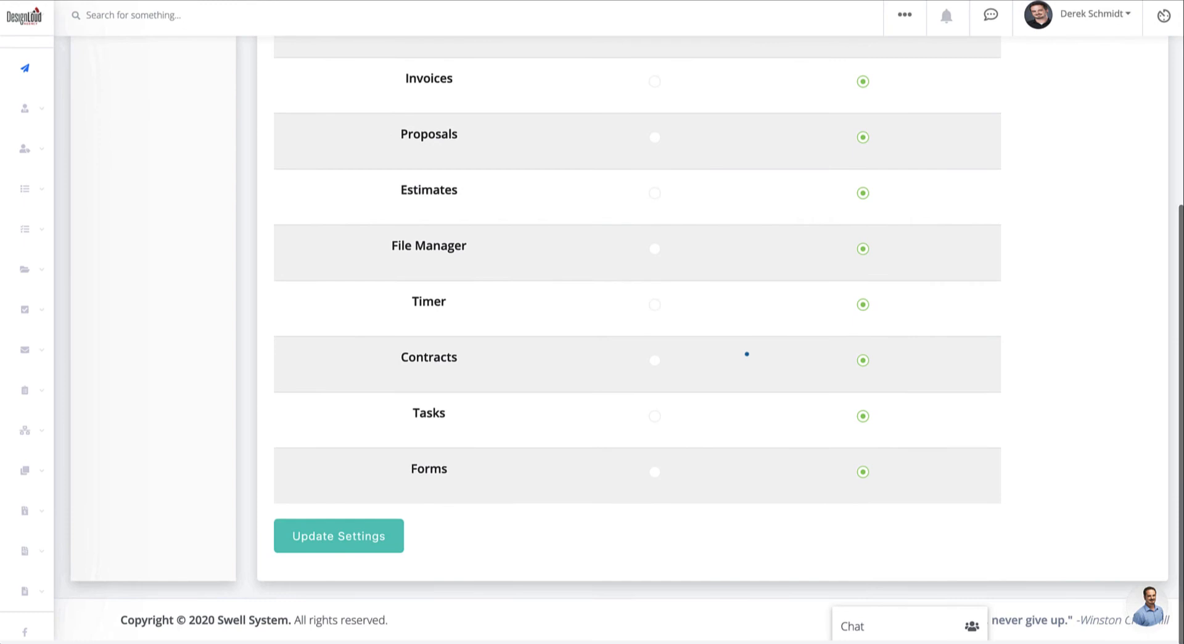
scroll(up, 3)
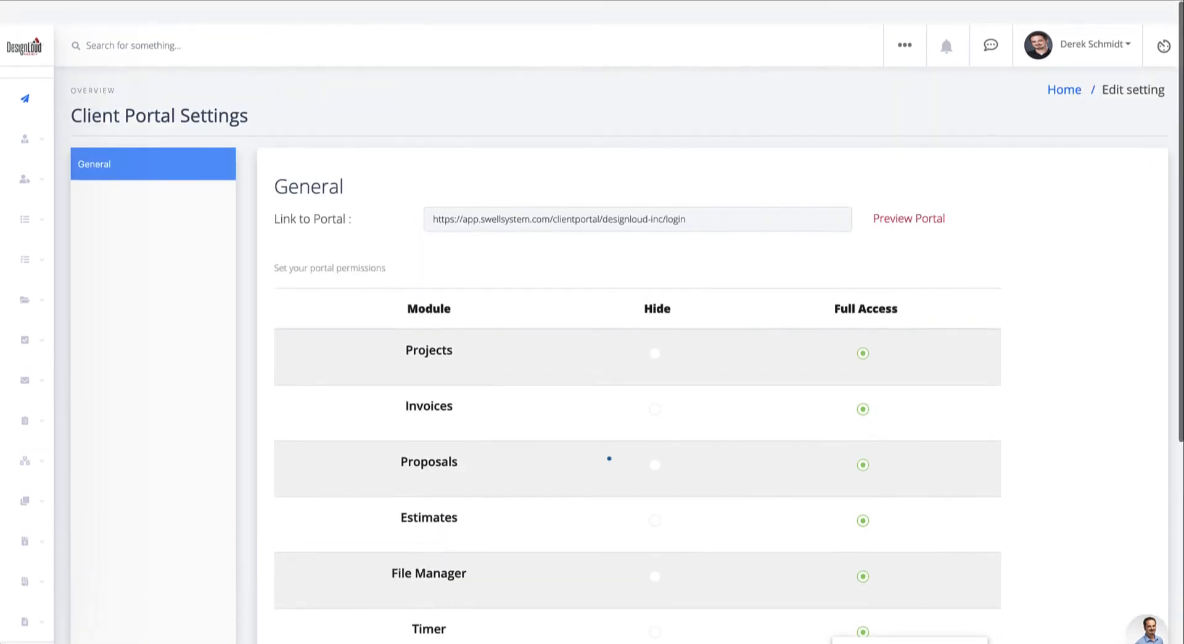
Browse the portal pages list across both pages, from Dashboard through Footer and Head.
click(904, 43)
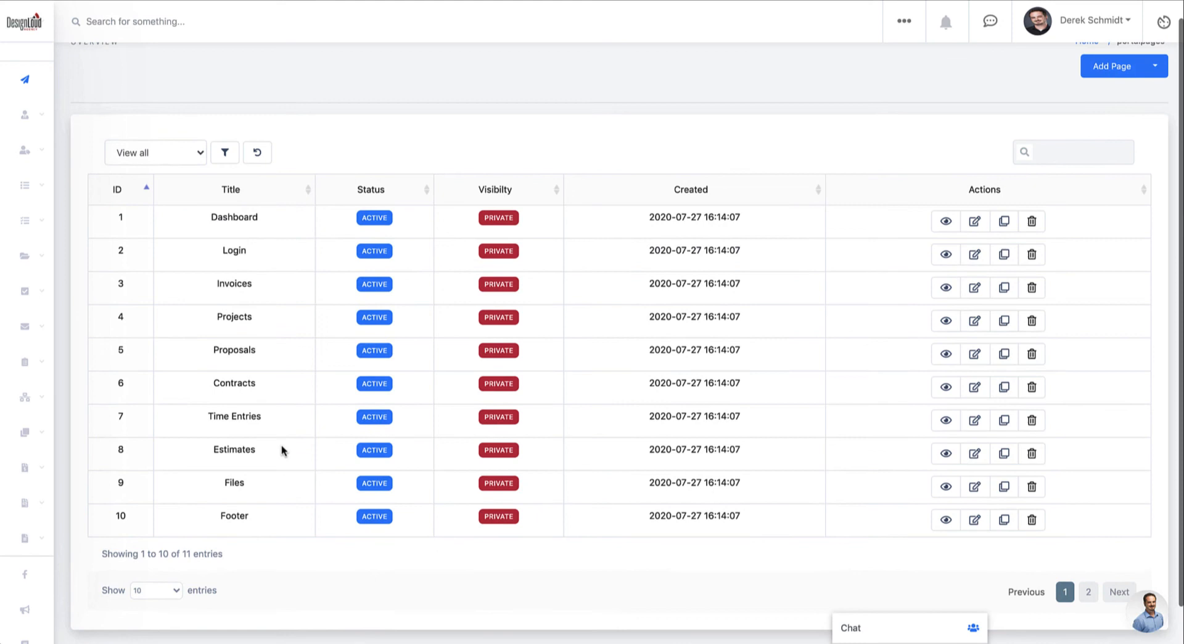
scroll(up, 3)
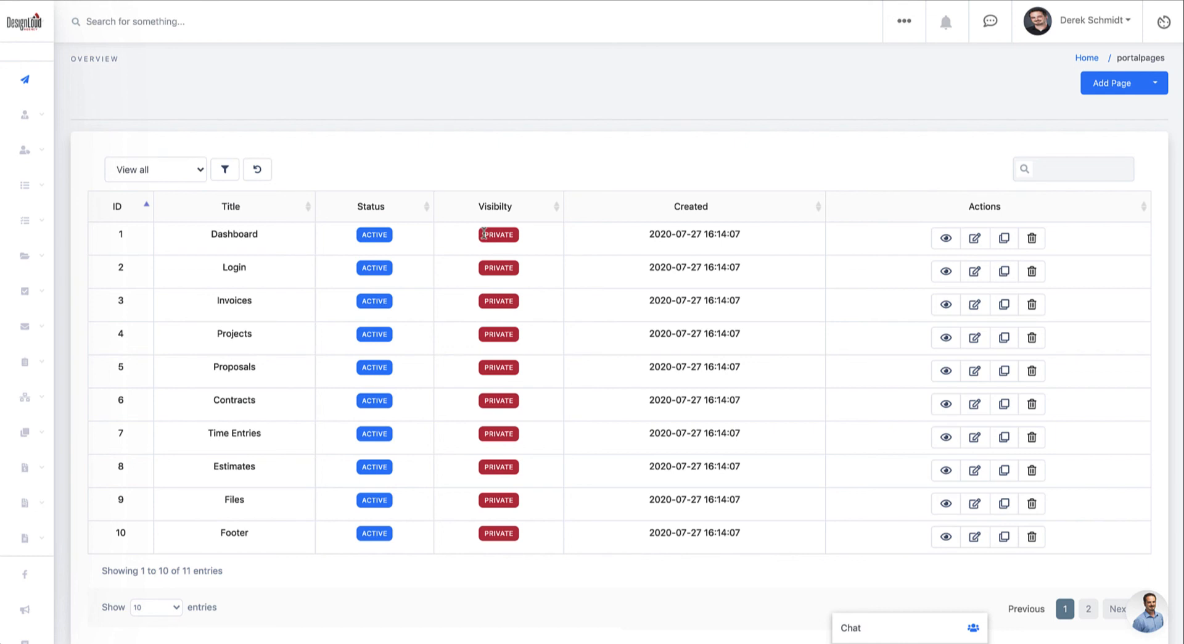
mouse_move(516, 241)
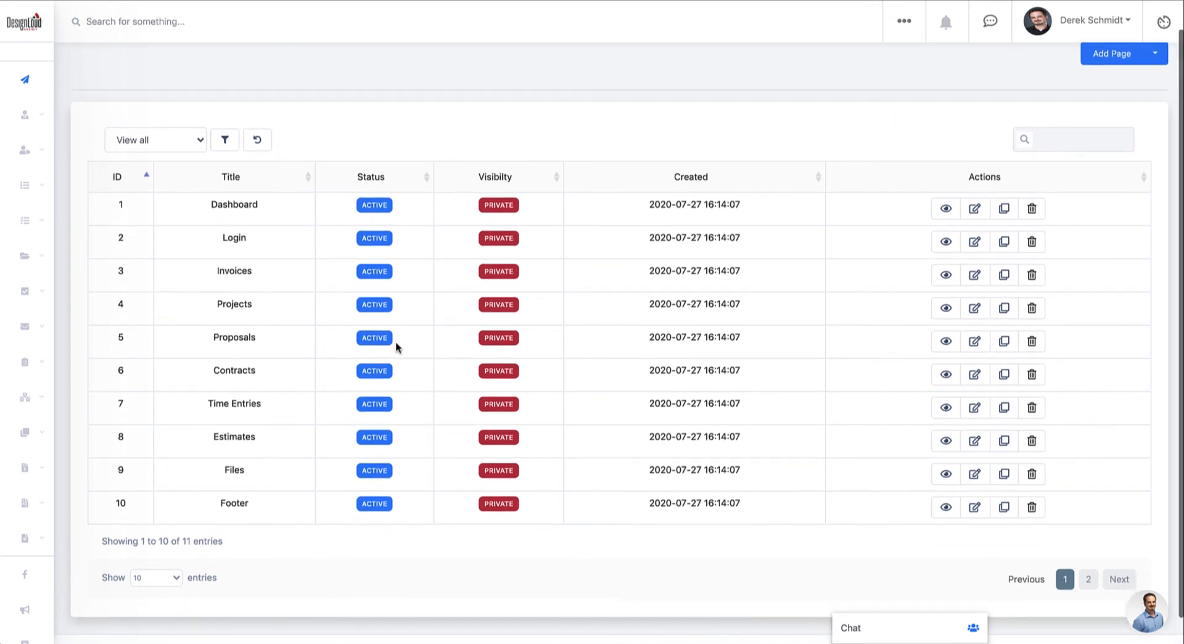
mouse_move(581, 519)
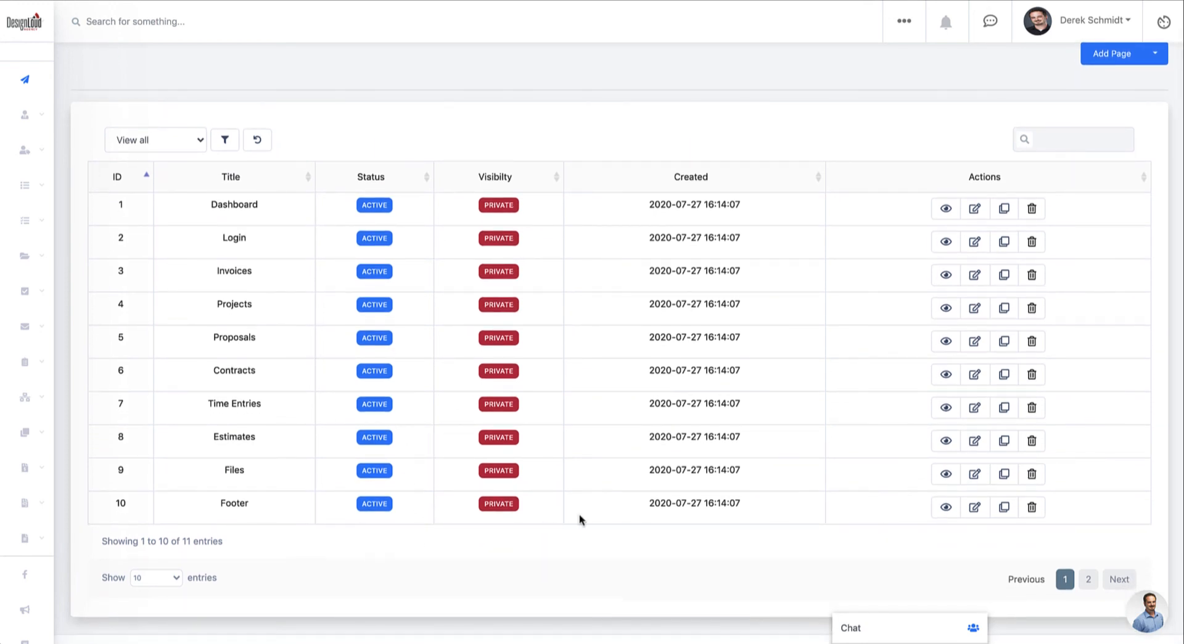
mouse_move(318, 504)
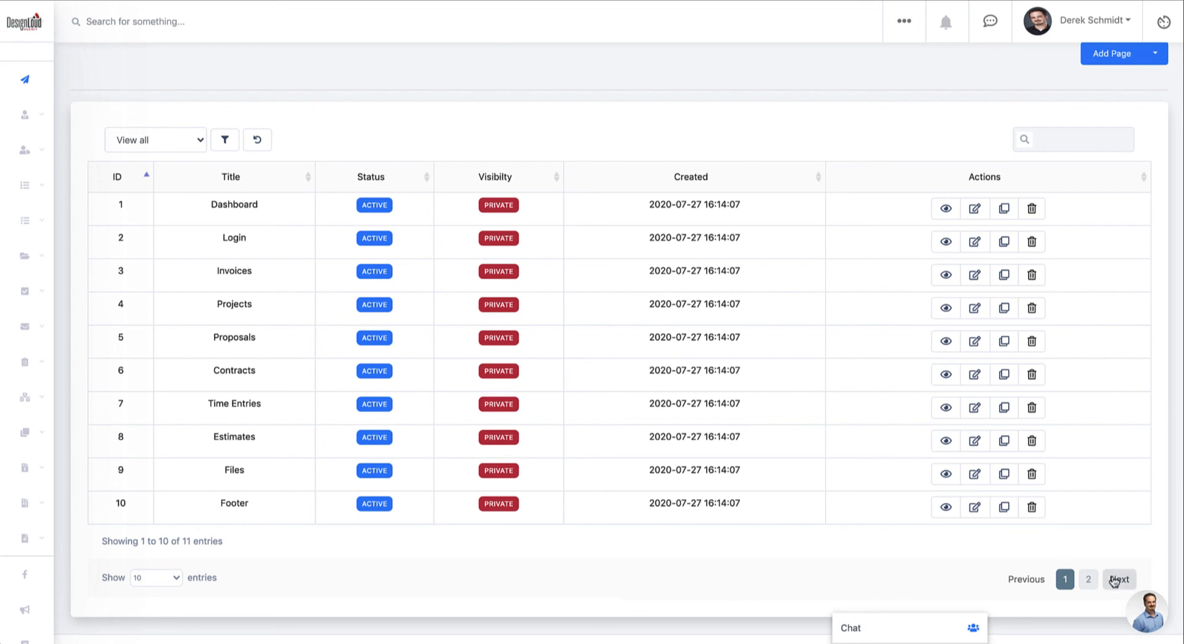
click(1119, 579)
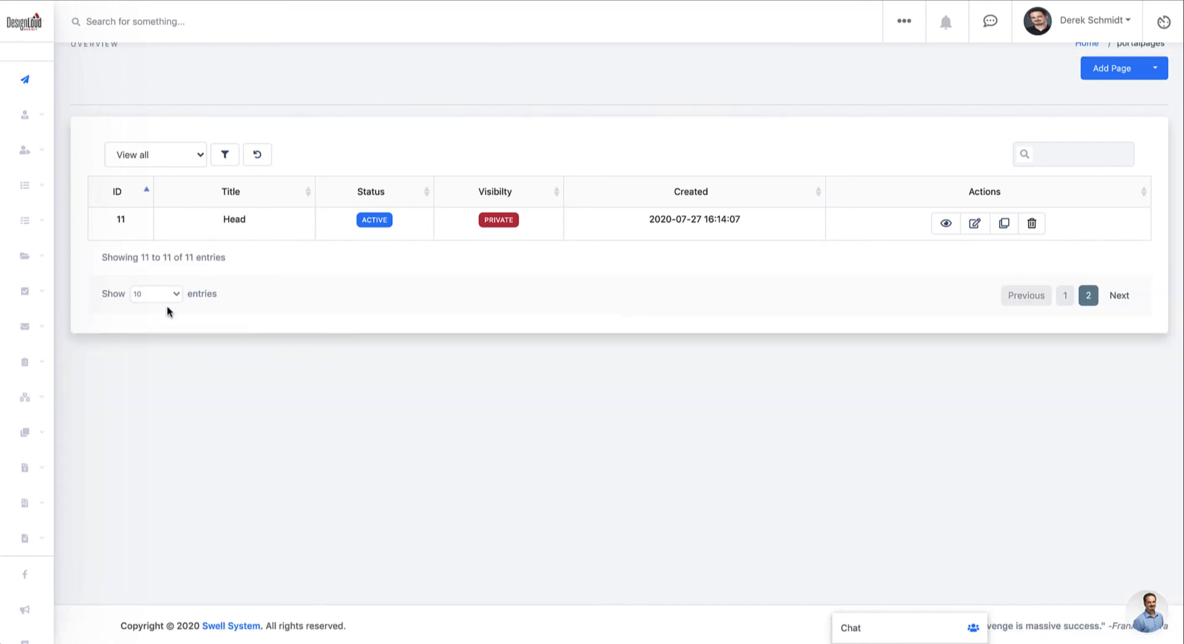
mouse_move(817, 274)
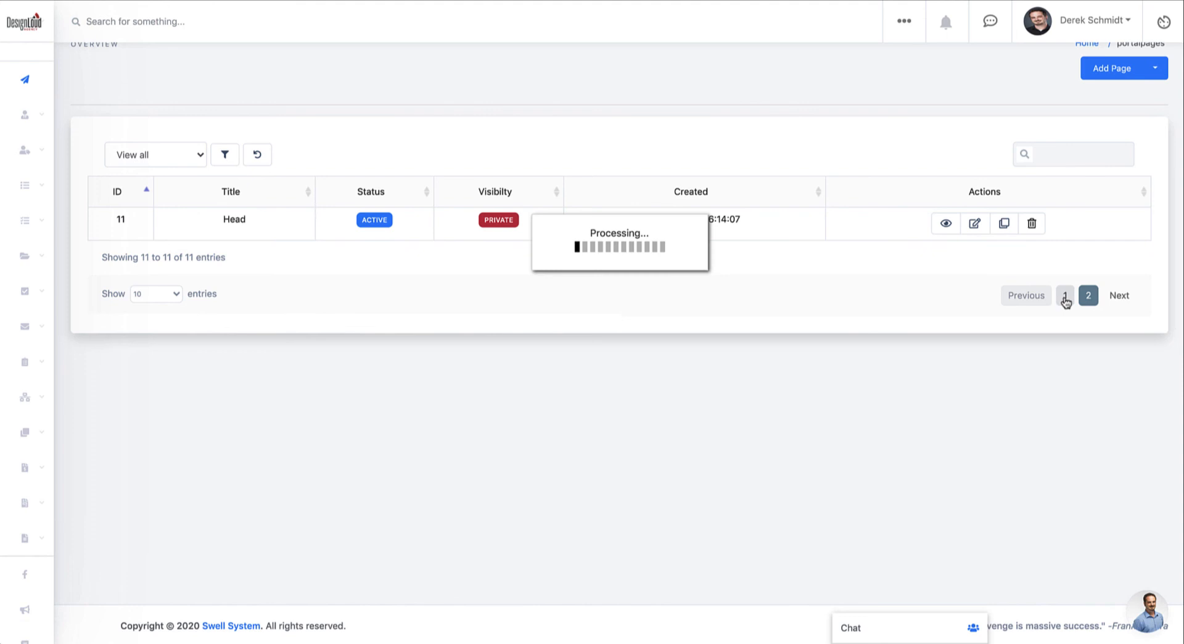
click(1064, 294)
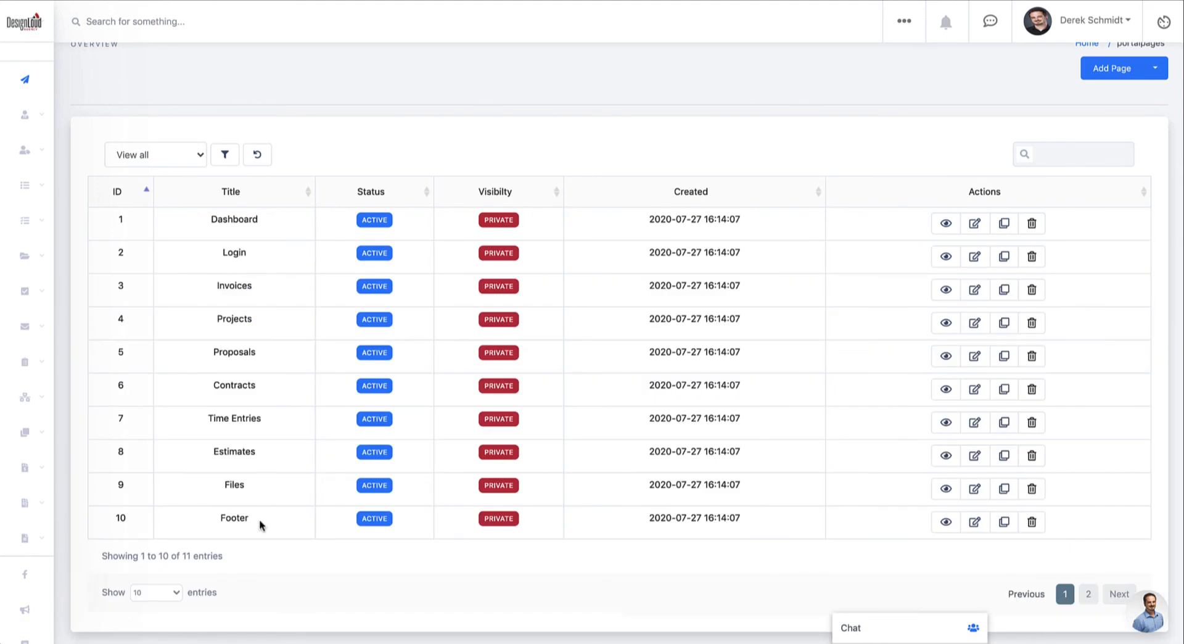
mouse_move(840, 557)
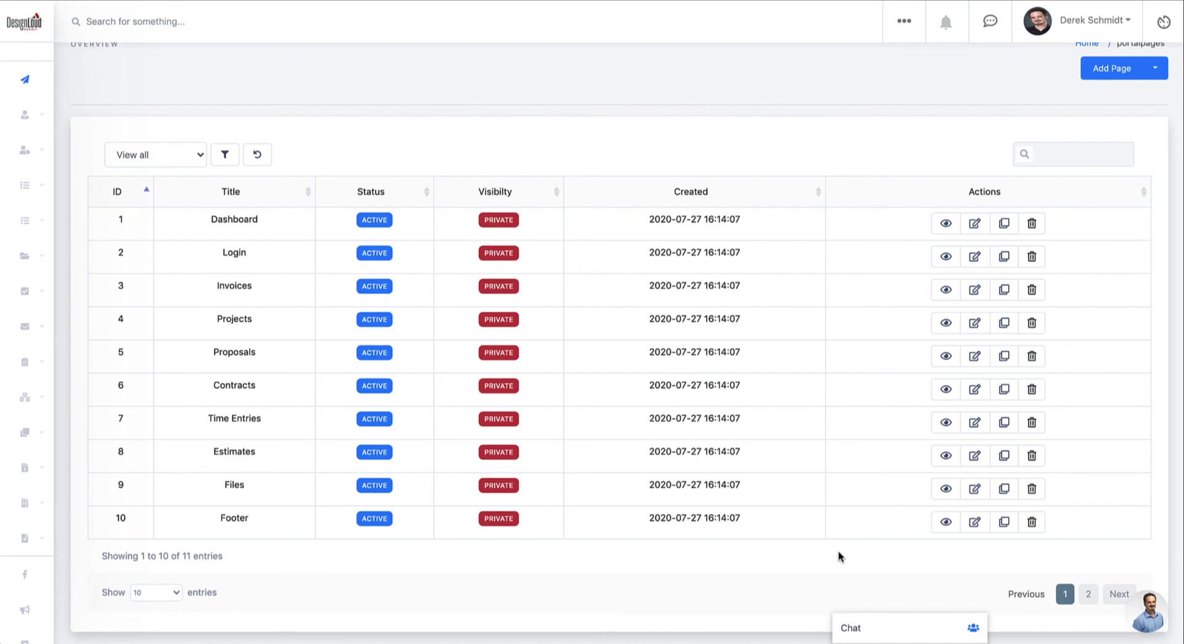
mouse_move(992, 528)
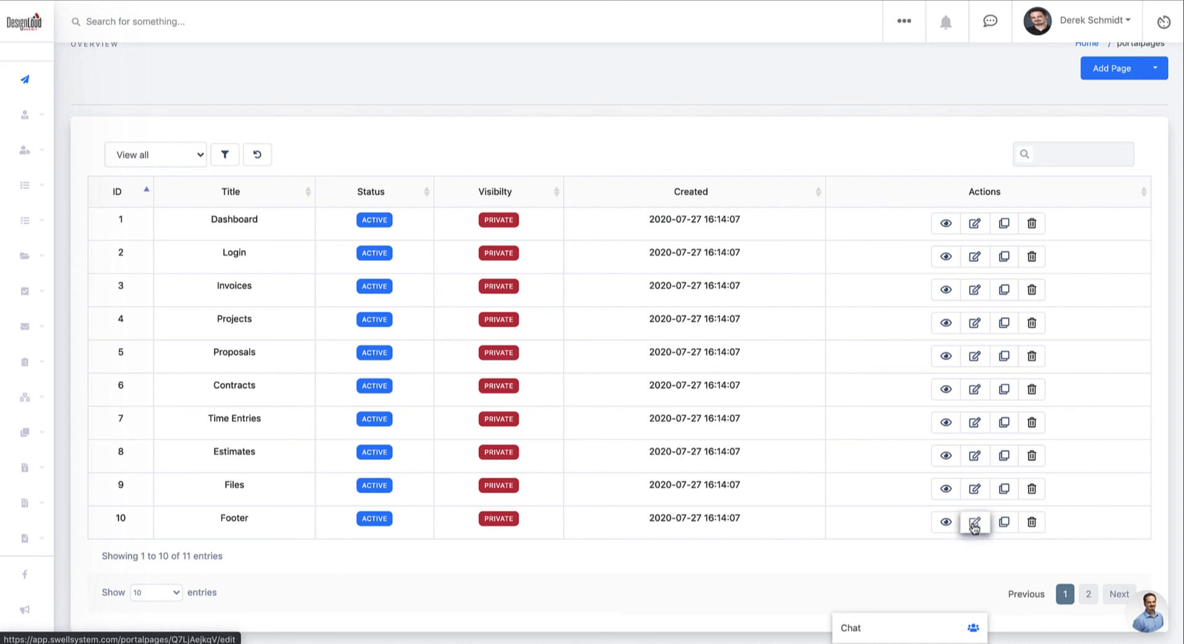
Edit the Footer page's code with a script logging 'hi' and alerting 'hello'.
click(975, 522)
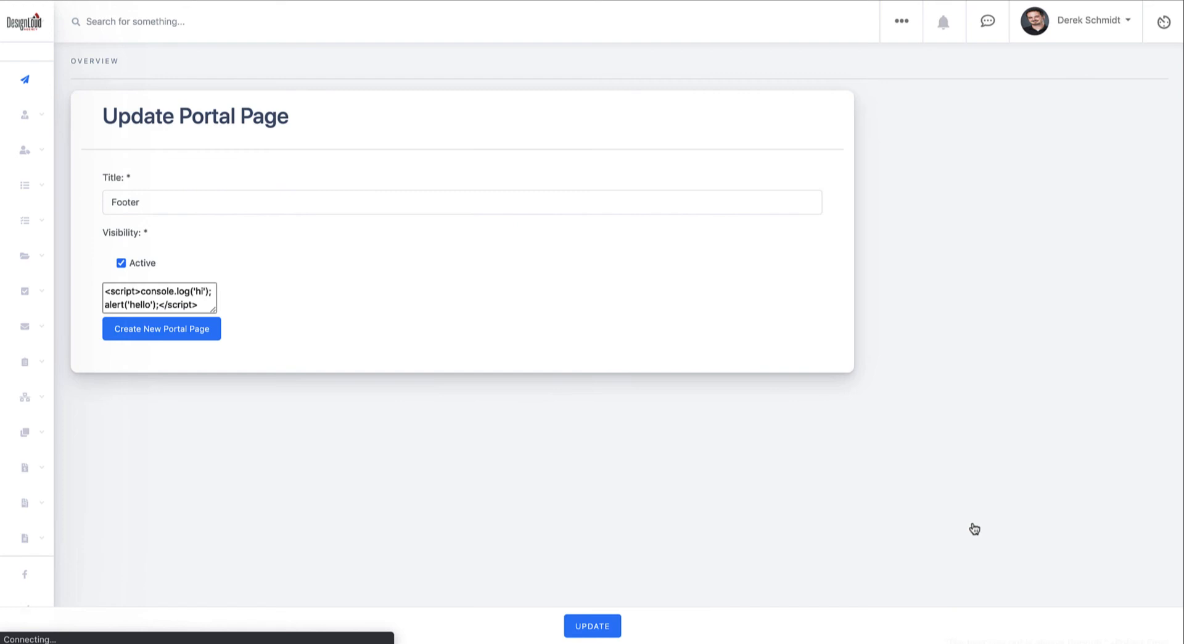
click(160, 329)
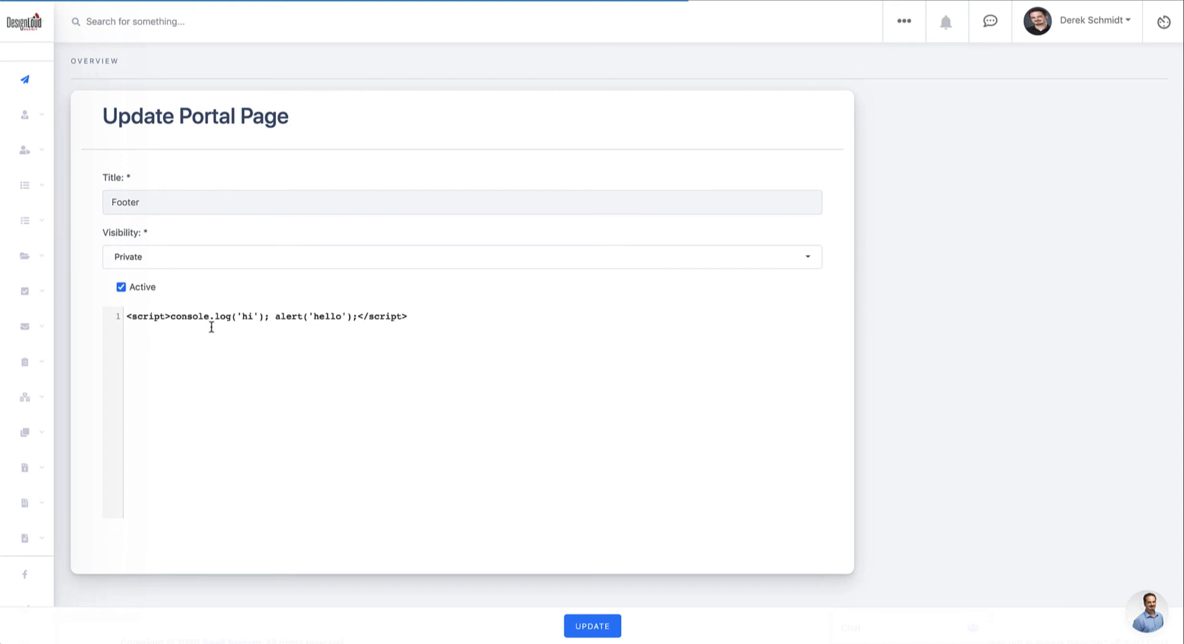
mouse_move(371, 320)
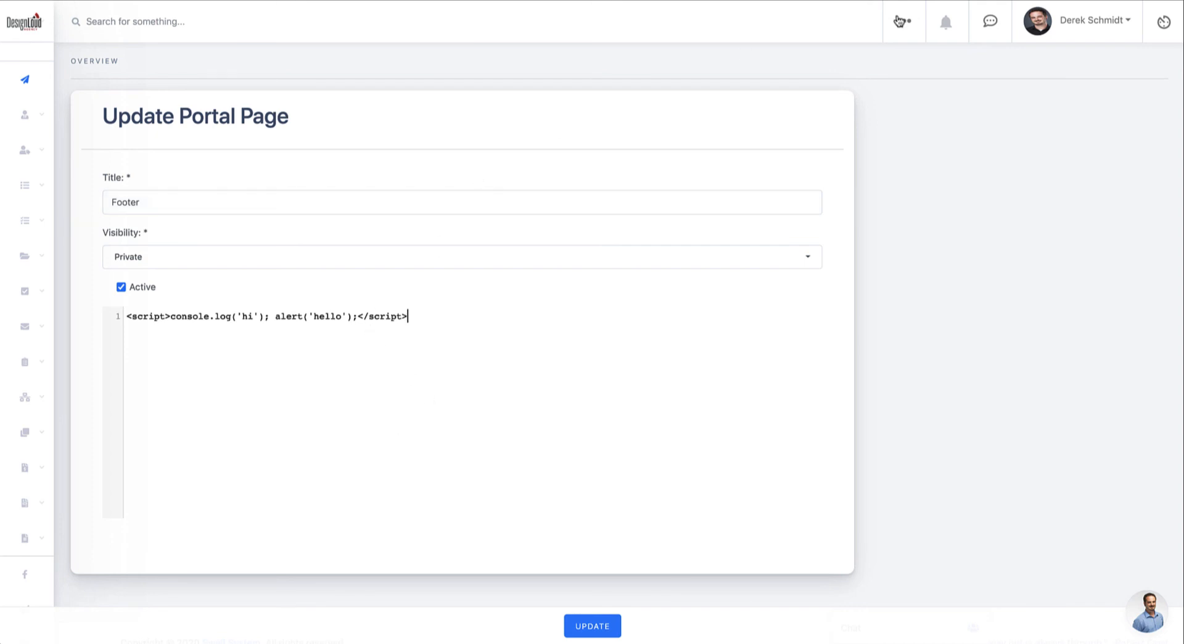
Navigate via the mega menu to People > Client Portal > View Portal Pages.
click(901, 21)
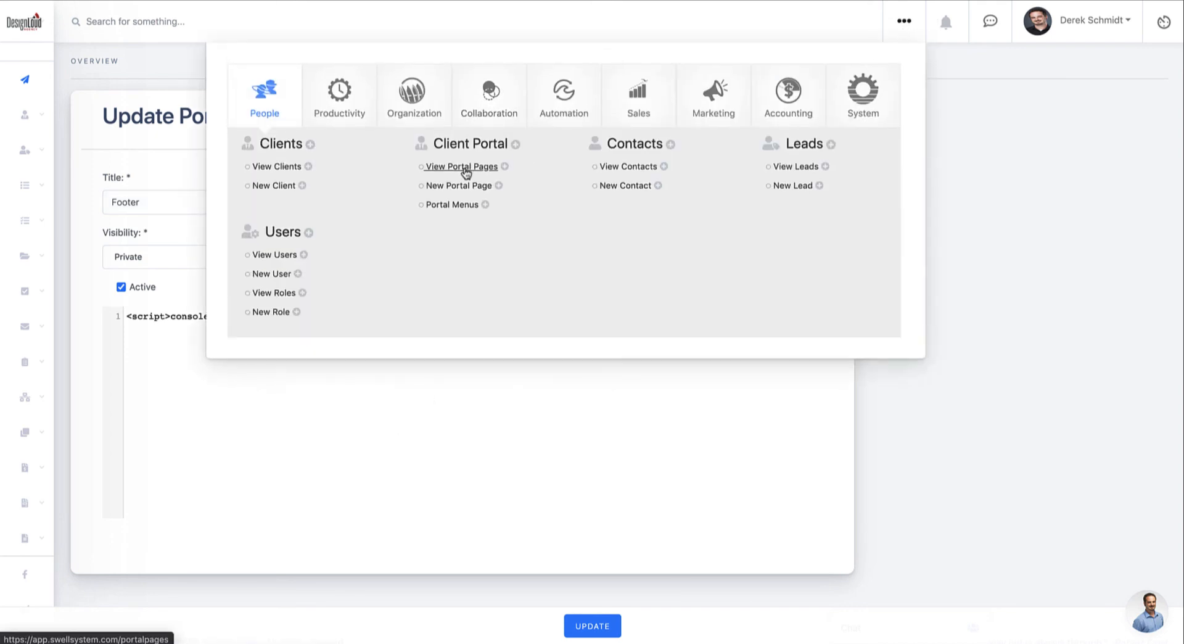
click(461, 167)
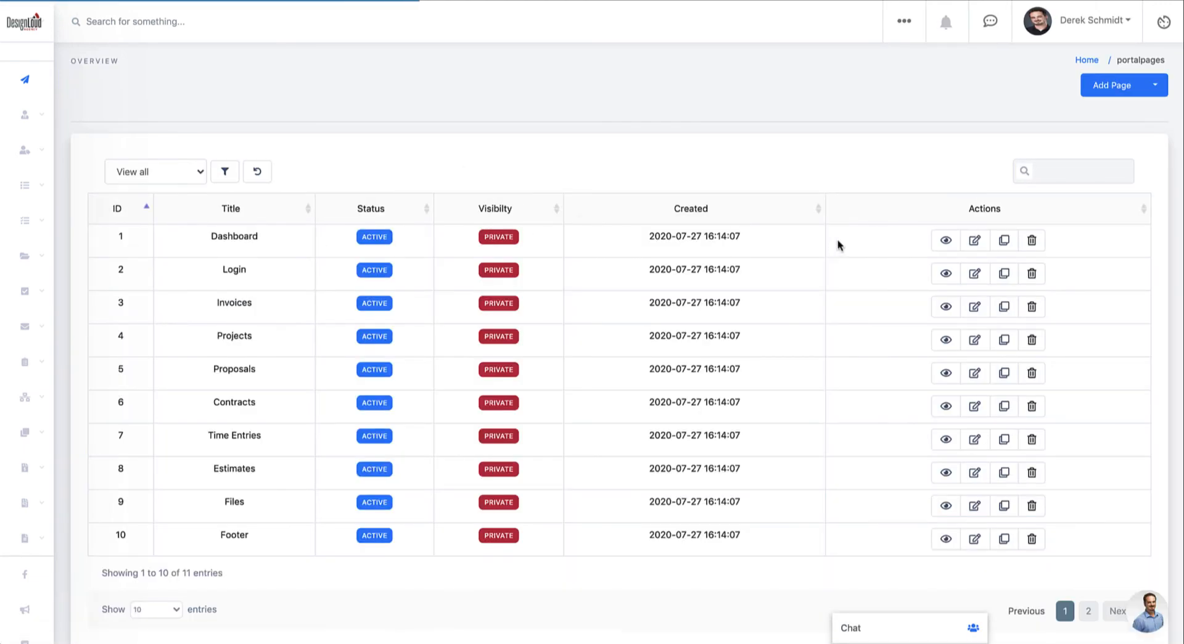
mouse_move(973, 403)
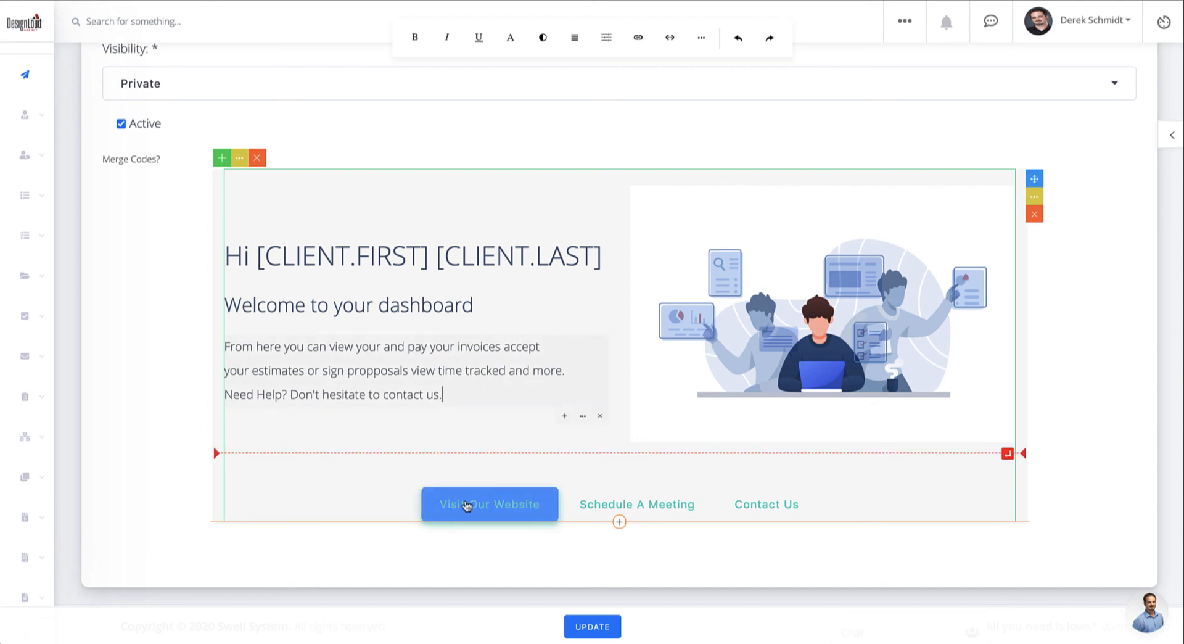
Bring the Dashboard page into the page builder, showing its welcome layout with merge codes.
click(637, 505)
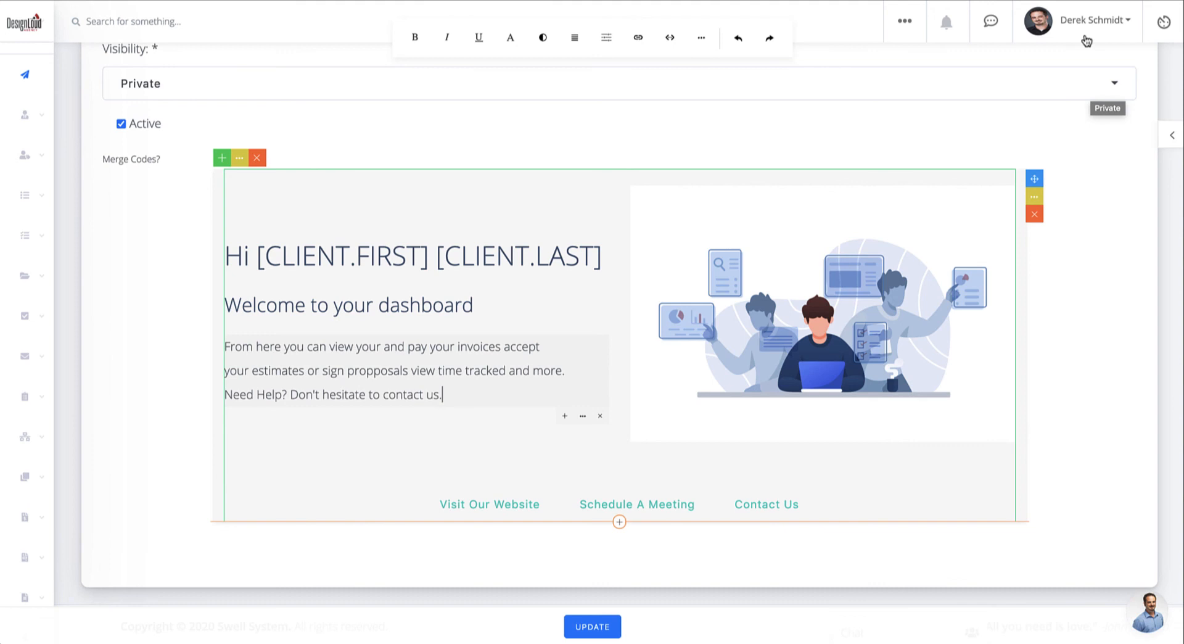
click(1088, 21)
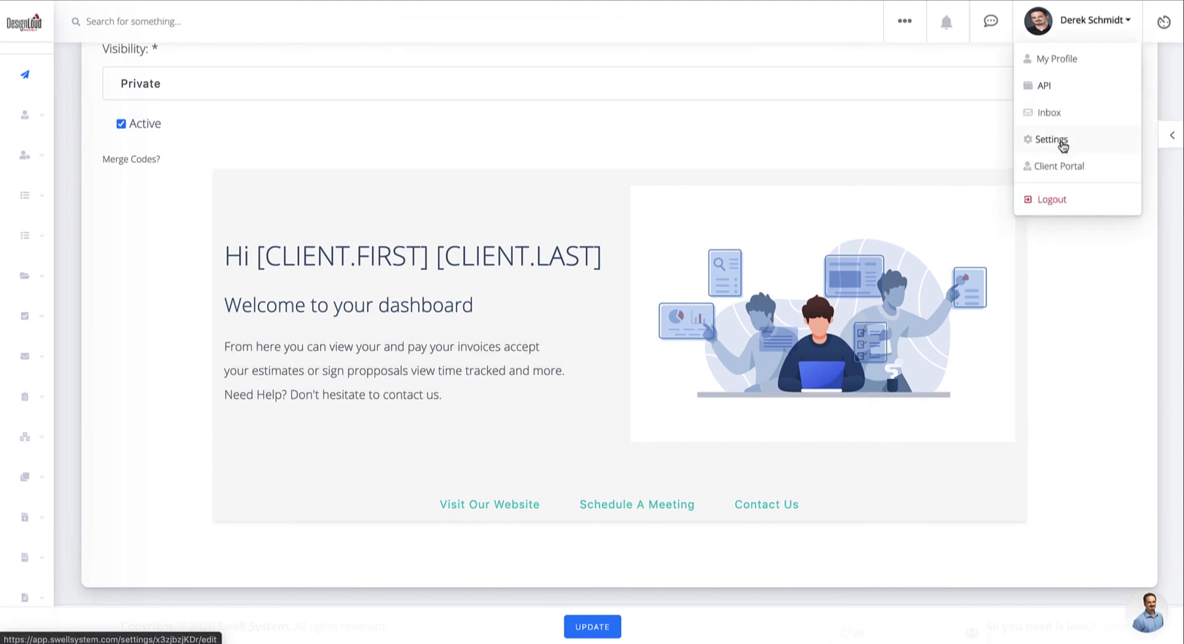
mouse_move(628, 148)
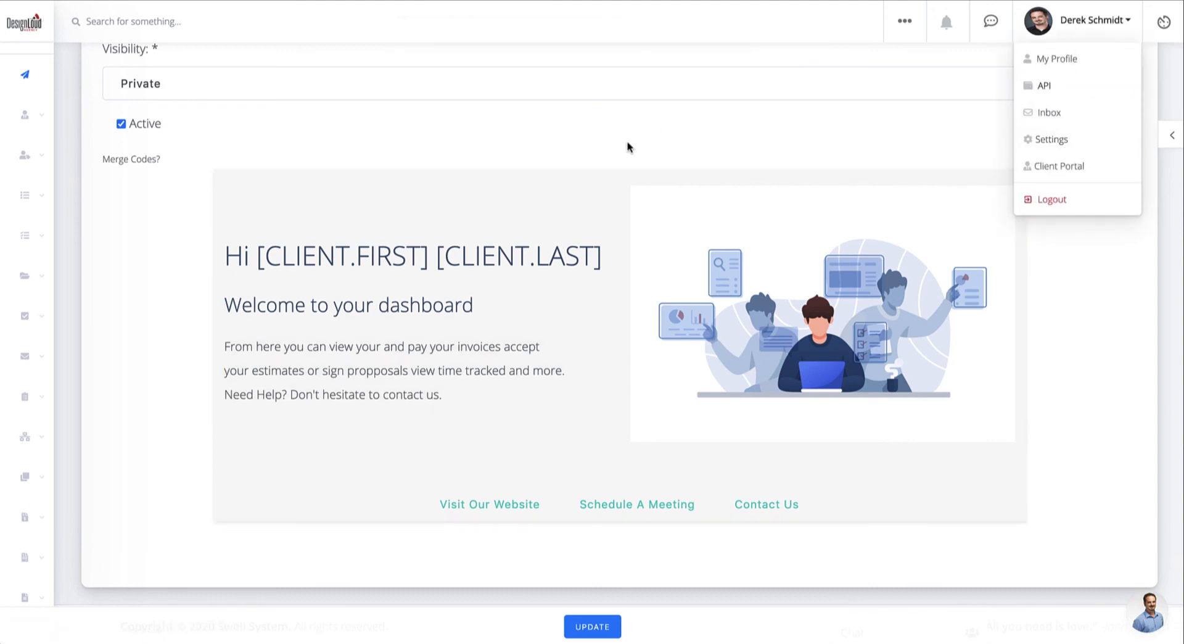
scroll(up, 3)
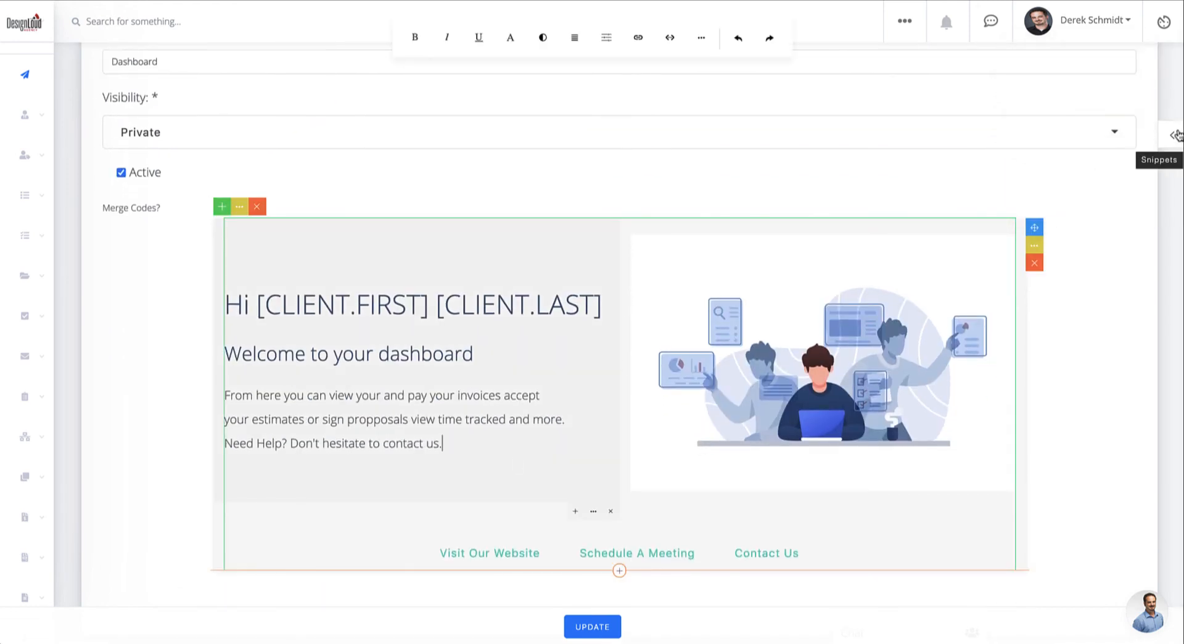
Insert the Basic headline snippet at the top of the Dashboard and save with UPDATE.
click(1176, 134)
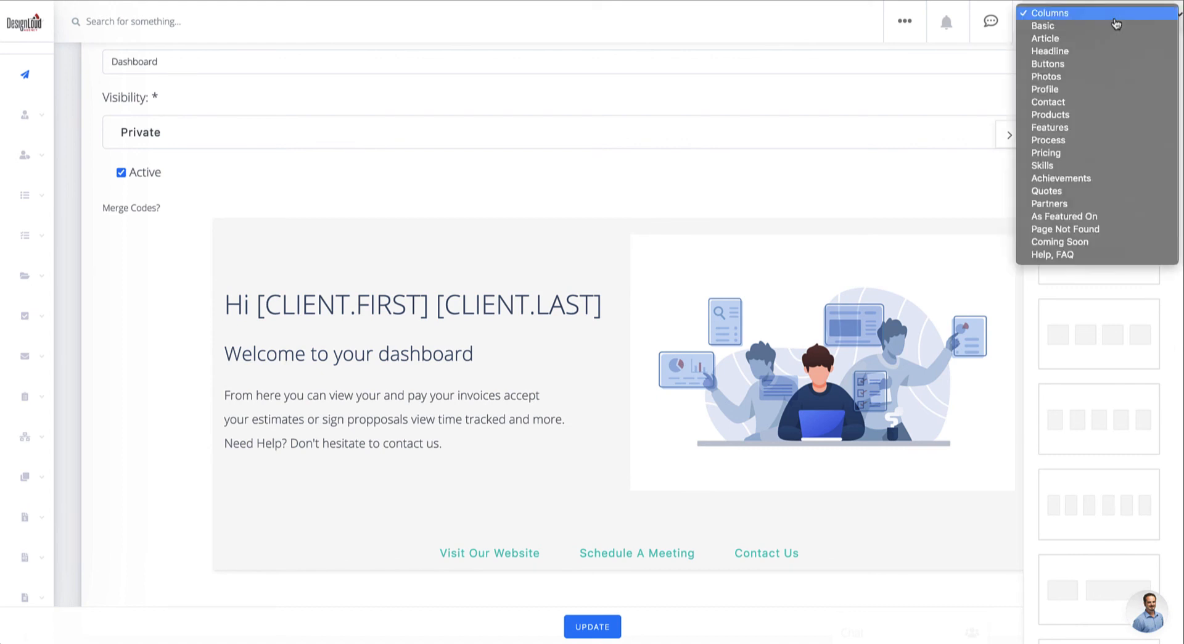
click(1044, 26)
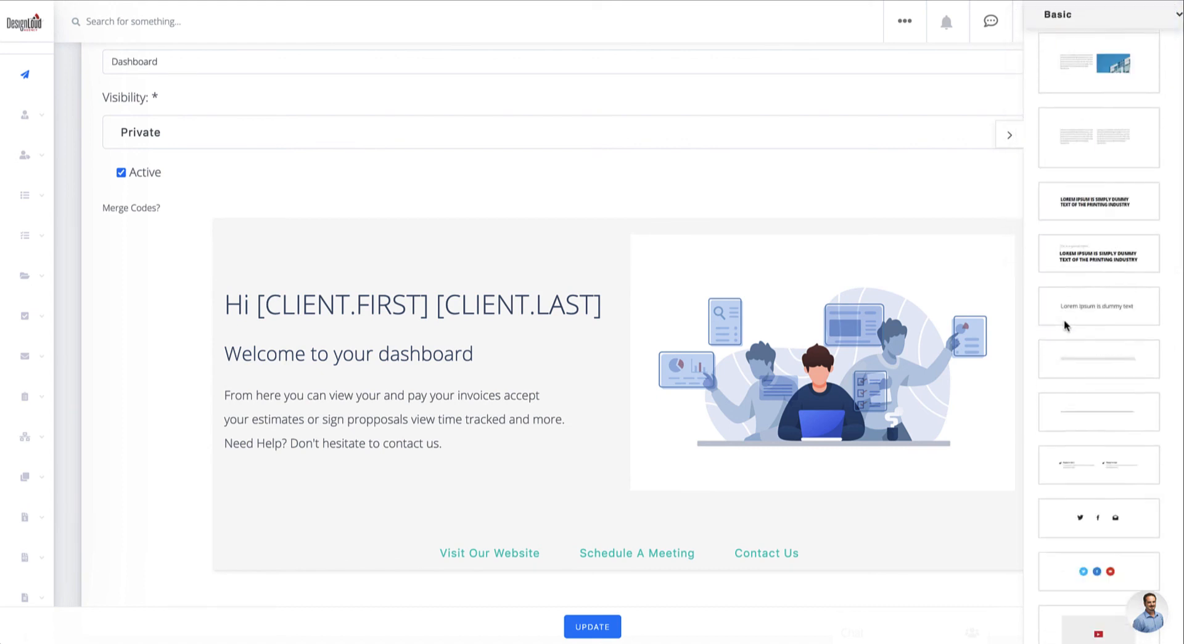
scroll(up, 3)
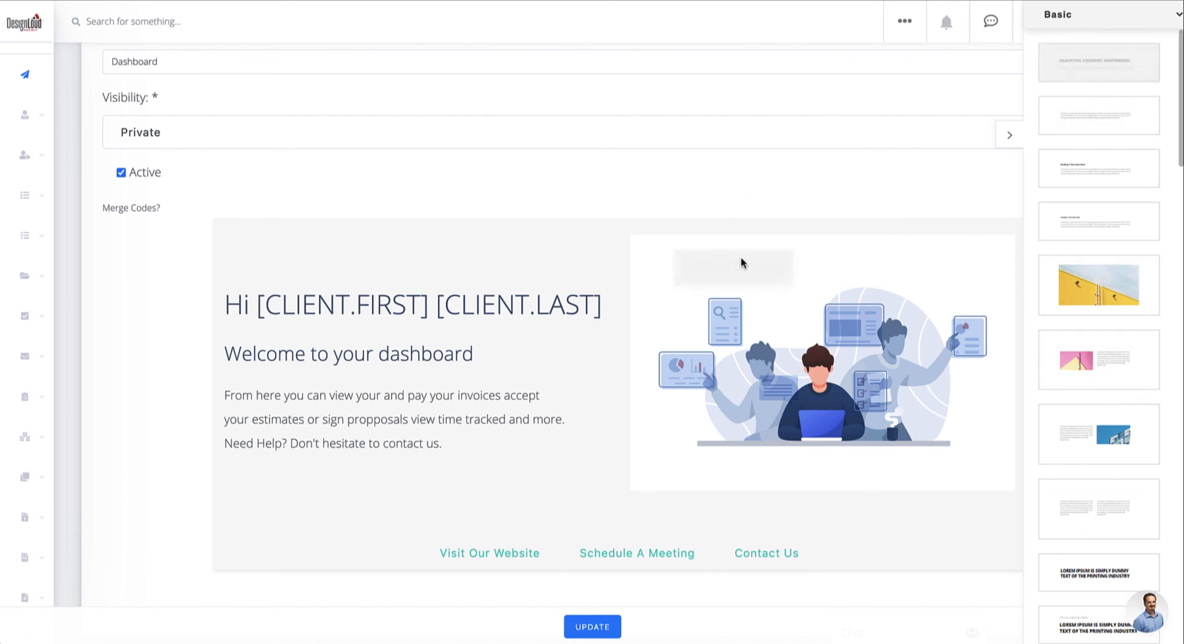
click(1097, 61)
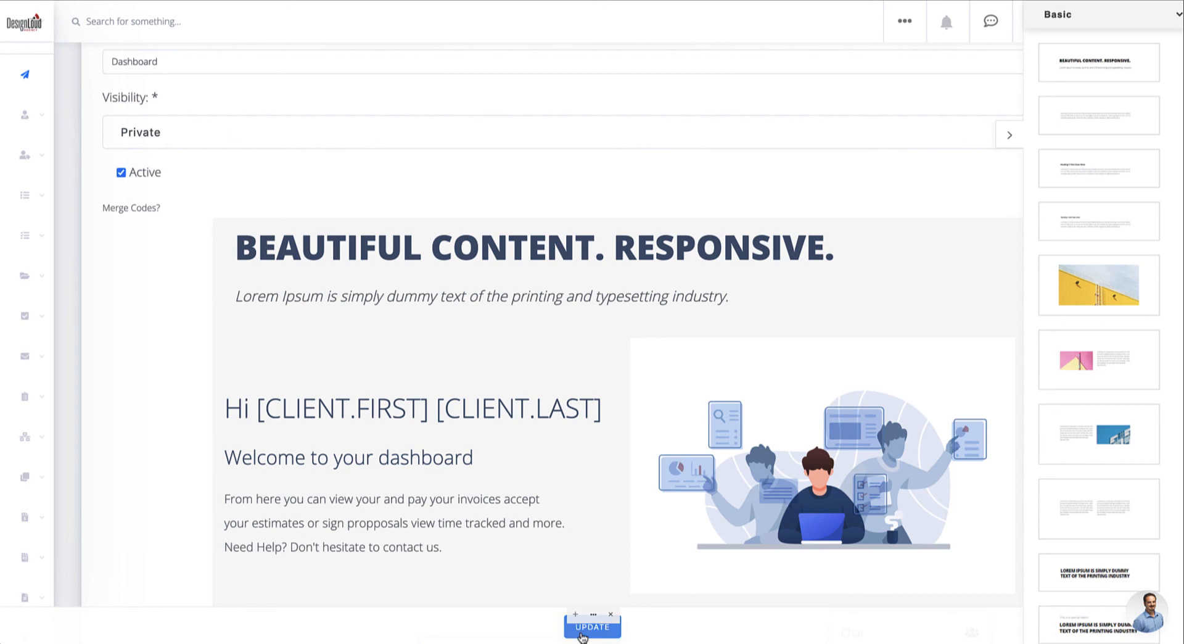
click(591, 628)
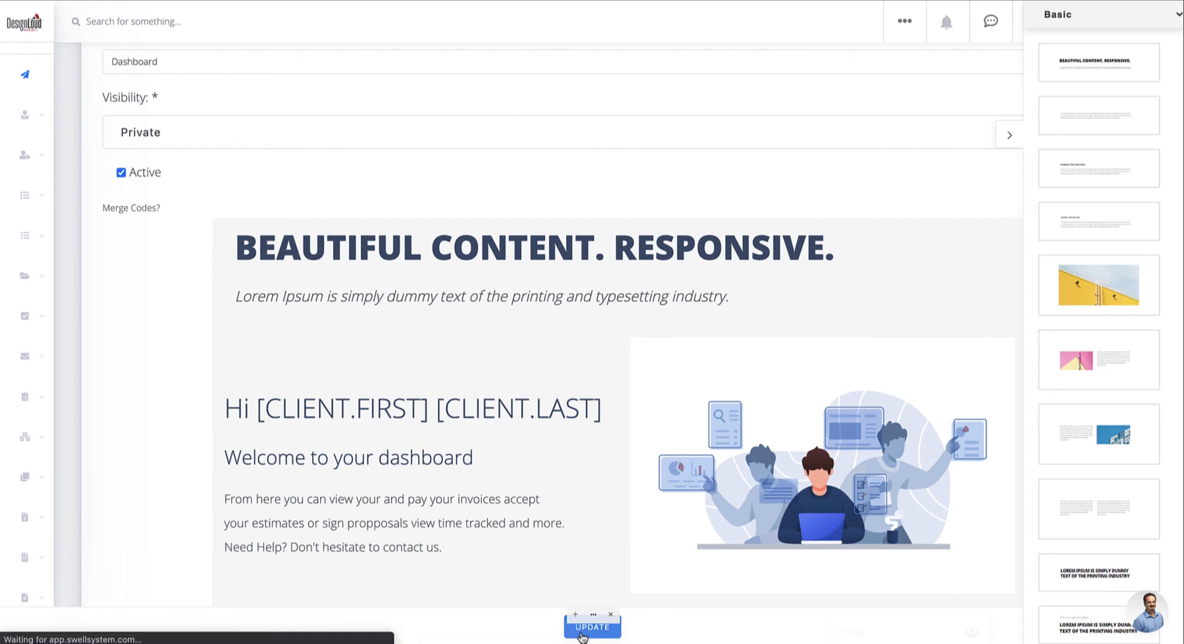
click(592, 627)
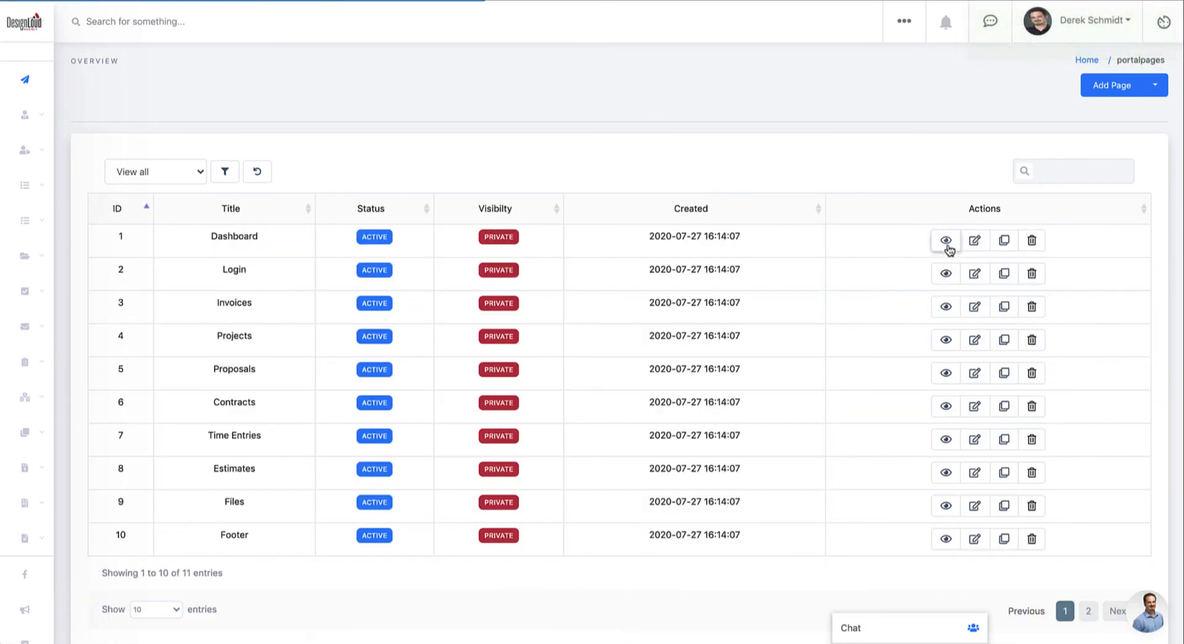
click(945, 241)
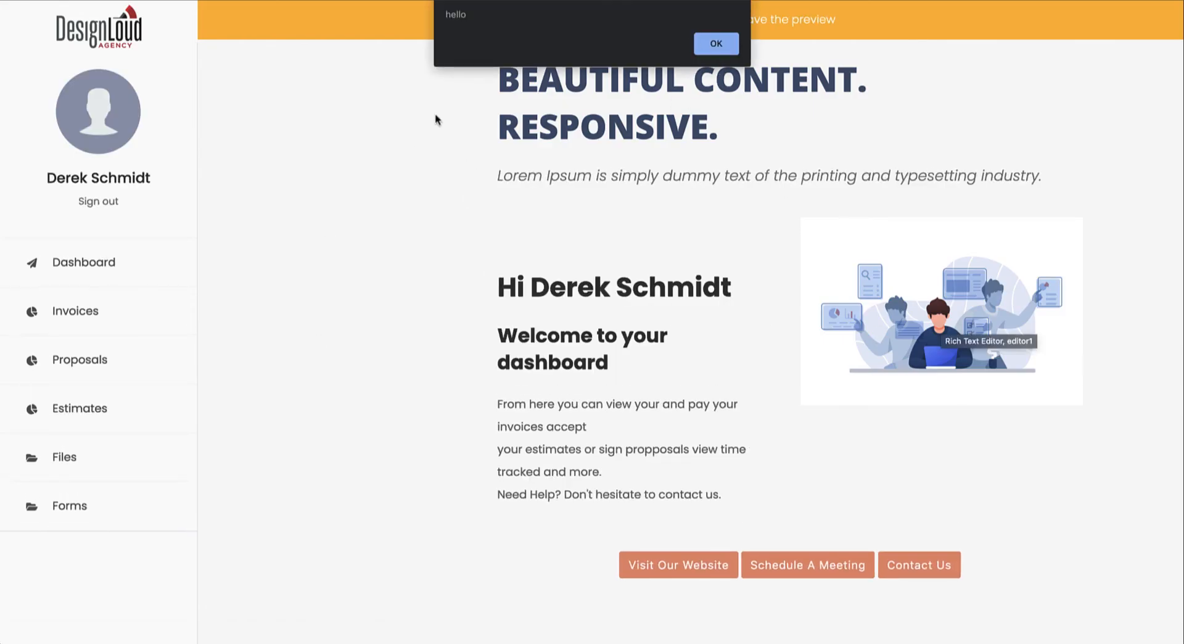
mouse_move(529, 172)
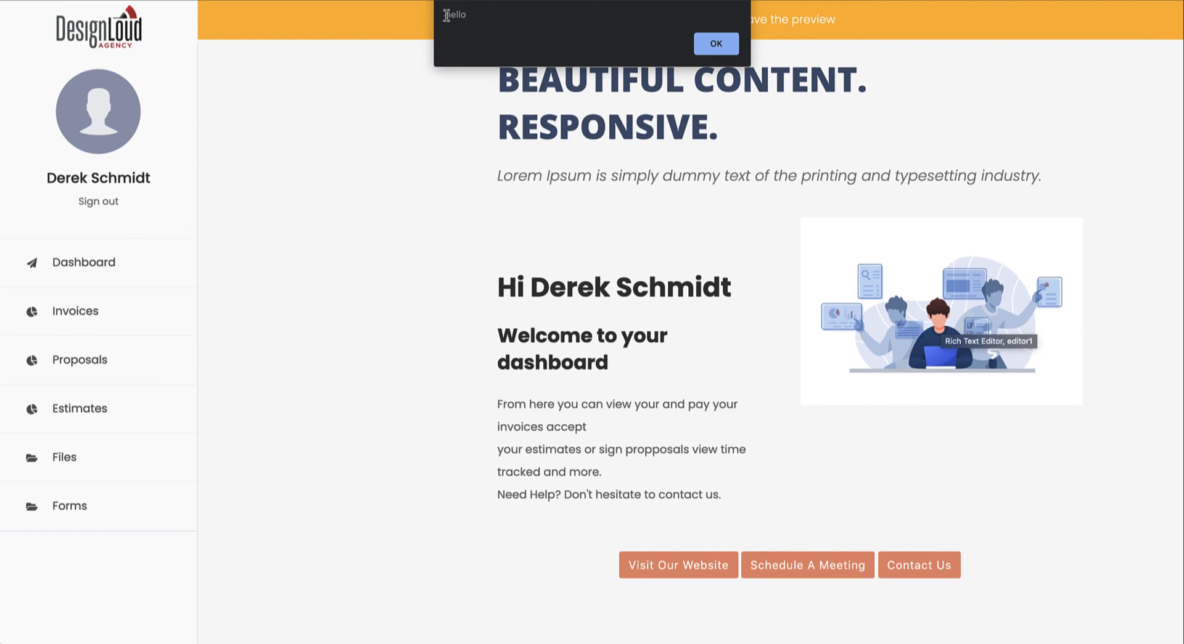
click(716, 43)
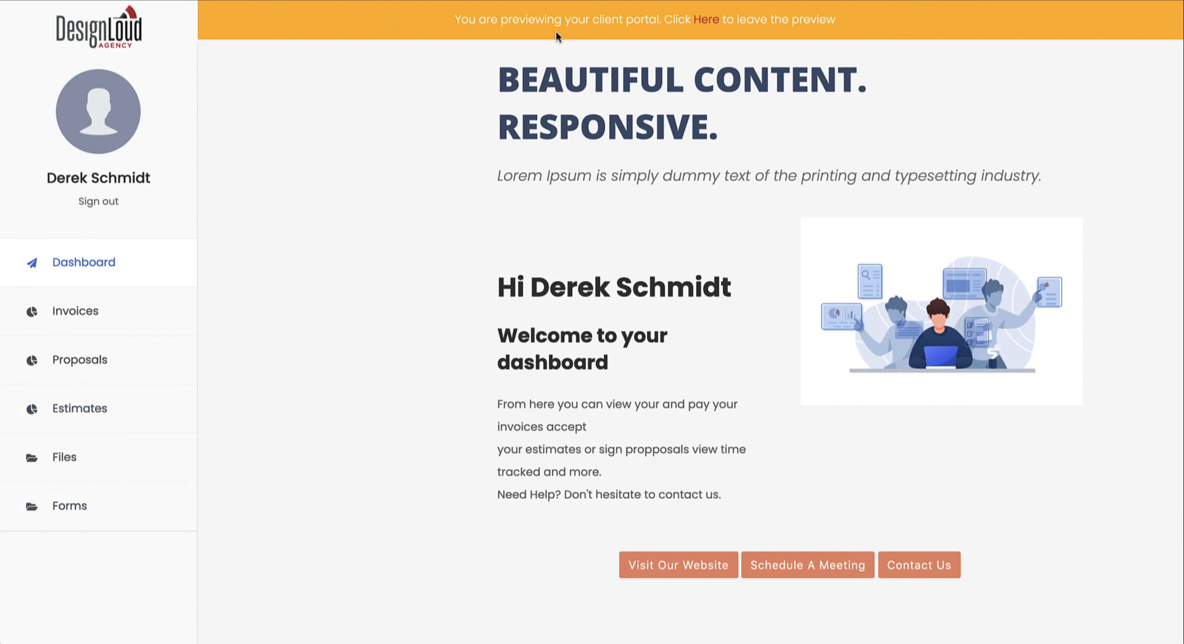
mouse_move(594, 136)
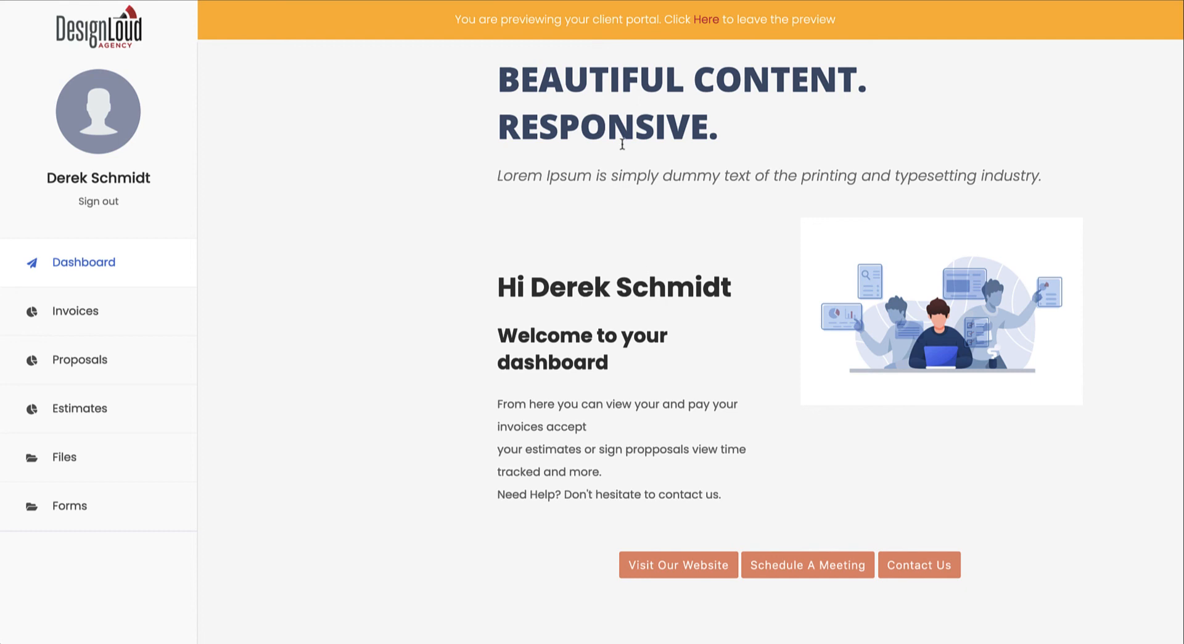
mouse_move(708, 20)
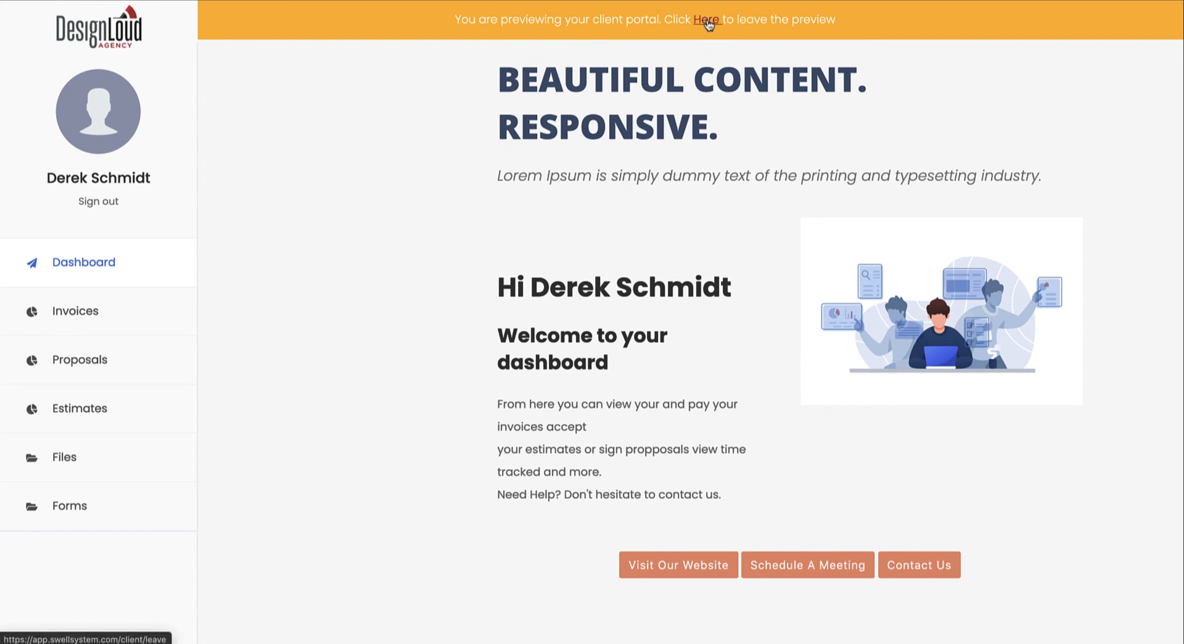
click(707, 19)
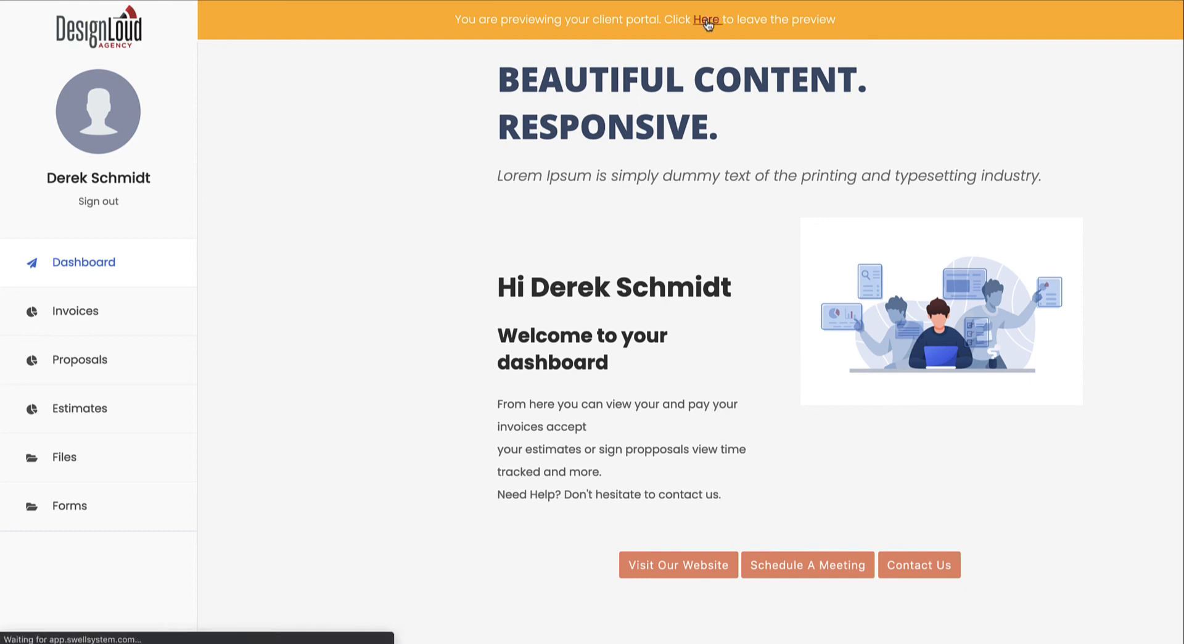
Finish leaving the preview and look over the Portal Pages table.
click(706, 19)
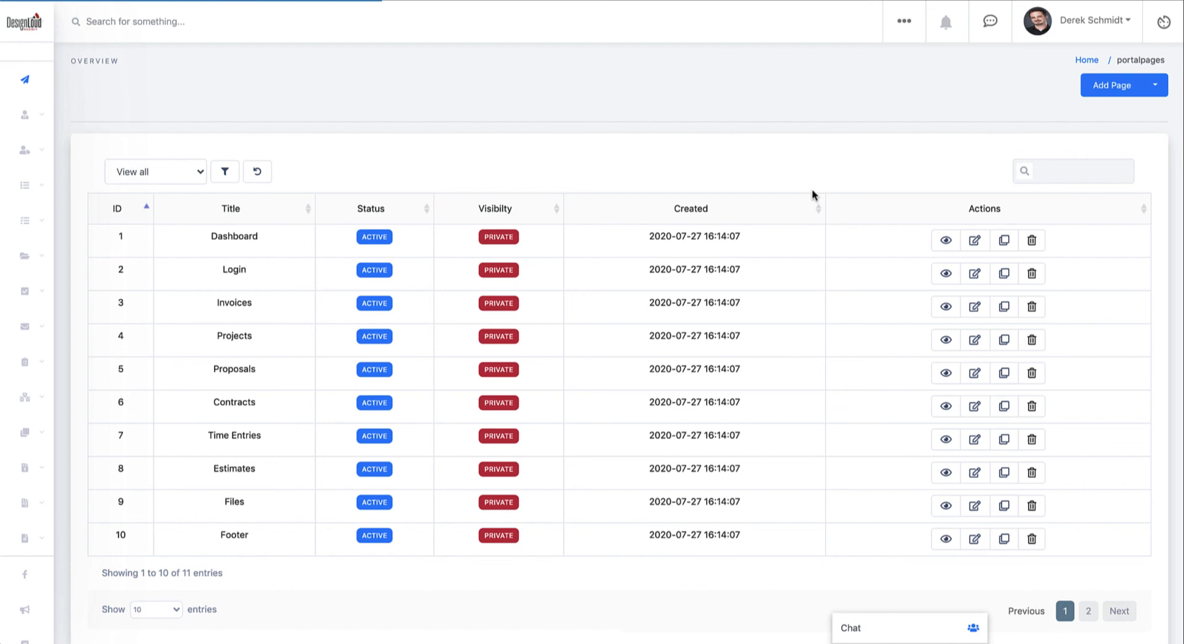
scroll(down, 3)
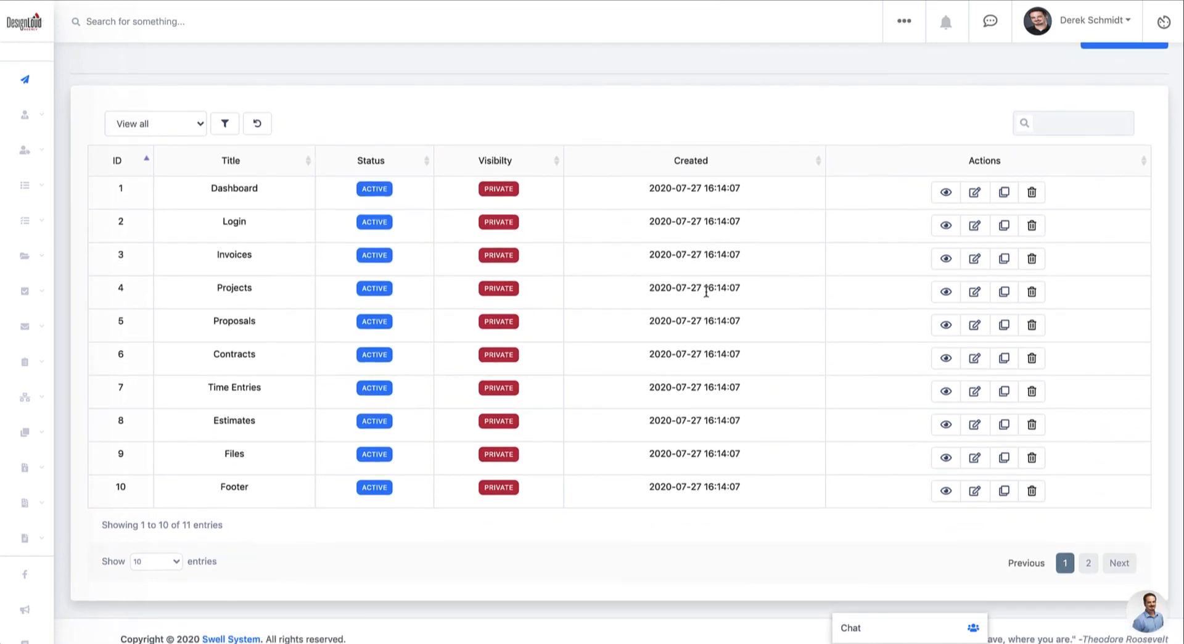
scroll(up, 3)
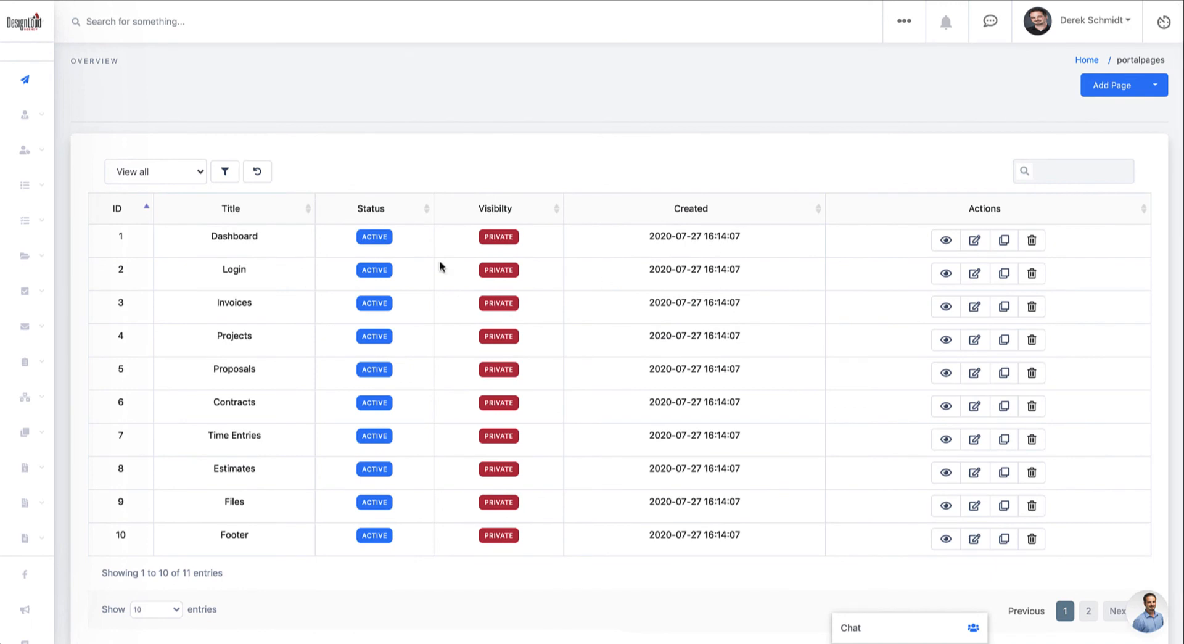
mouse_move(315, 265)
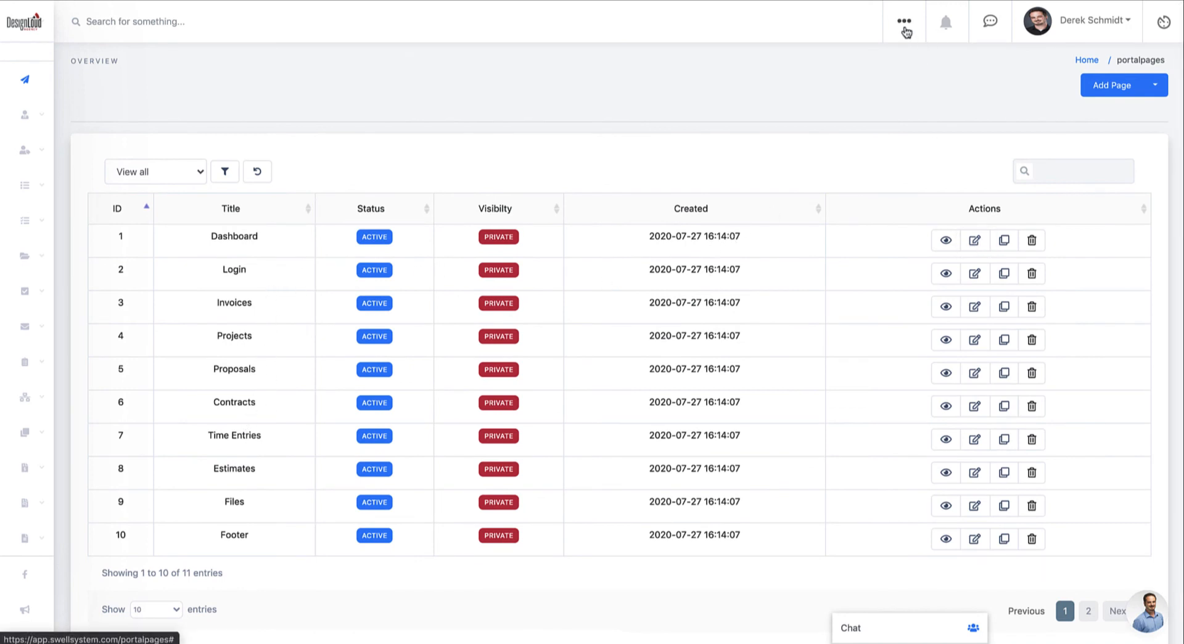
Go to the portal menus setup and choose Main Menu from the Select menu dropdown.
click(905, 20)
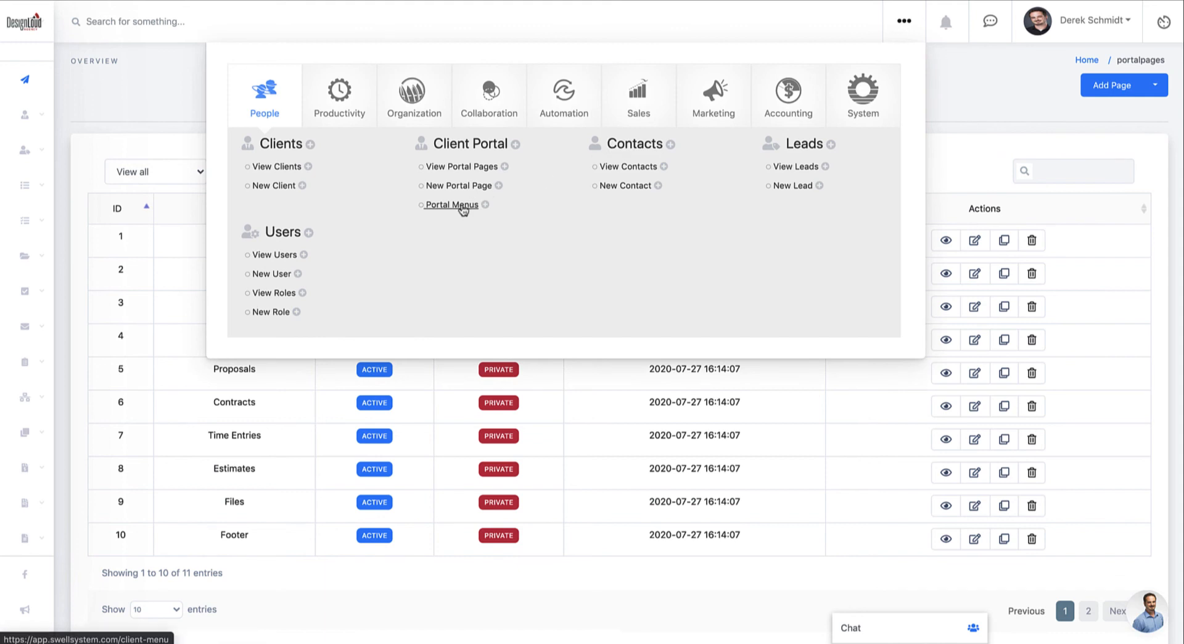
click(453, 205)
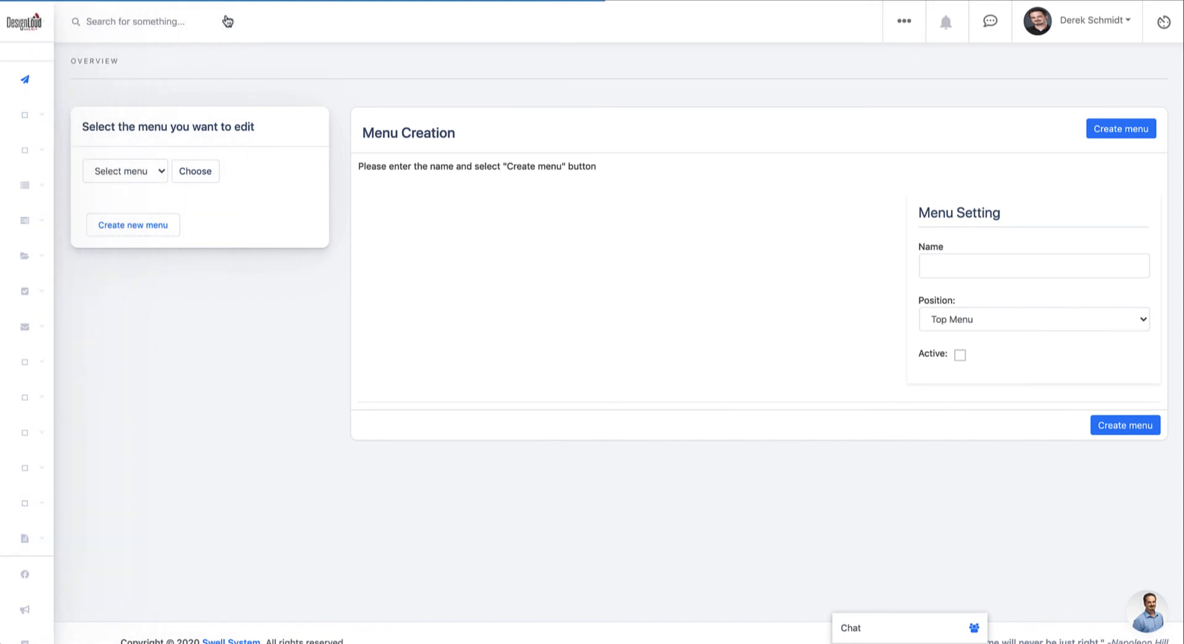
mouse_move(180, 166)
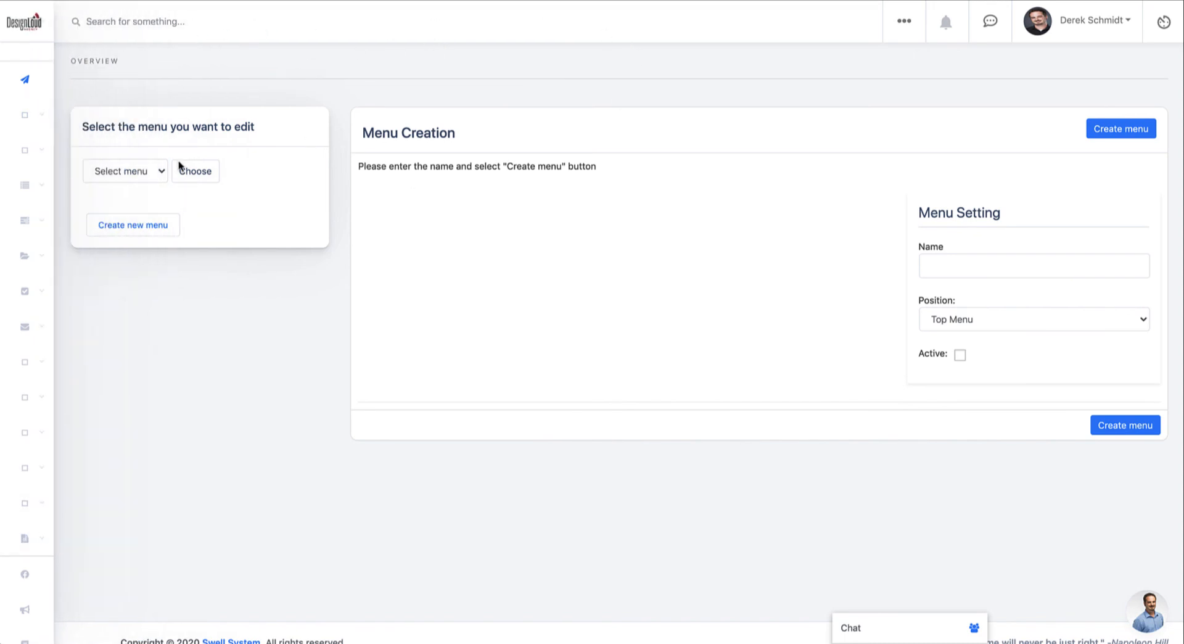
click(125, 171)
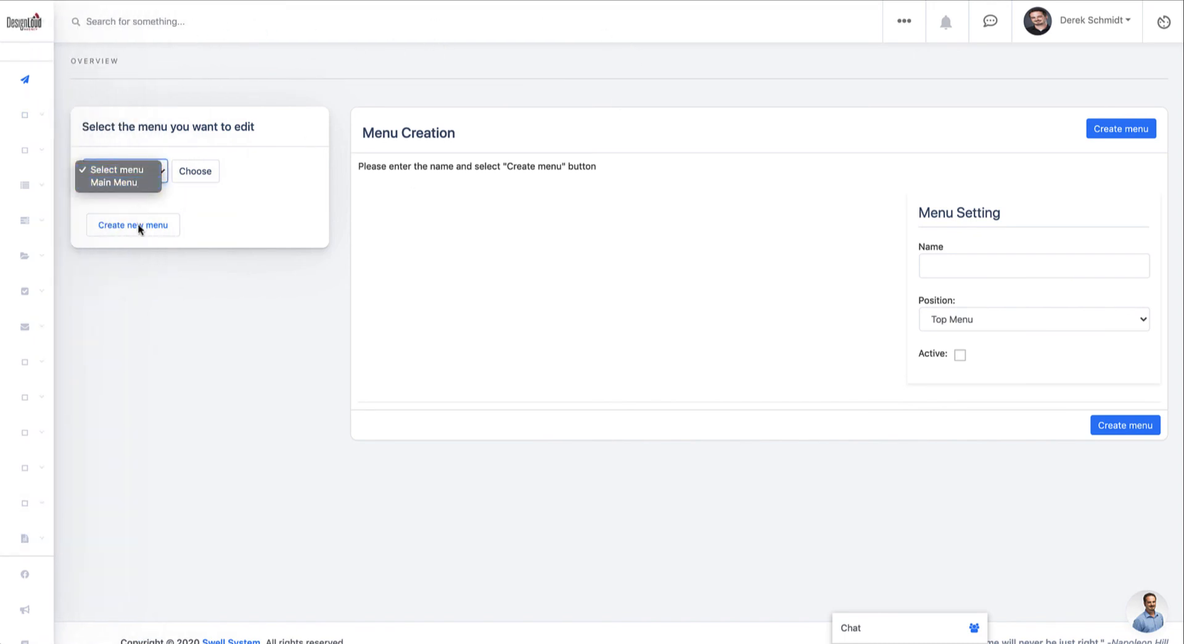
mouse_move(119, 181)
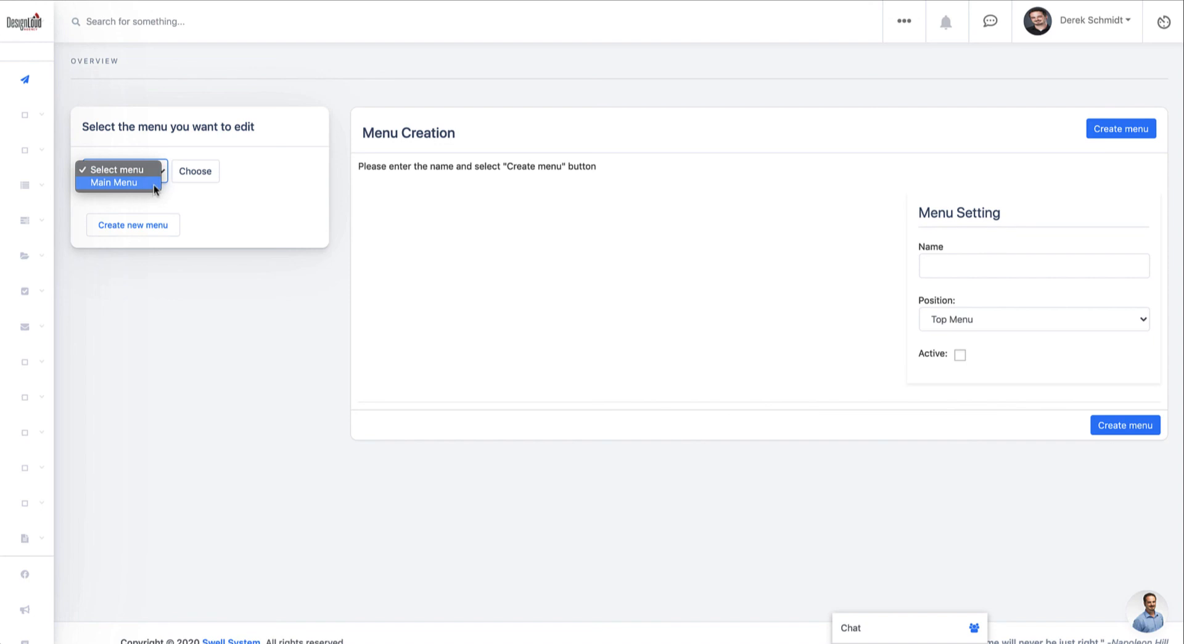
click(115, 181)
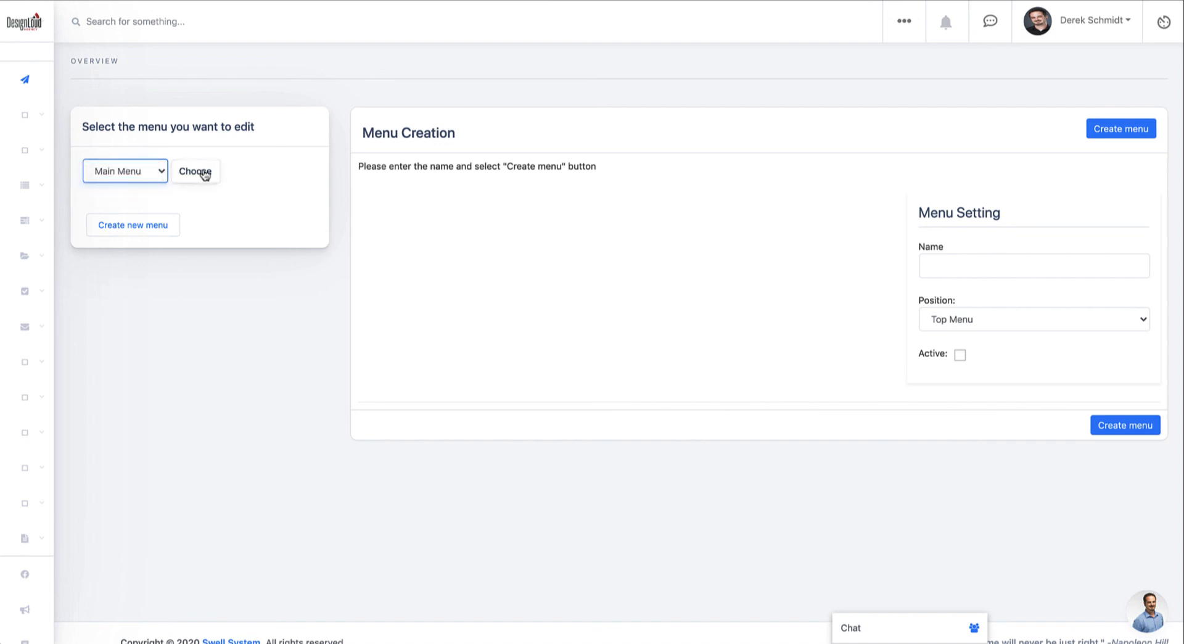
Load the Main Menu structure and pick Tasks as the destination for a new custom link.
click(195, 170)
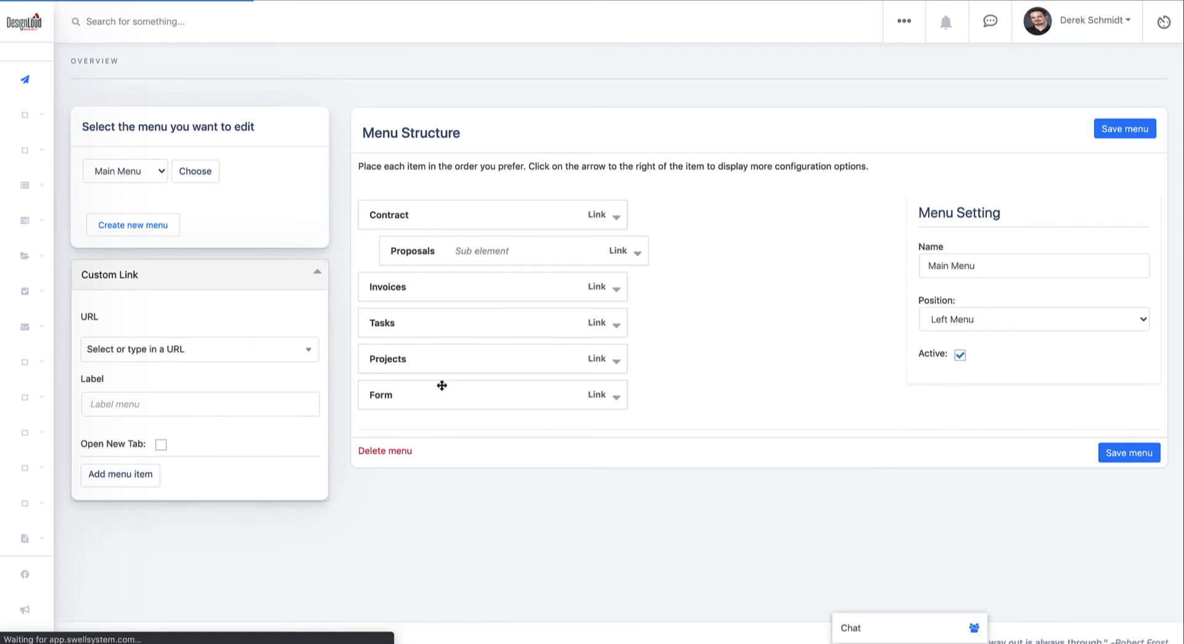
mouse_move(597, 431)
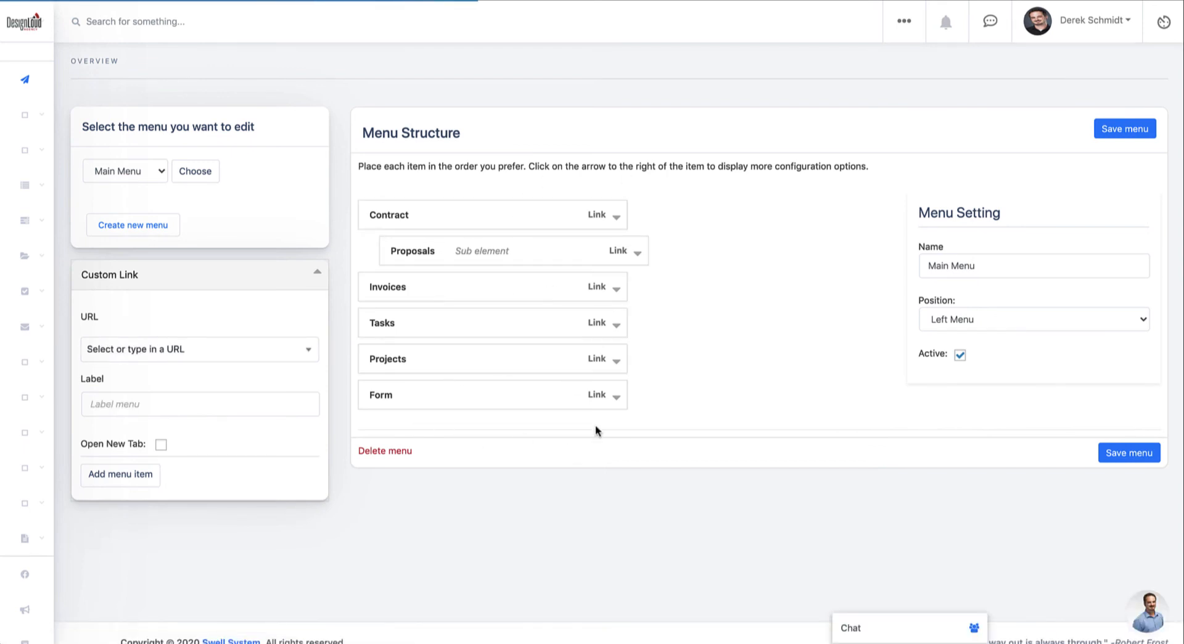
click(616, 393)
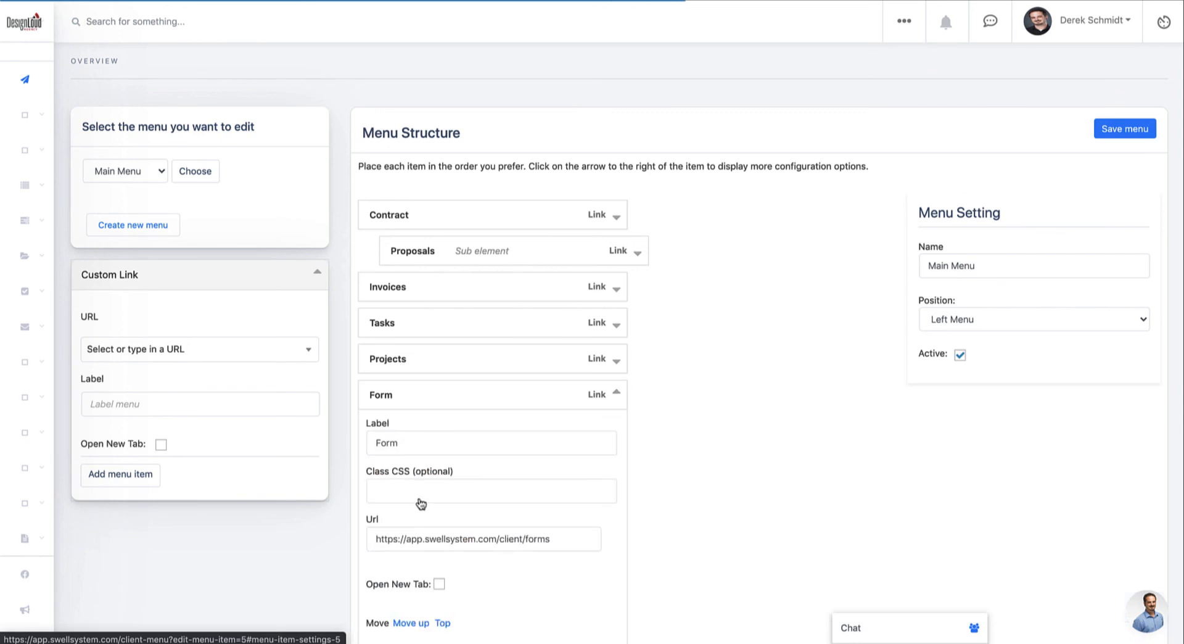
click(483, 539)
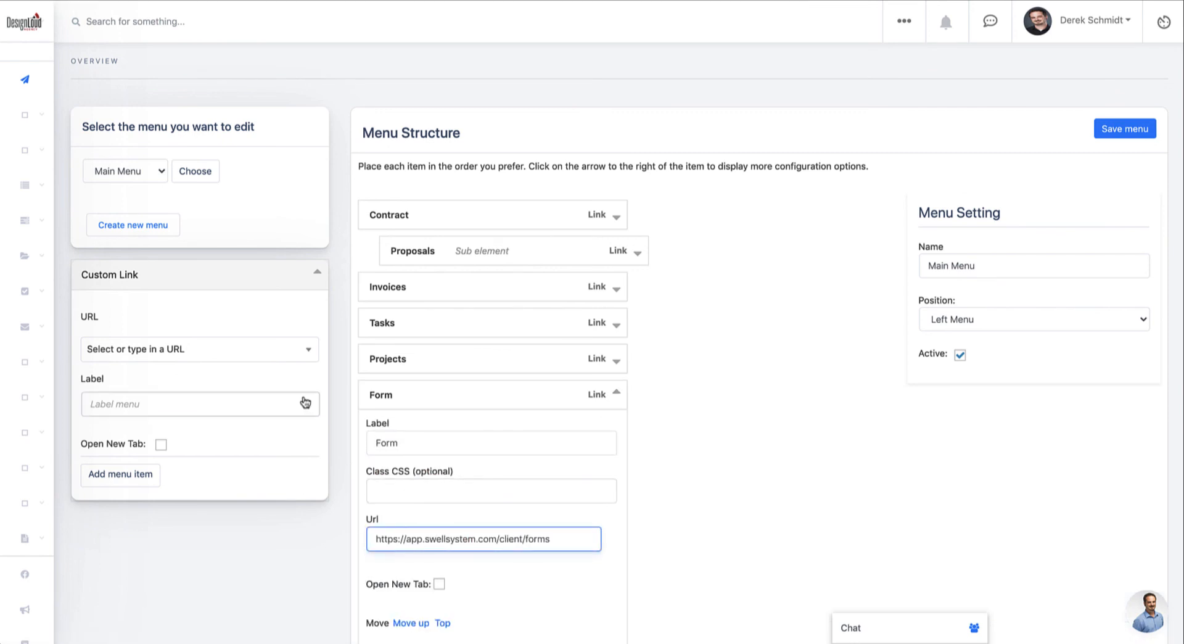
click(199, 350)
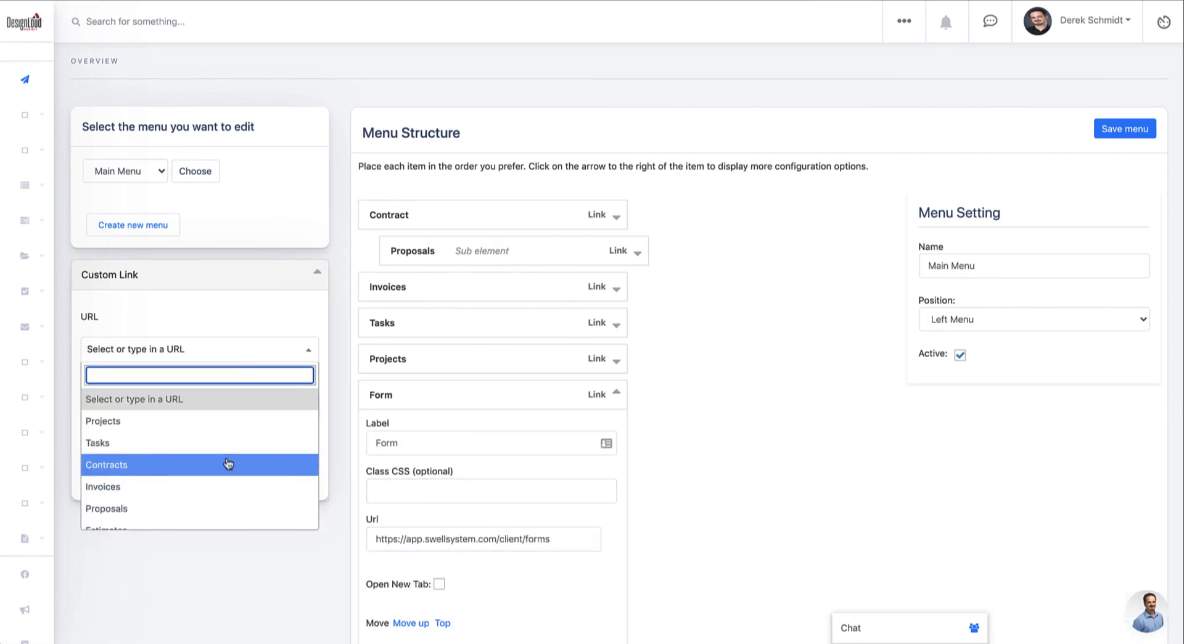
mouse_move(106, 421)
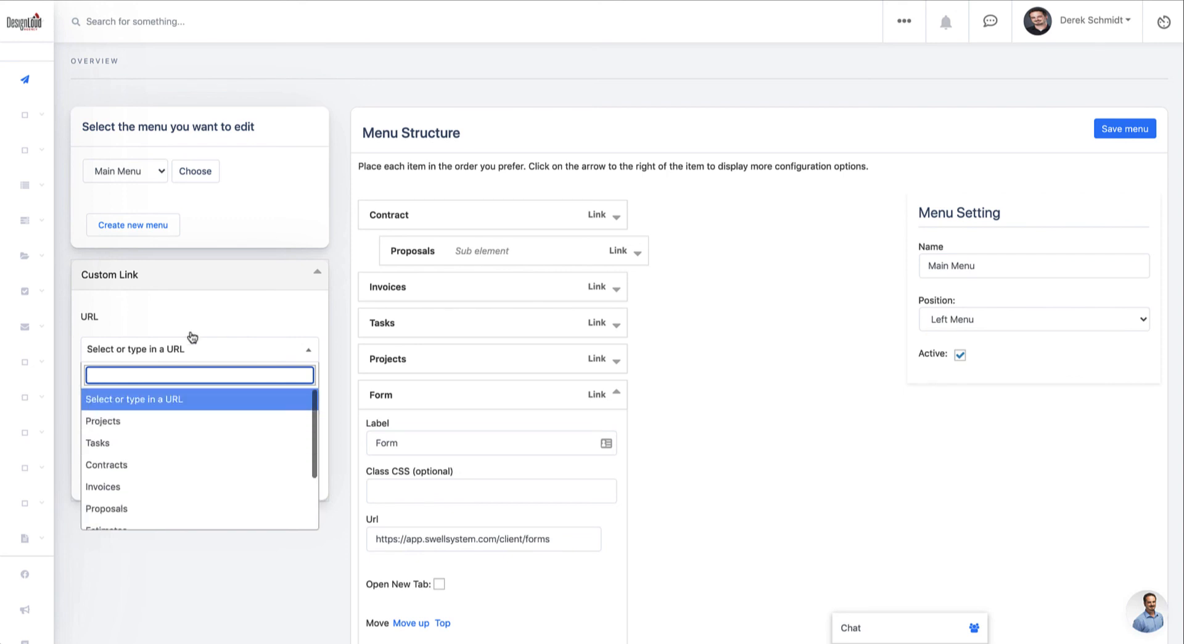
click(98, 443)
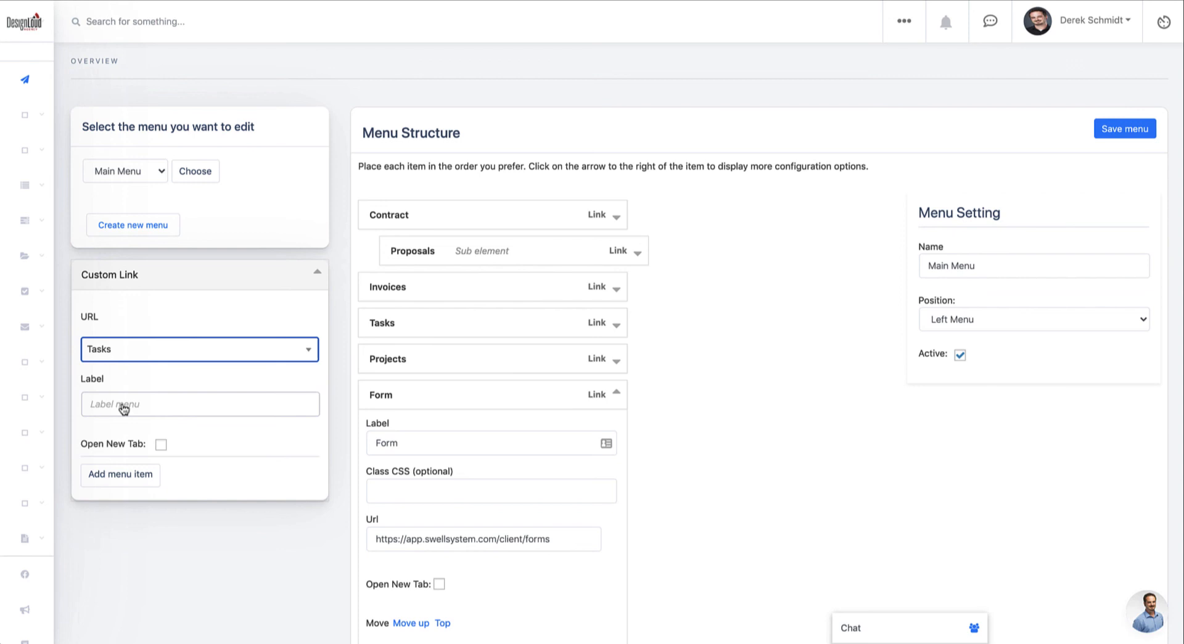
Label the link Website, set it to open in a new tab, and add it to the menu.
text(Website)
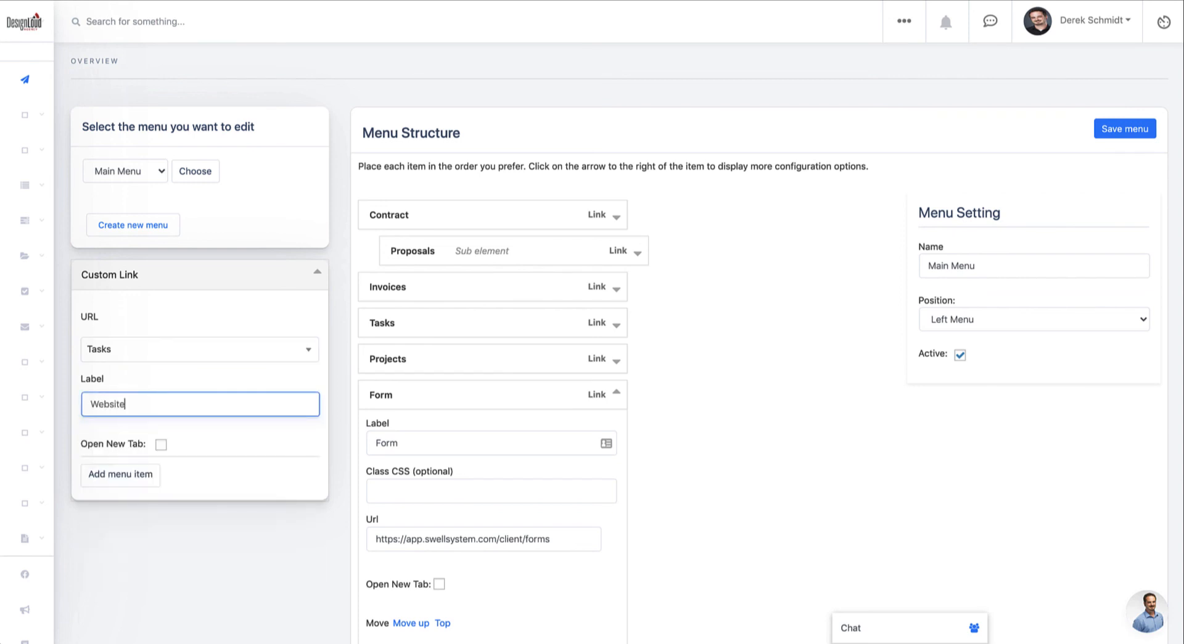
click(159, 444)
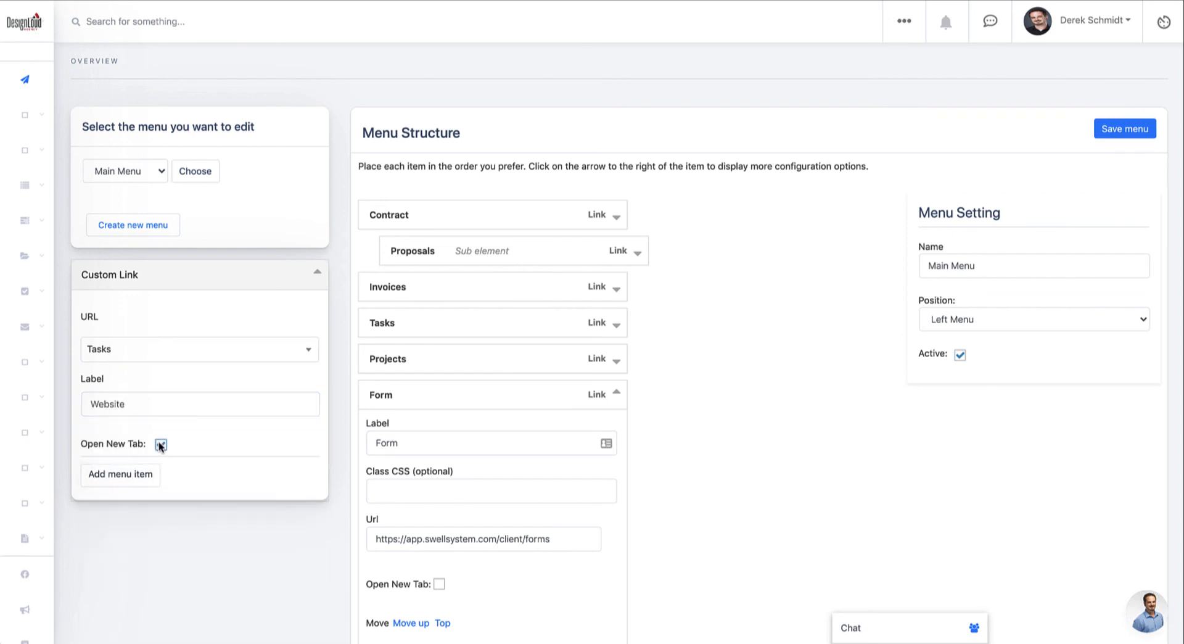
click(159, 444)
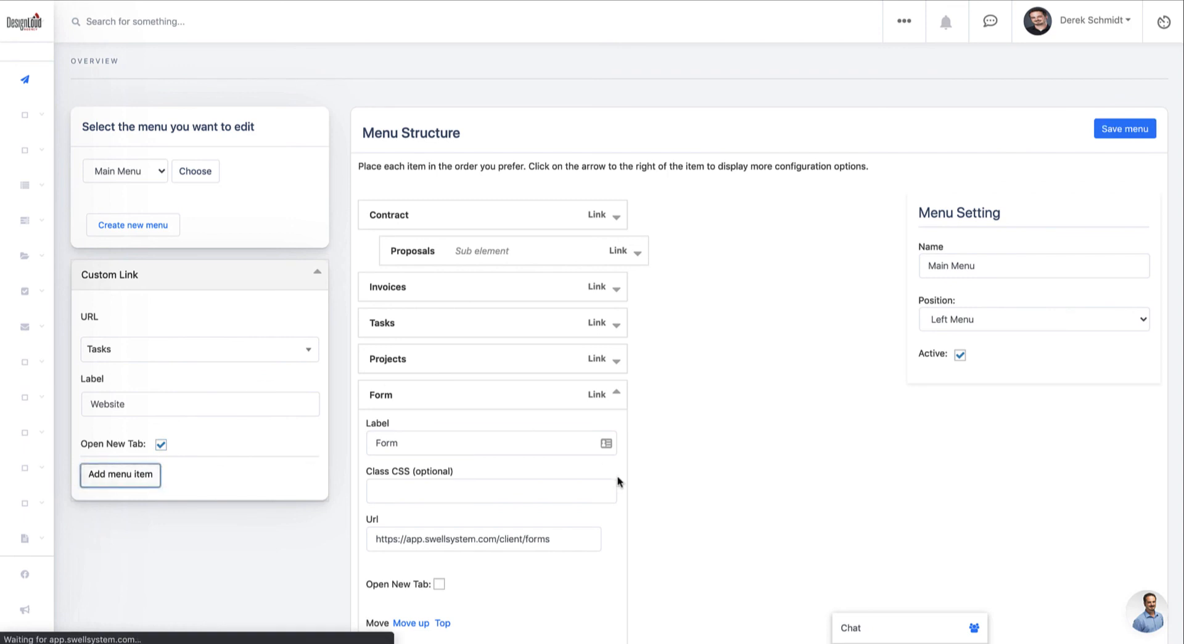
click(618, 393)
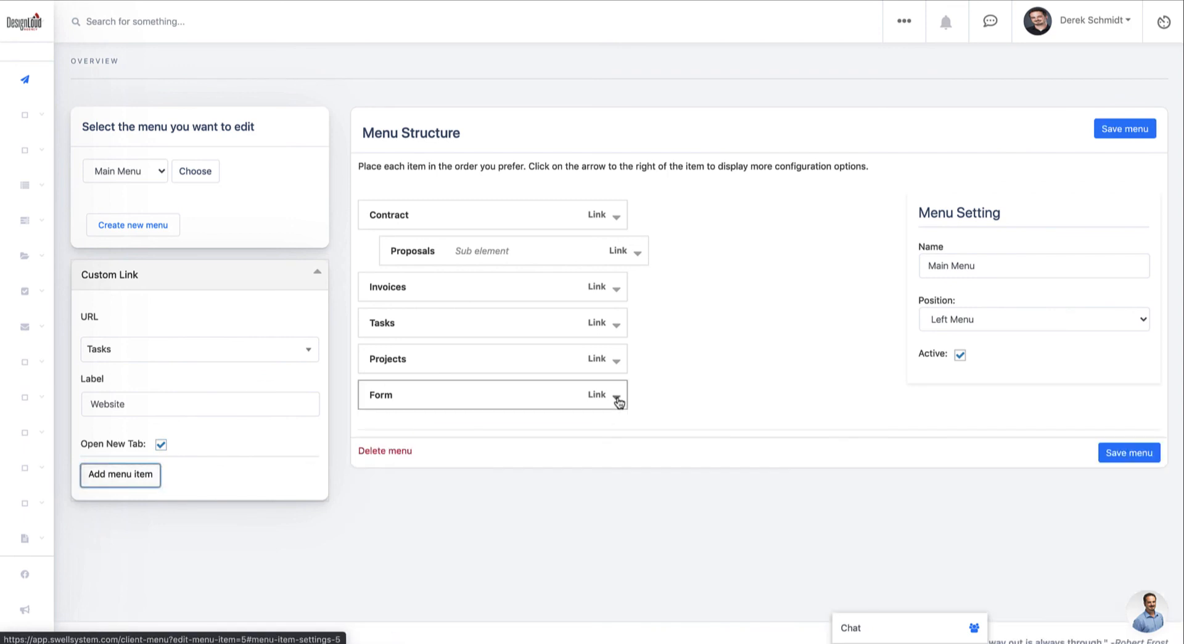
click(119, 475)
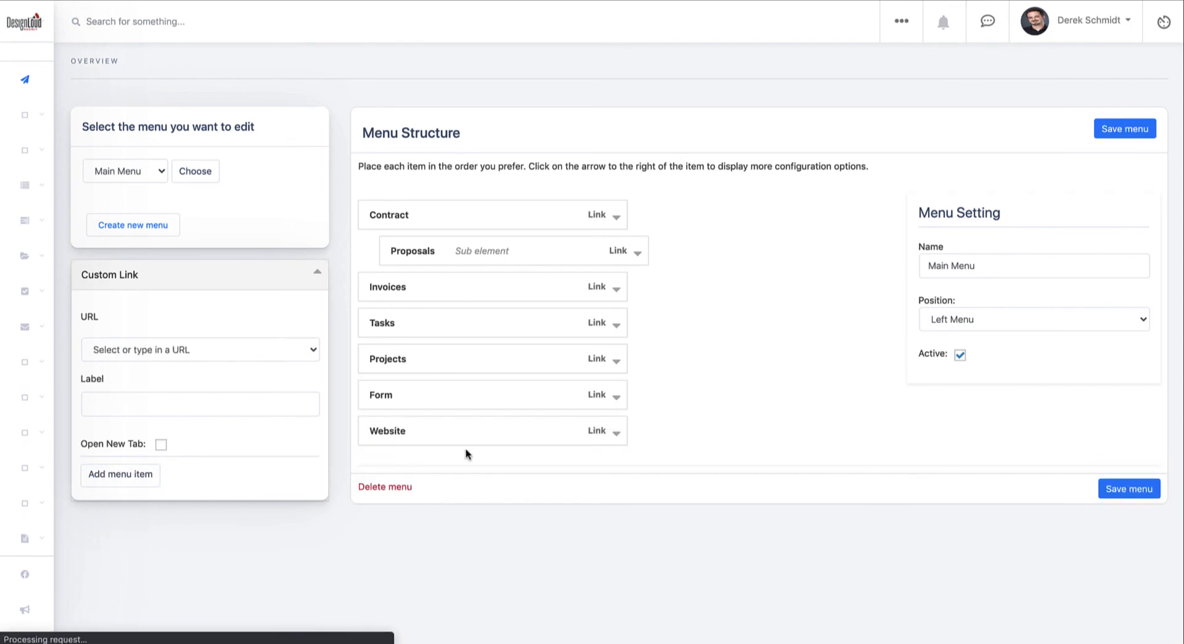
click(615, 430)
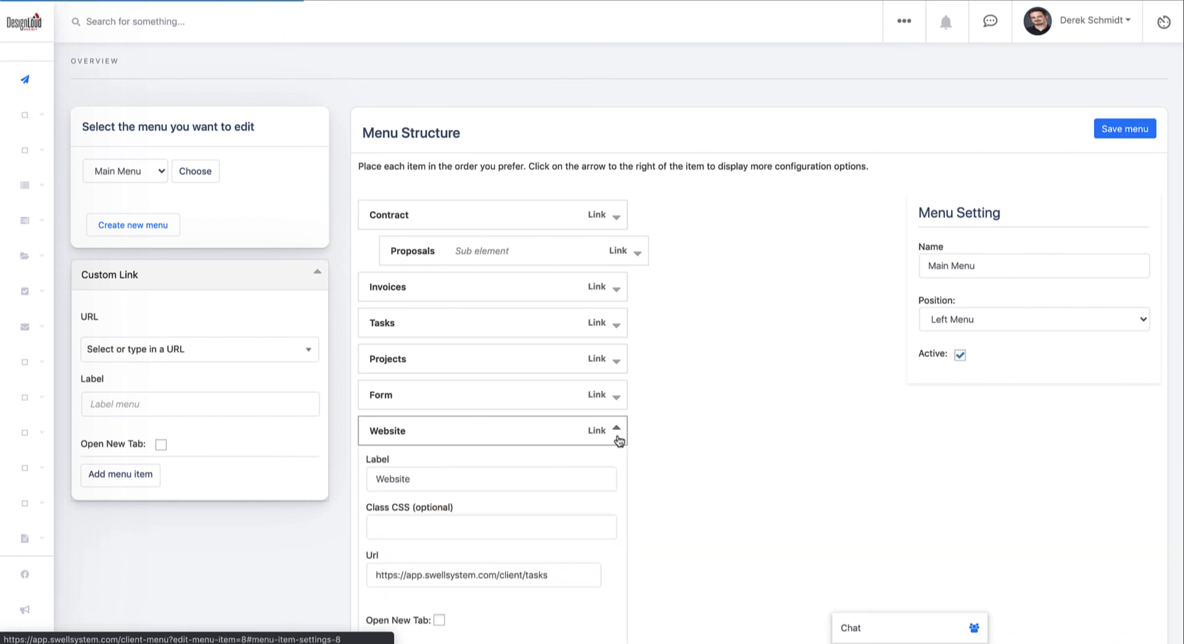
scroll(down, 3)
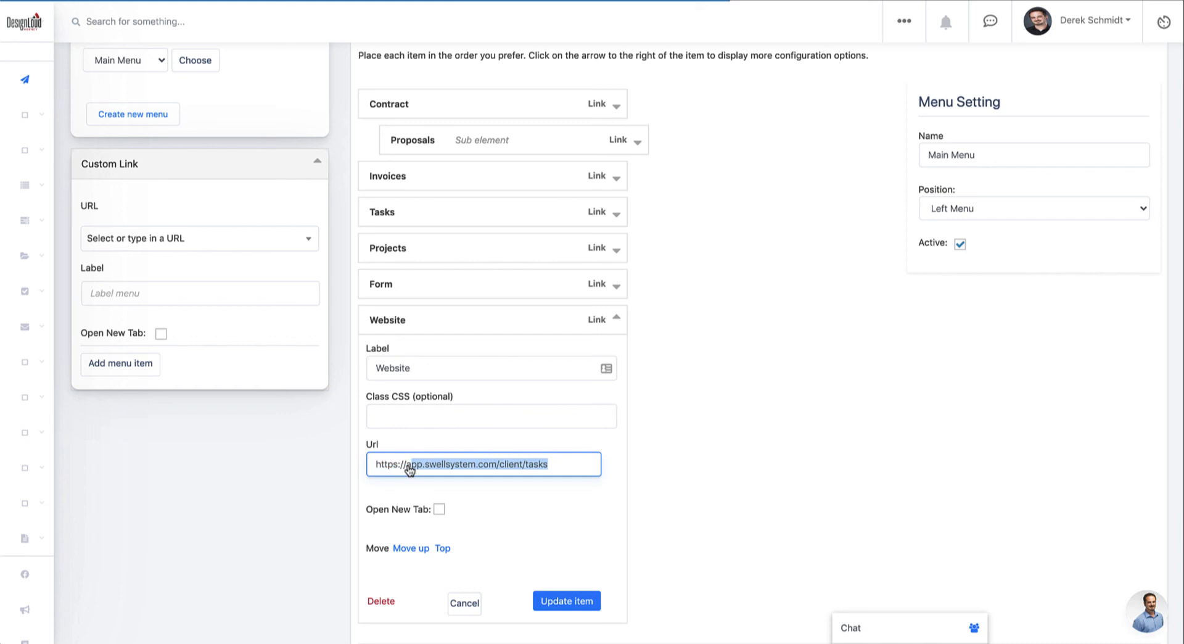
text(https://design)
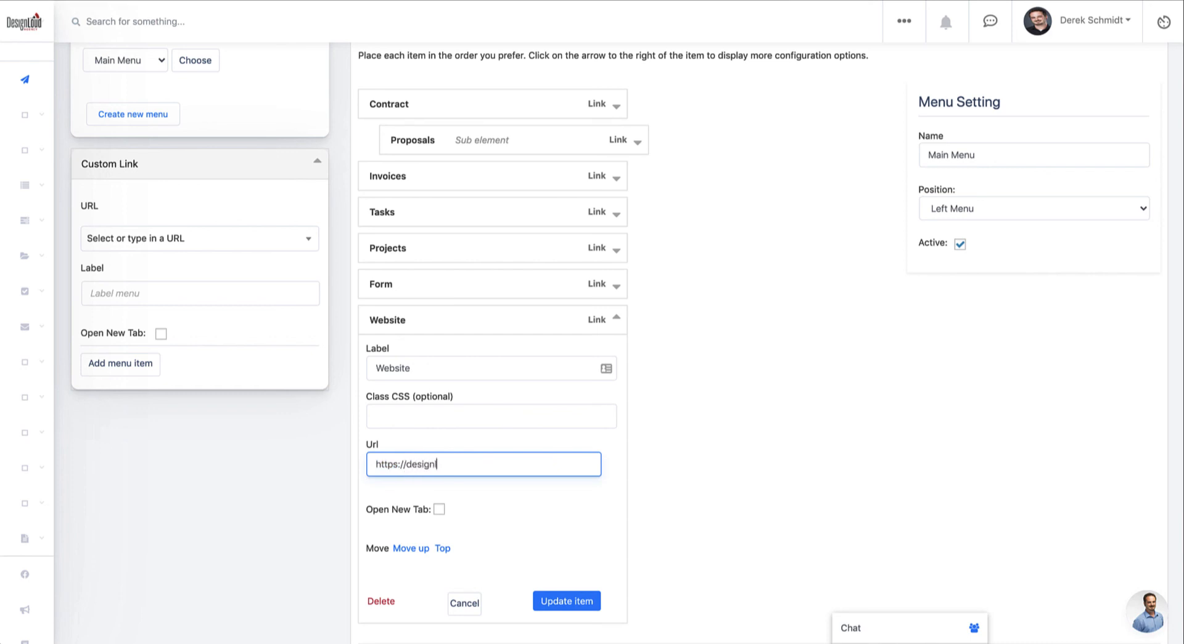
text(loud.com)
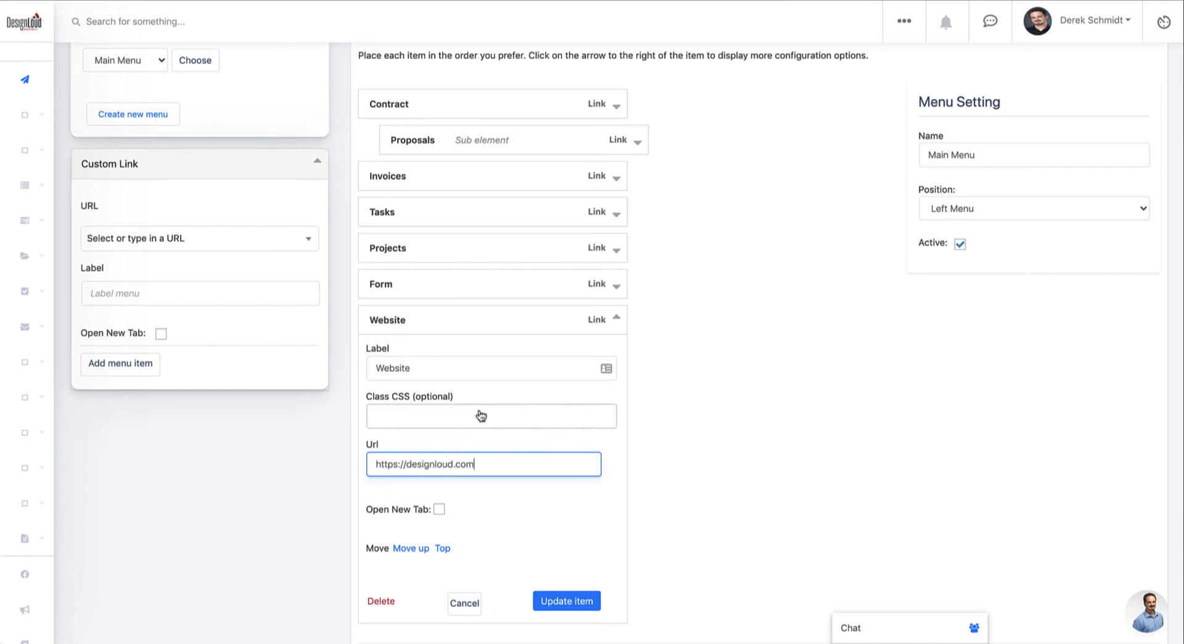
click(441, 508)
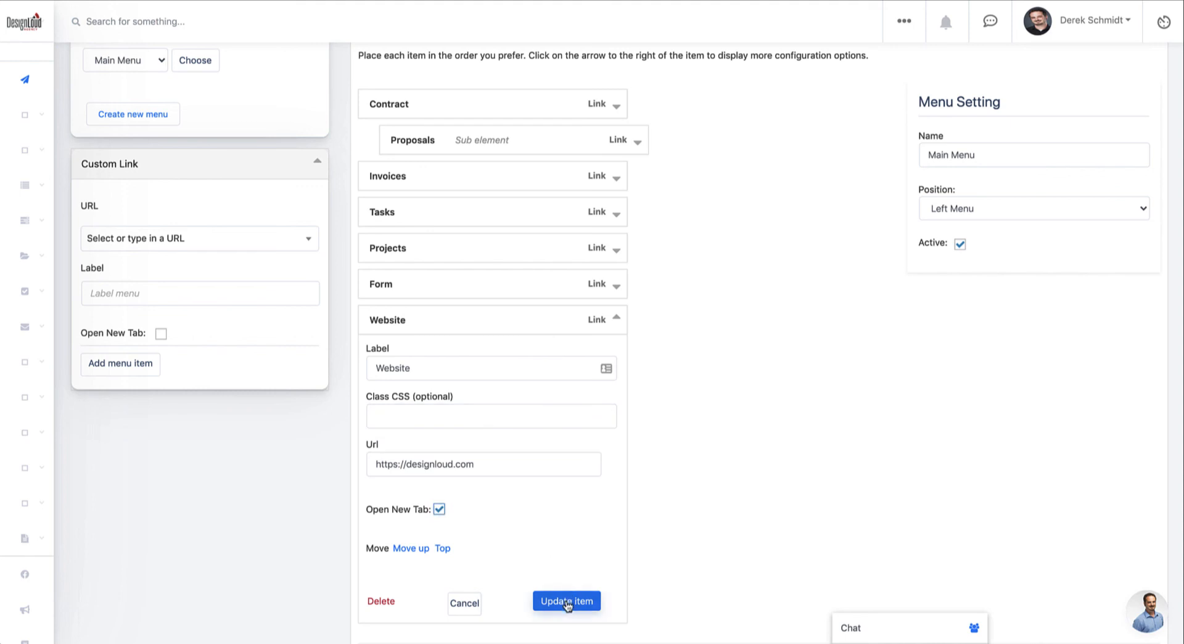
mouse_move(857, 307)
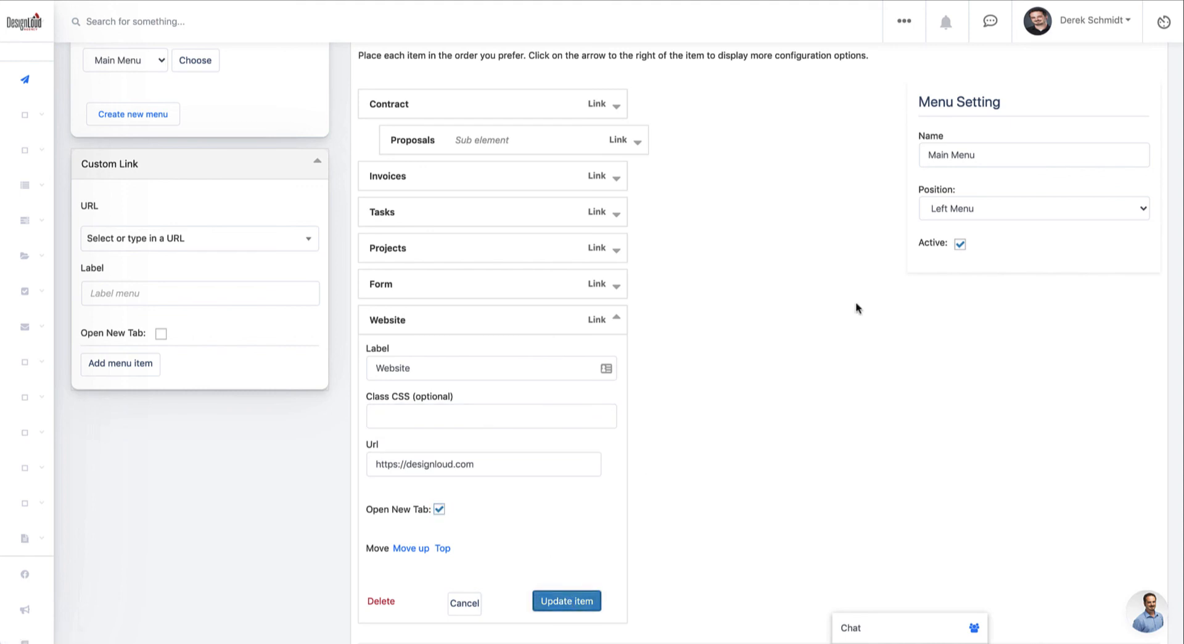
mouse_move(644, 376)
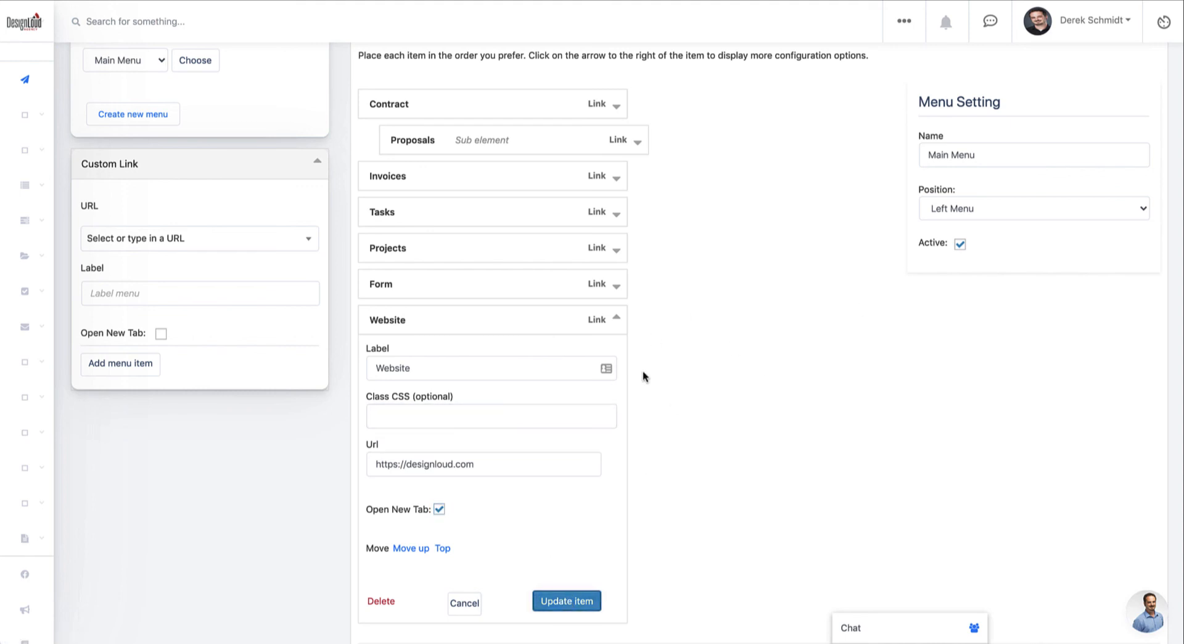
mouse_move(637, 335)
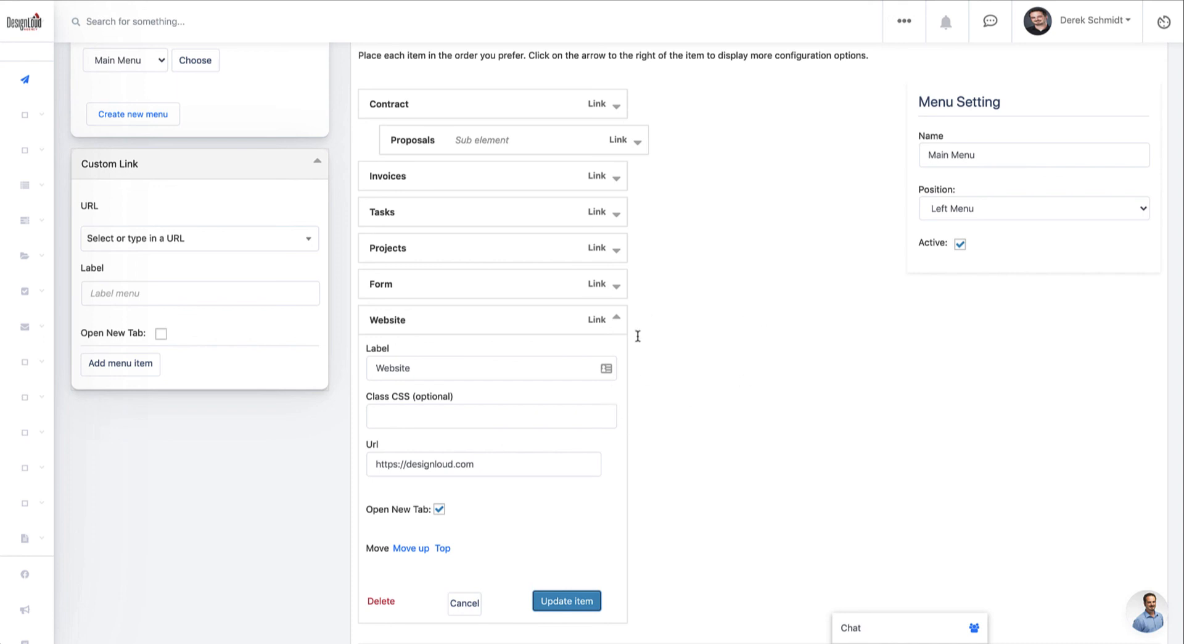
mouse_move(546, 123)
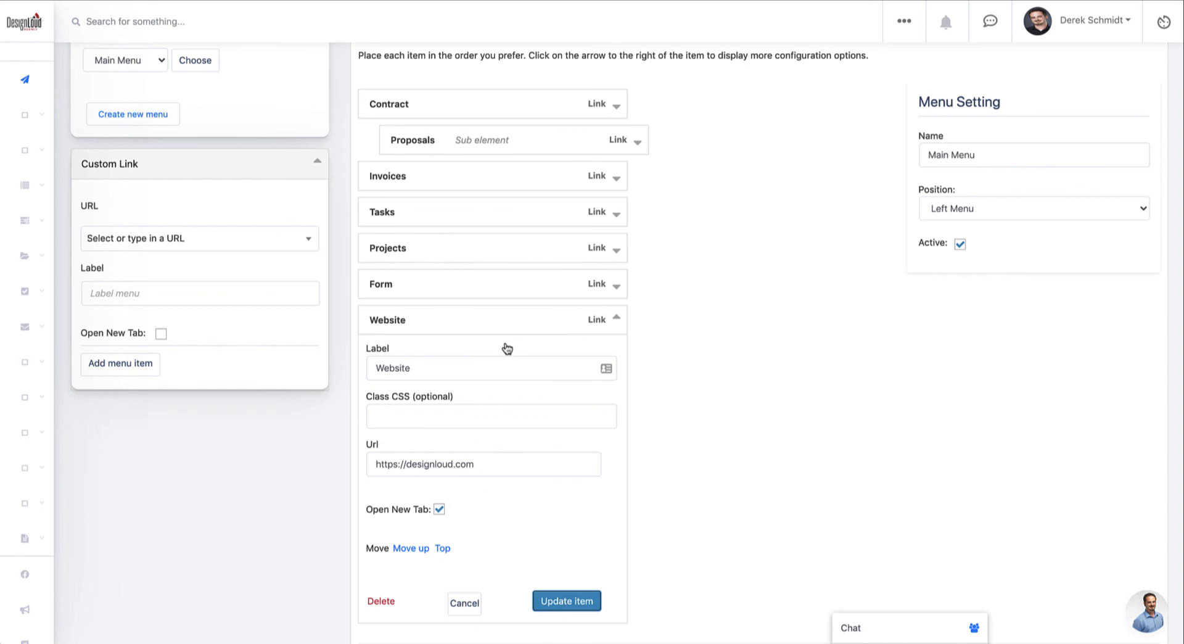
mouse_move(628, 342)
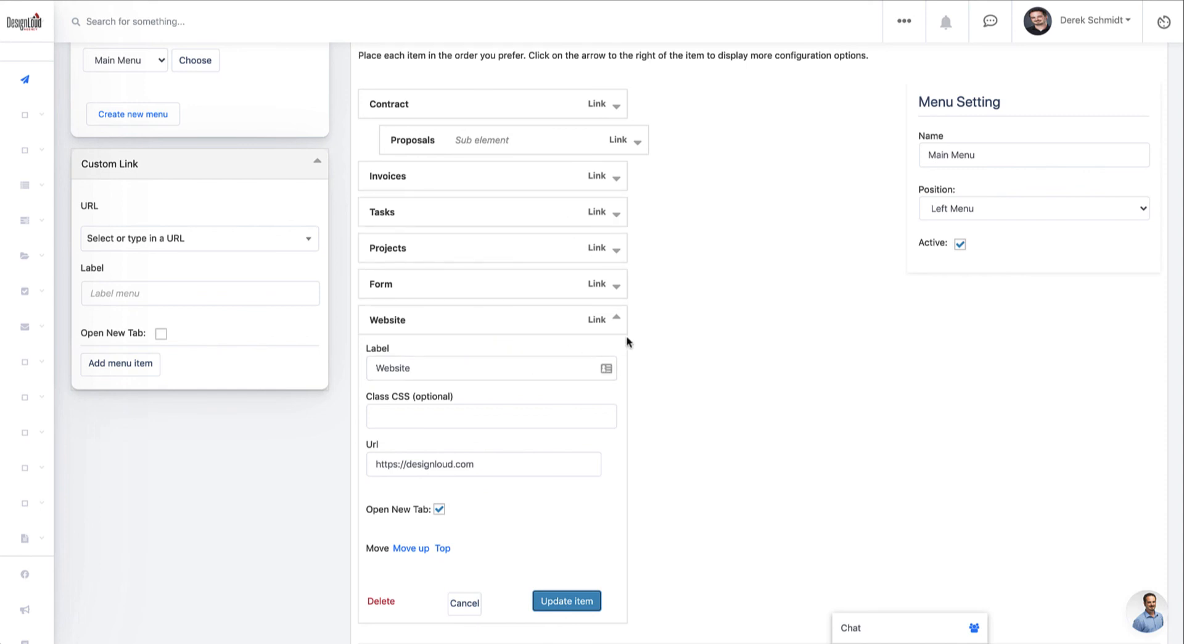
scroll(down, 3)
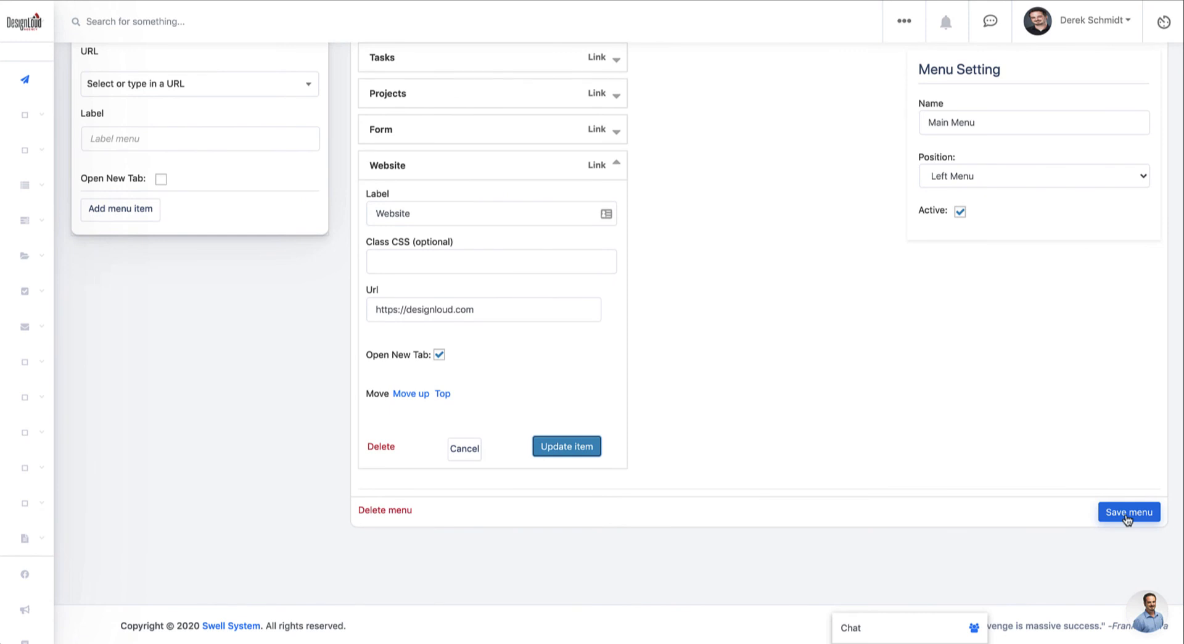
Keep the Main Menu's Position as Left Menu and save the menu settings.
scroll(up, 3)
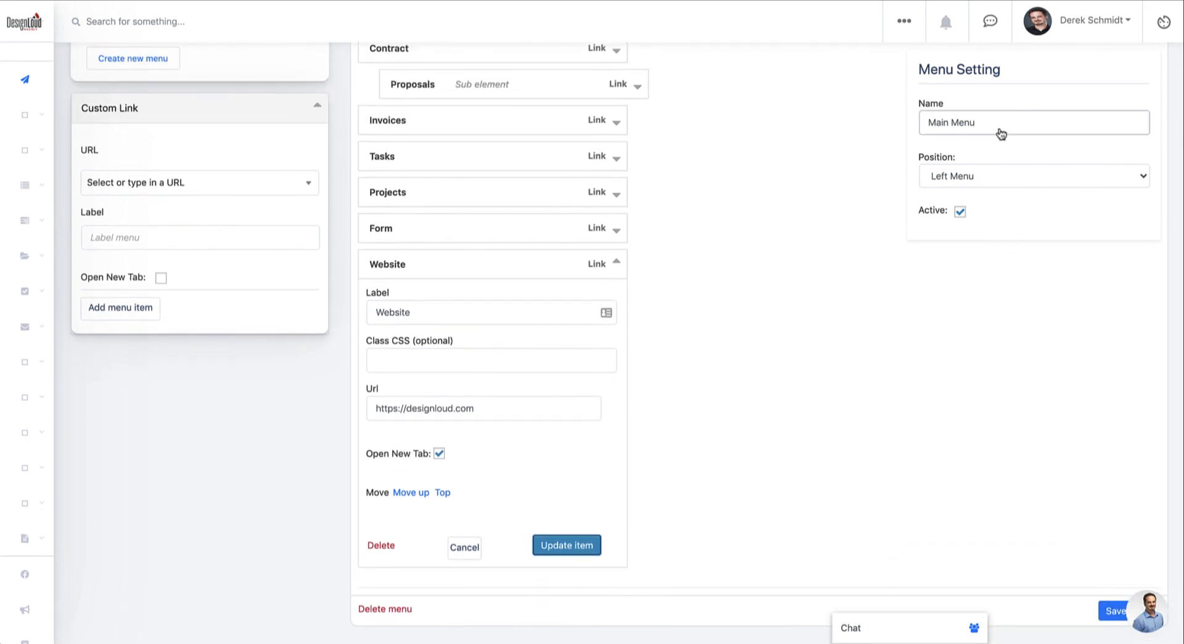
mouse_move(994, 177)
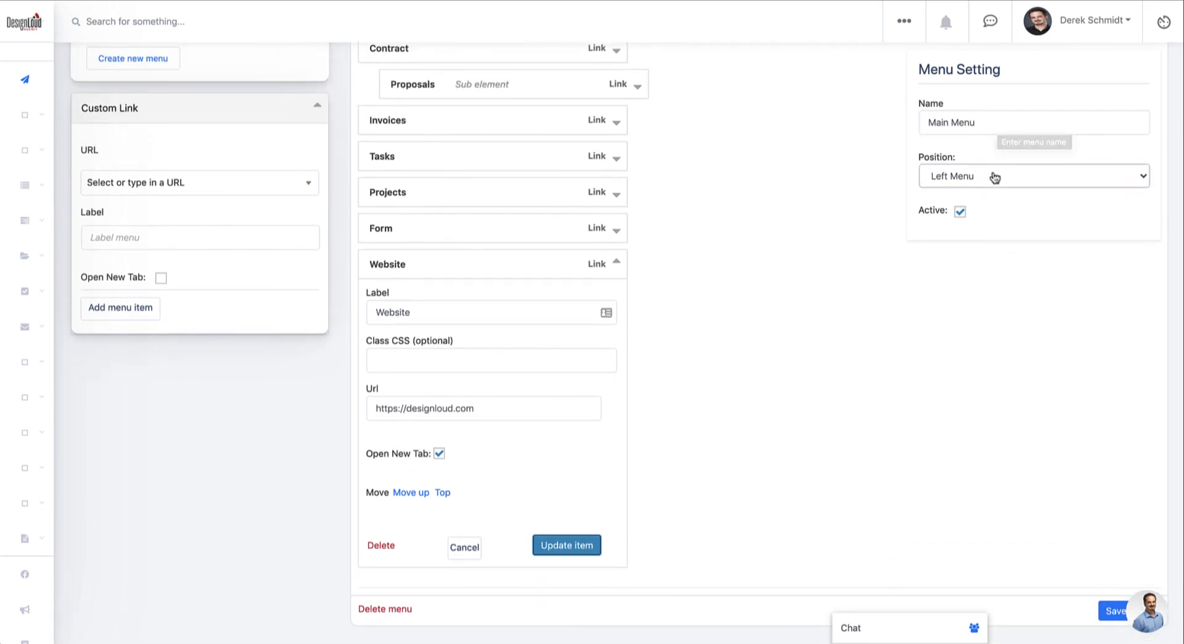
click(1033, 176)
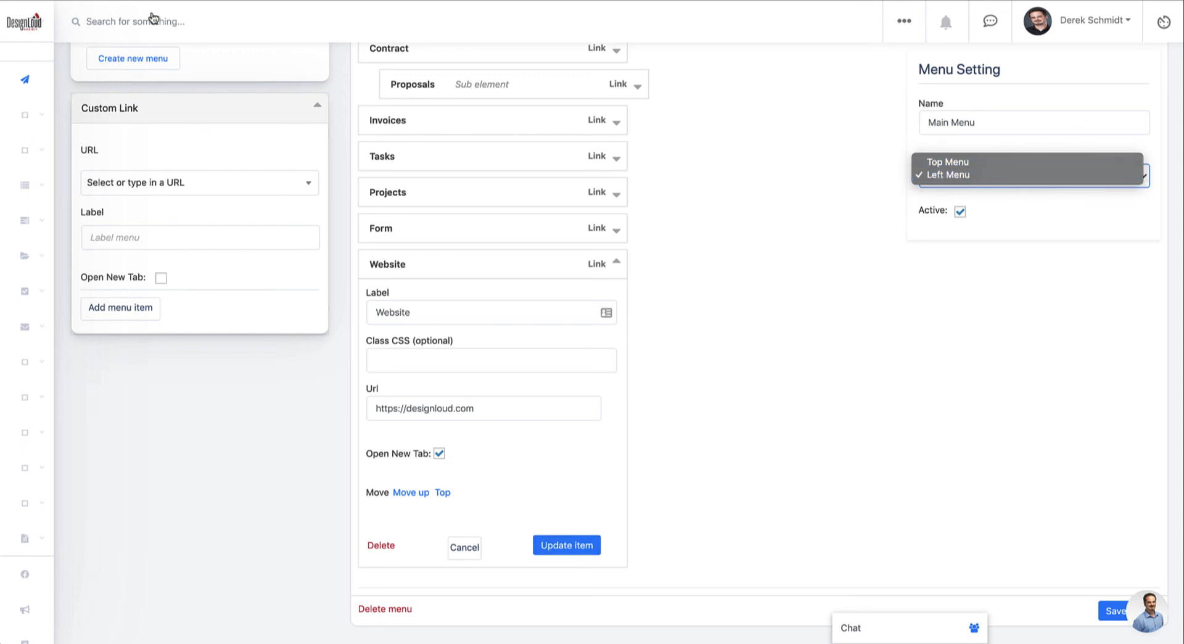
mouse_move(1003, 162)
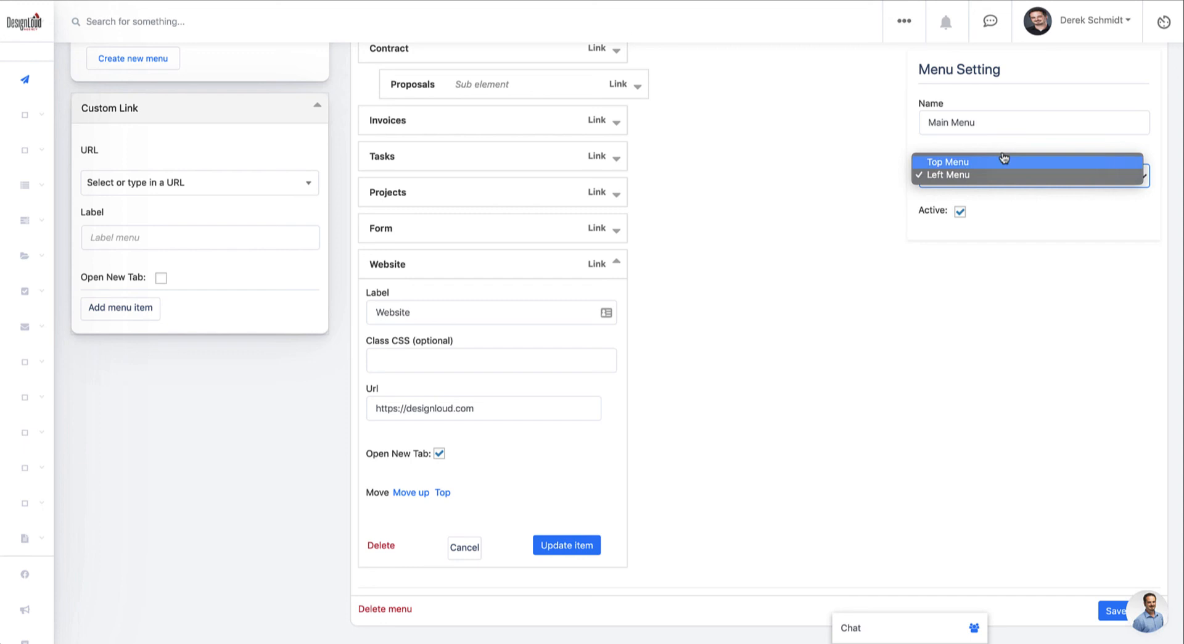
click(950, 174)
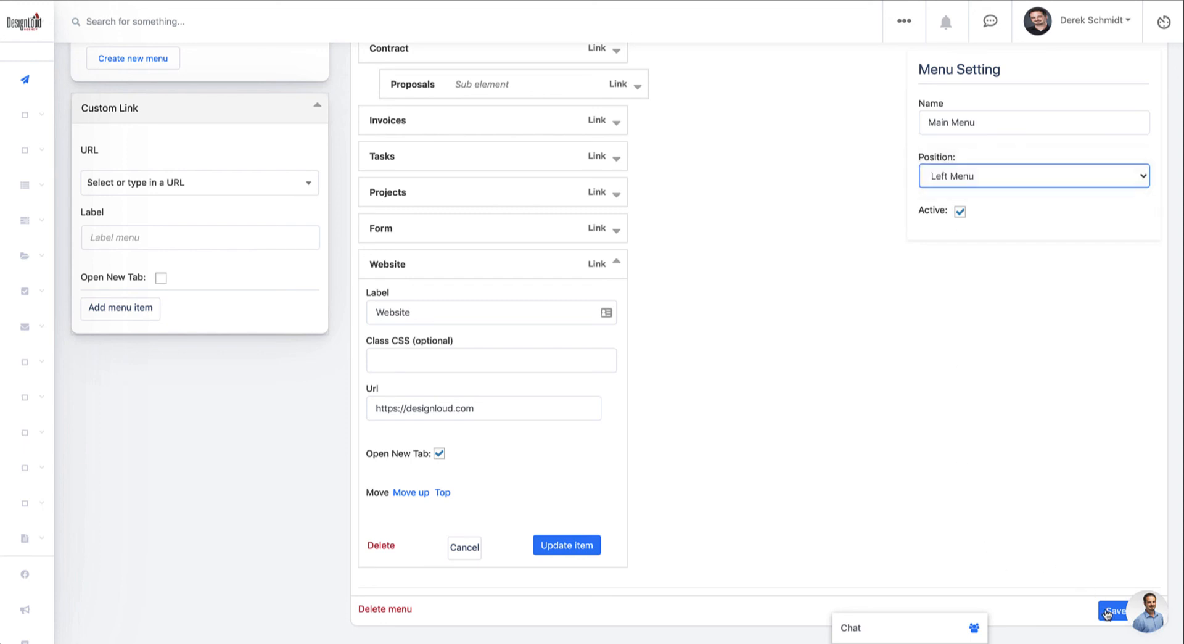
click(1113, 610)
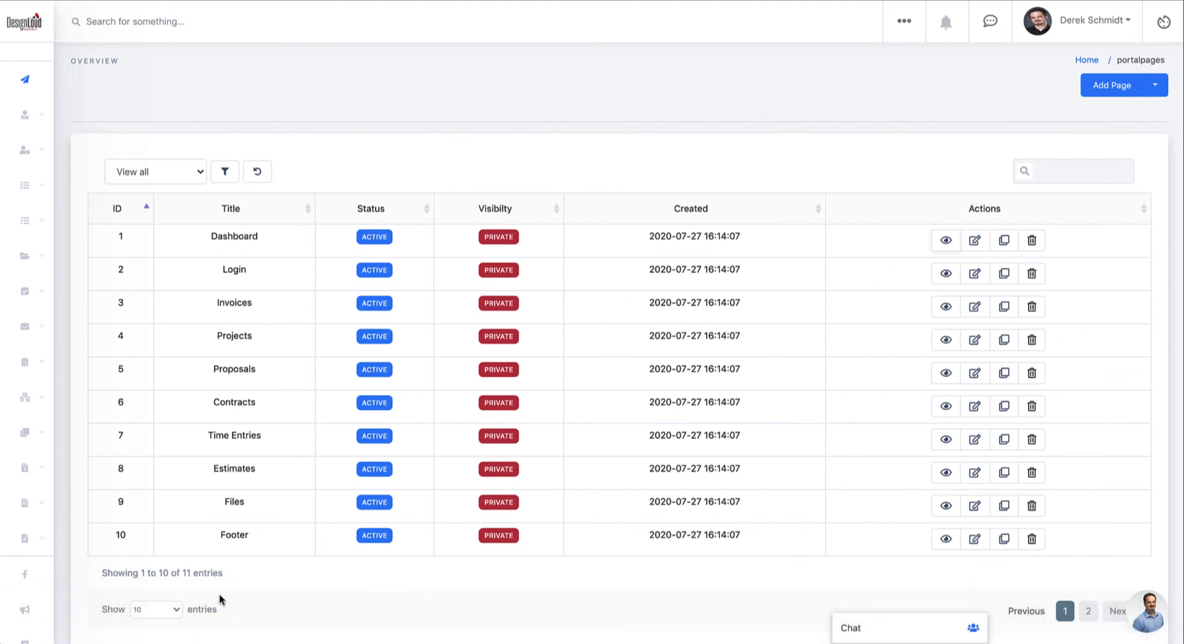
mouse_move(301, 592)
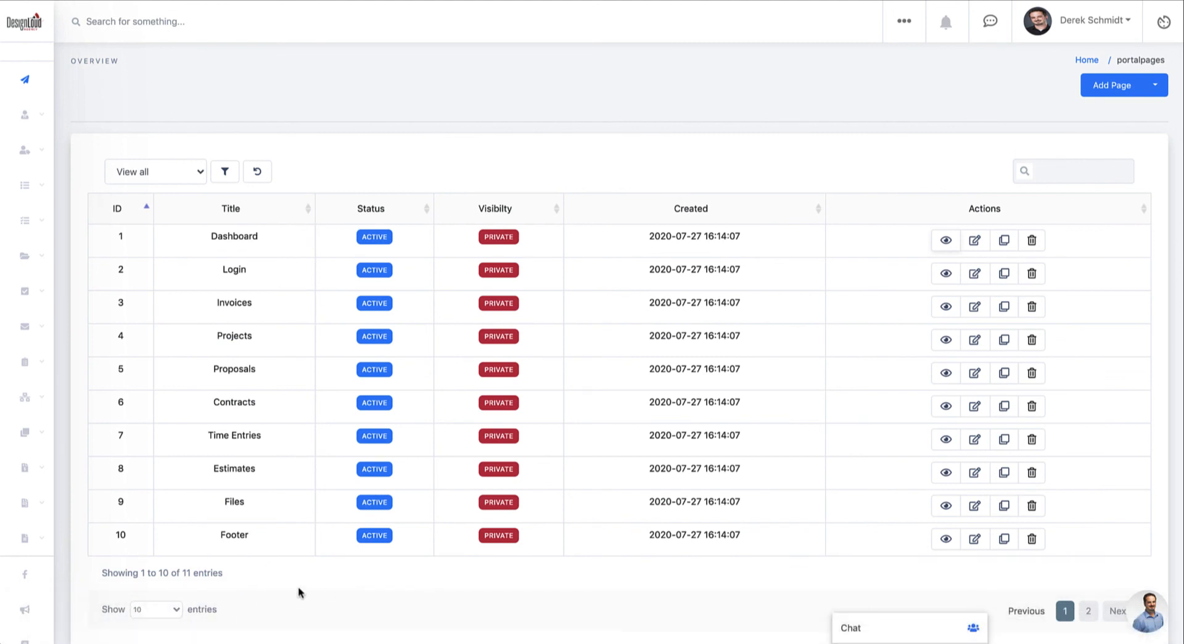
Switch to tawk.to, start Create Property, and fetch the client portal link from Swell.
right_click(137, 627)
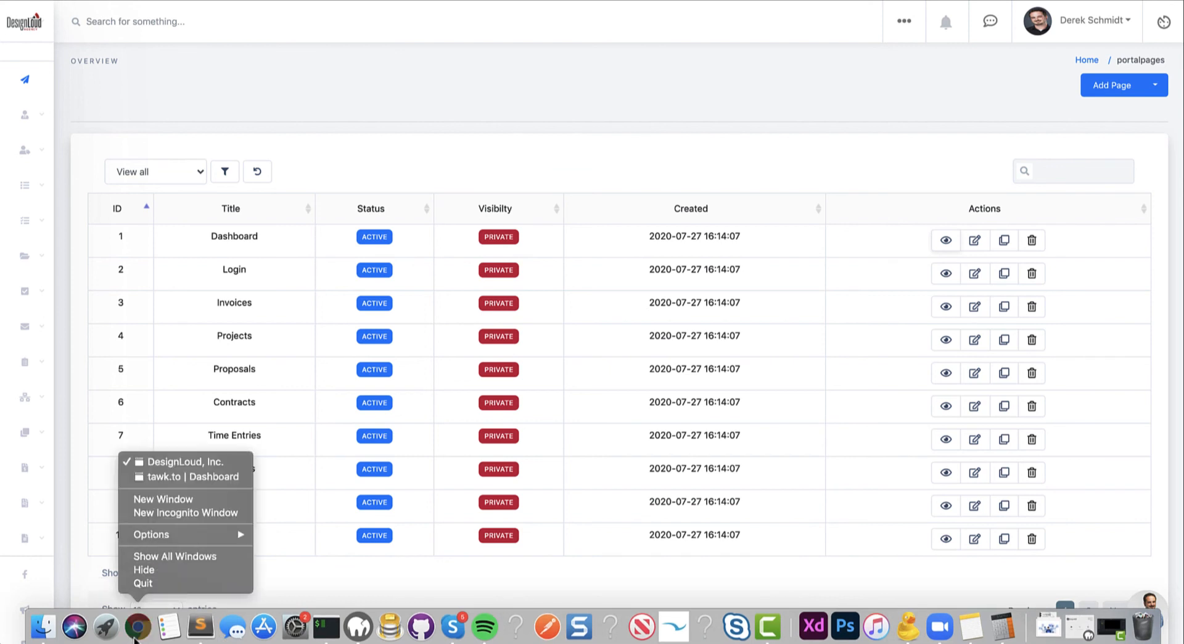
click(183, 476)
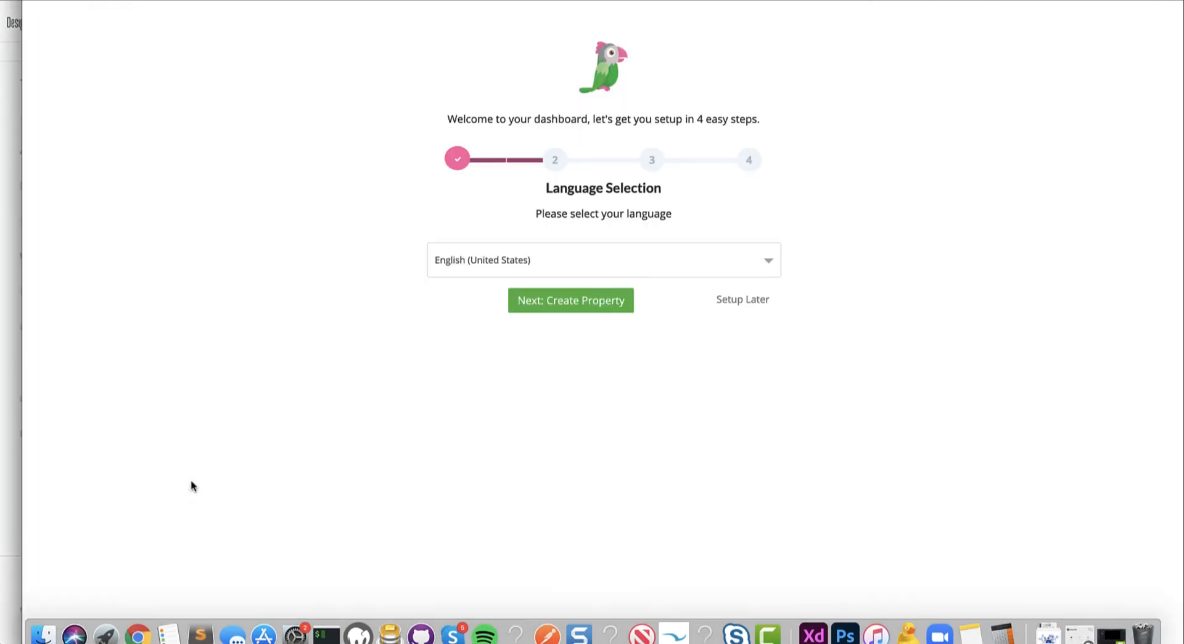
mouse_move(495, 343)
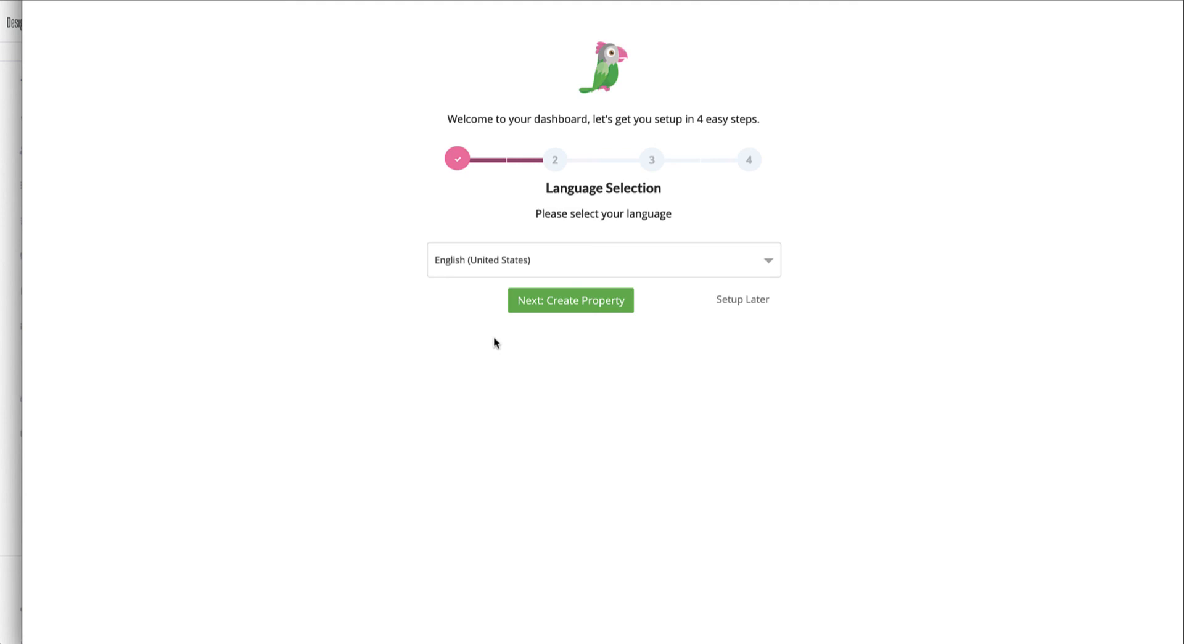
mouse_move(566, 274)
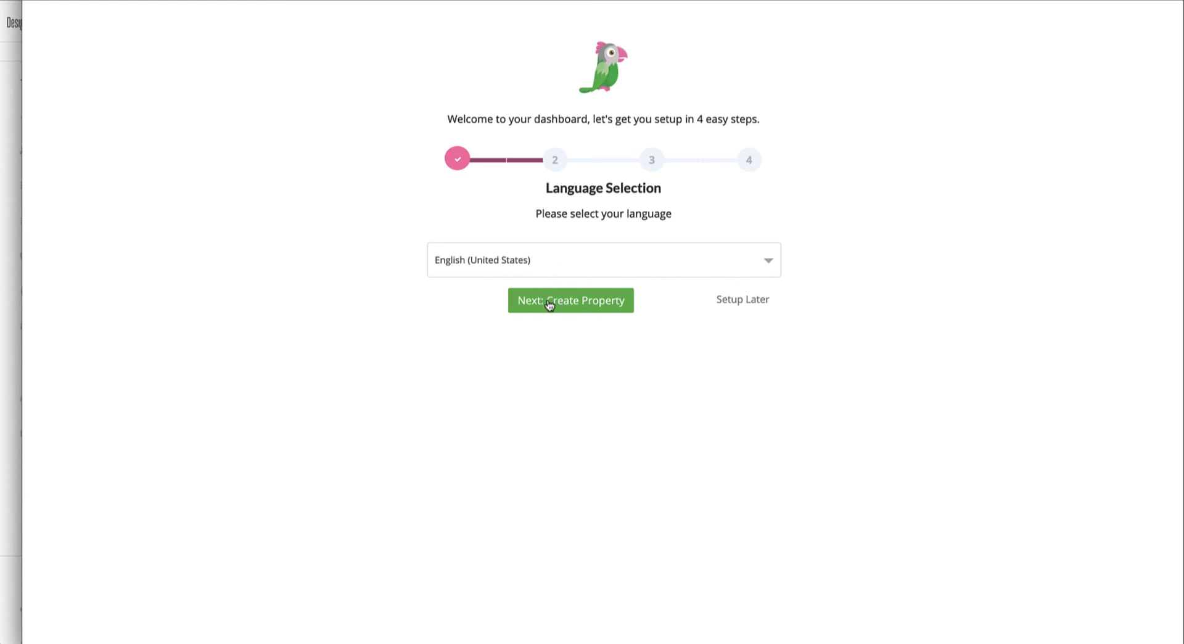
click(570, 301)
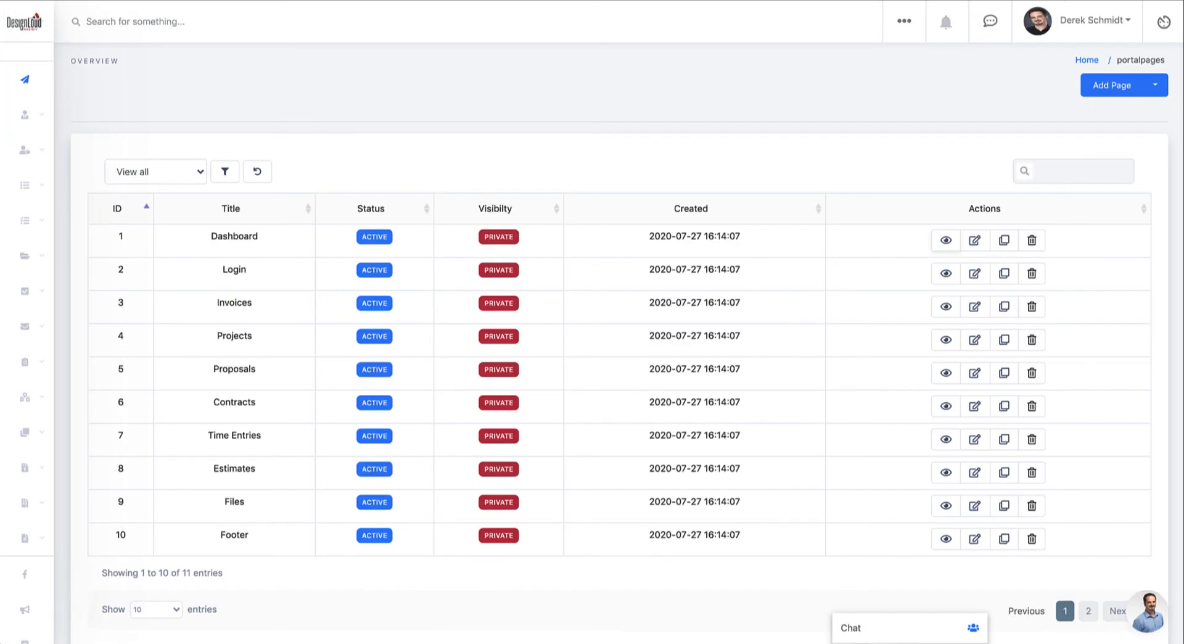
click(1078, 21)
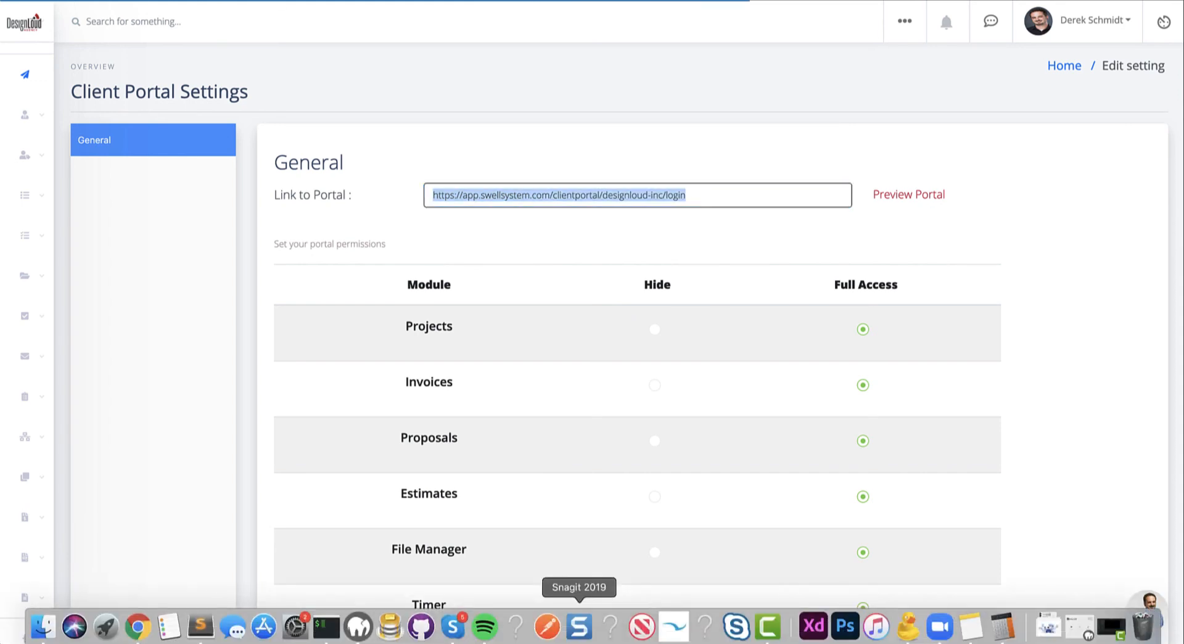
mouse_move(674, 628)
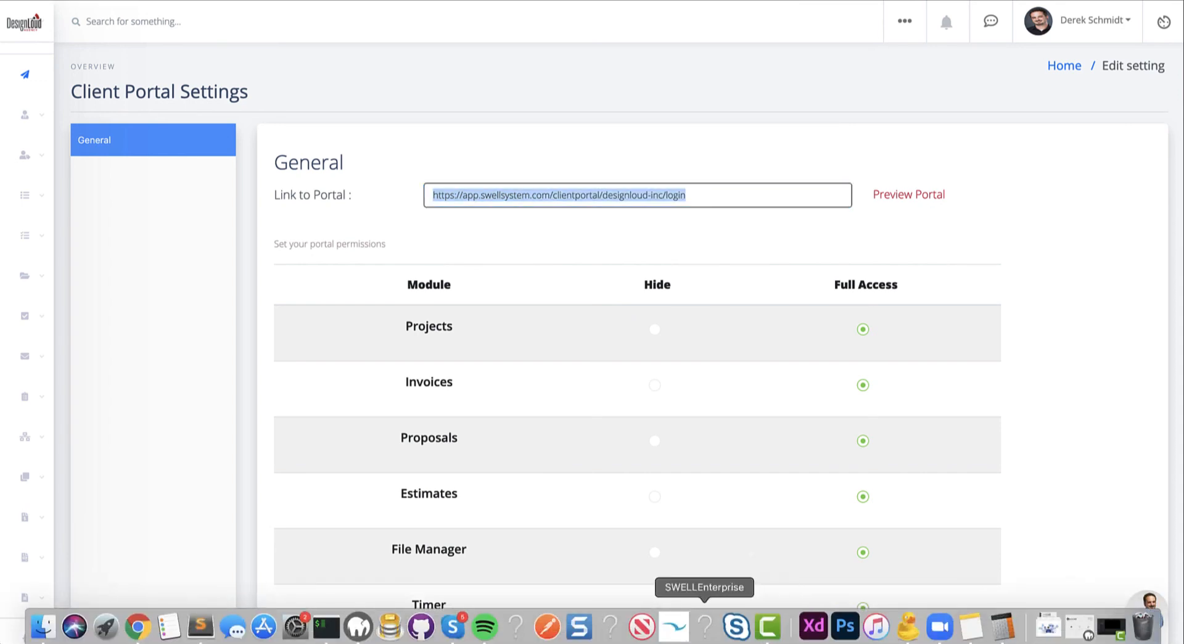
right_click(137, 627)
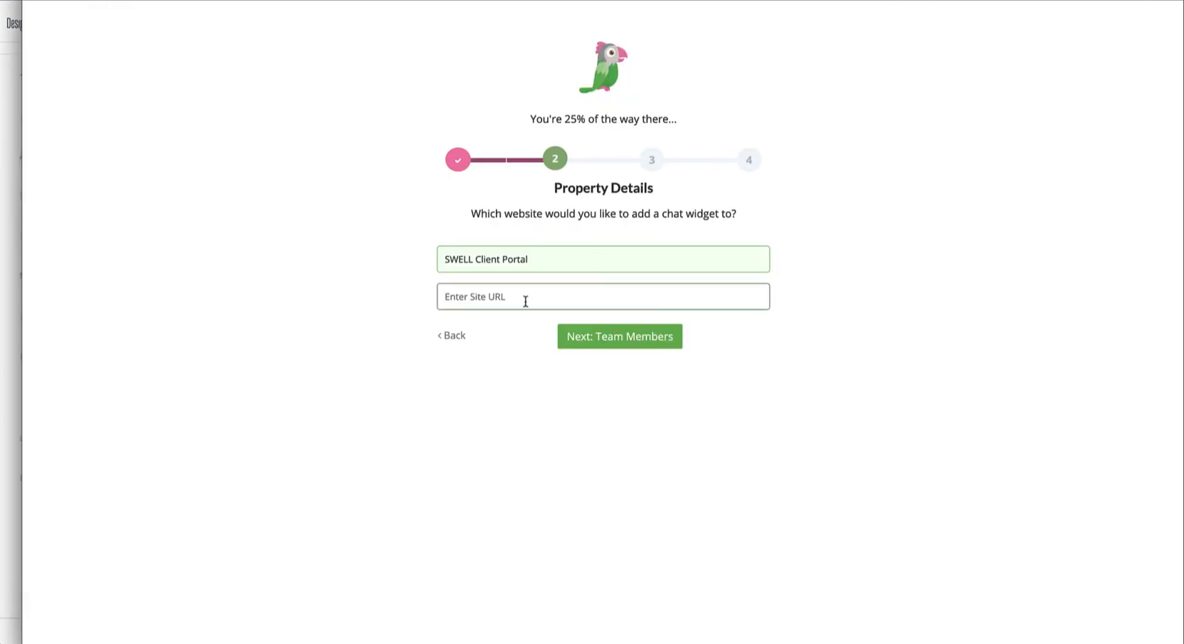
Enter app.swellsystem.com as the site URL, continue to Team Members and skip inviting them.
text(https://app.swellsystem.com/clientportal/designloud-inc/l)
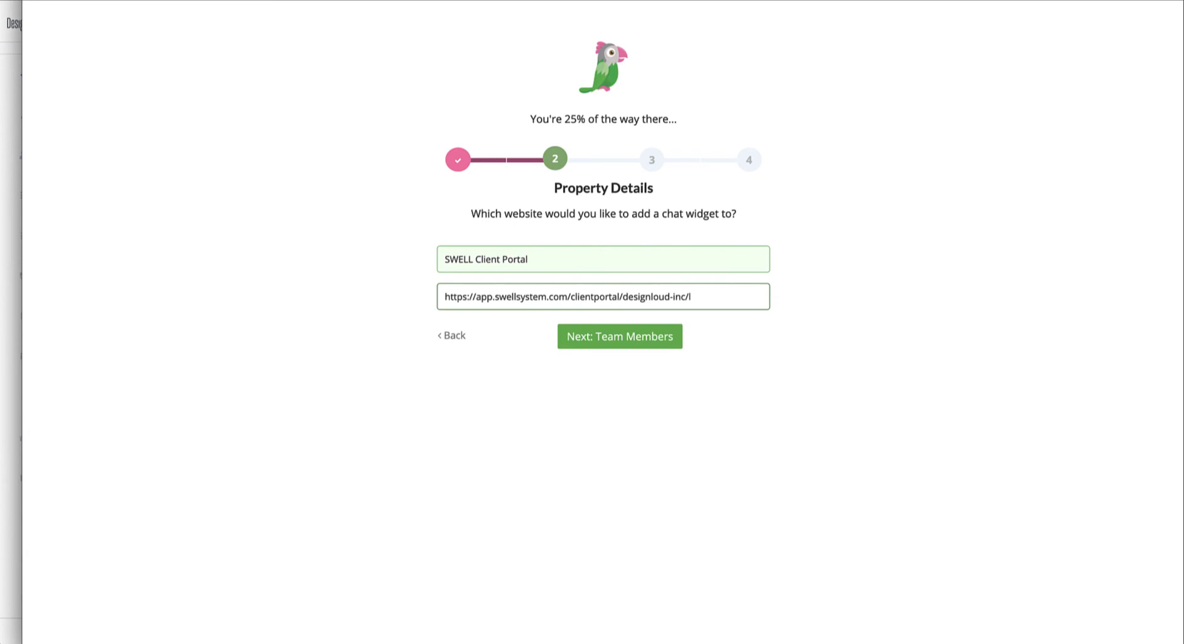
key(Backspace)
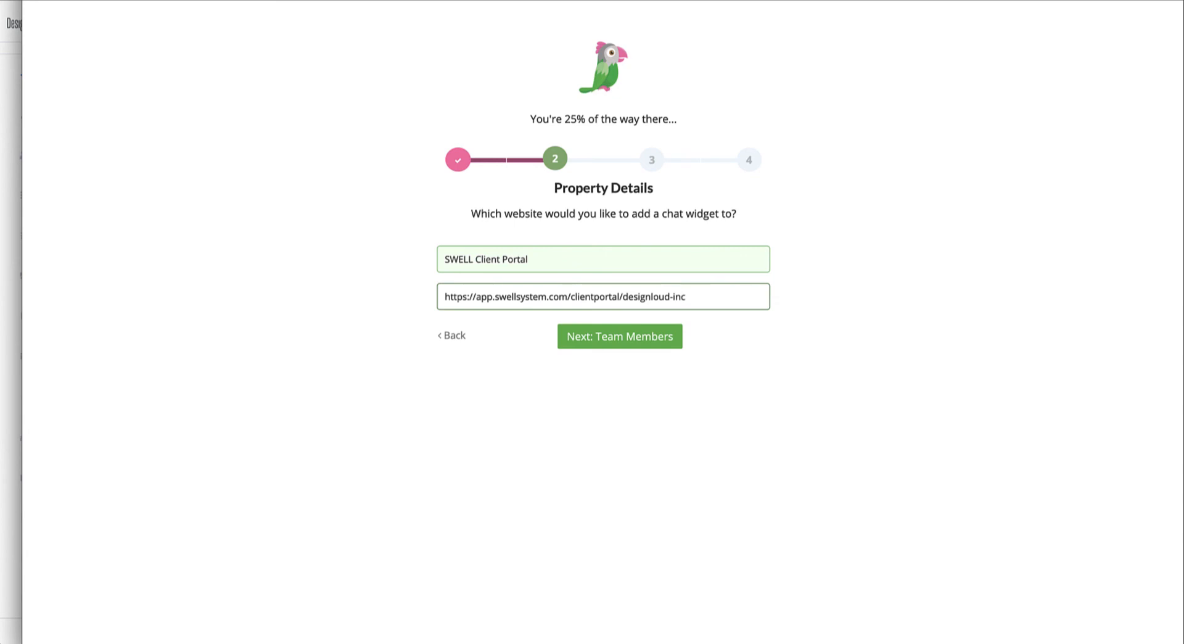
key(Backspace)
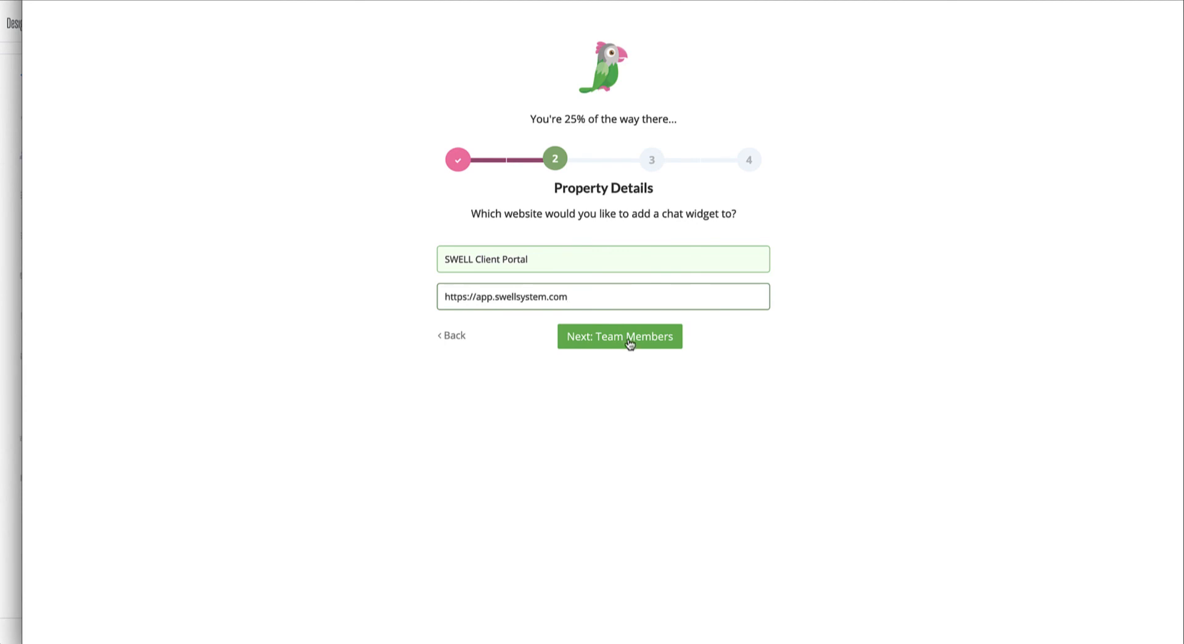
click(618, 336)
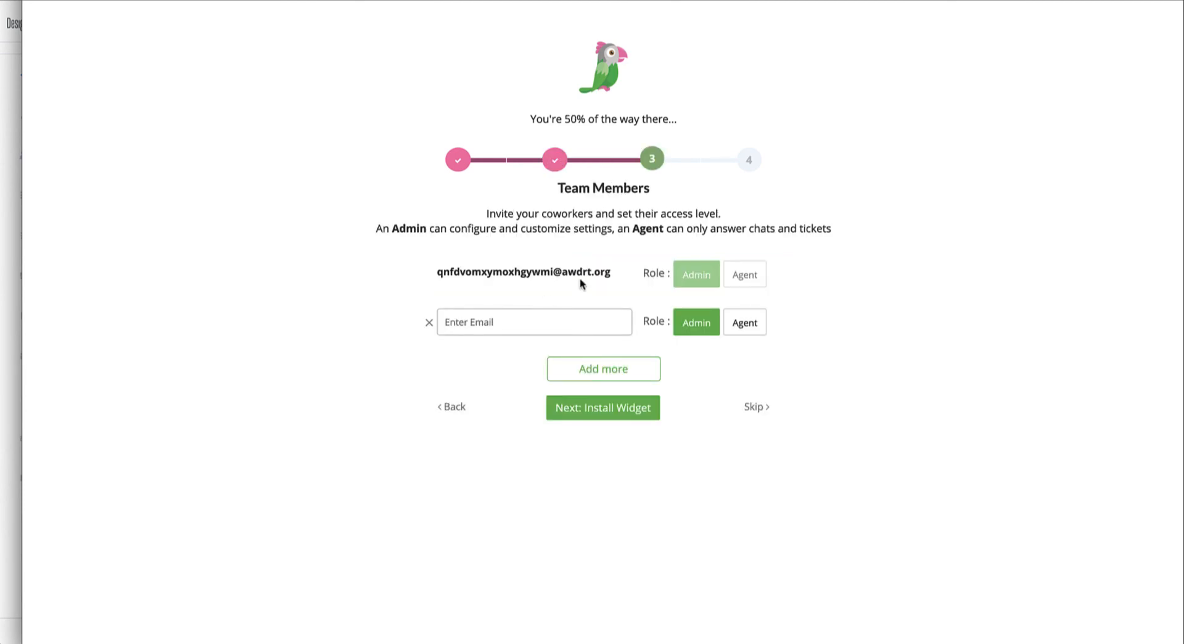
mouse_move(750, 413)
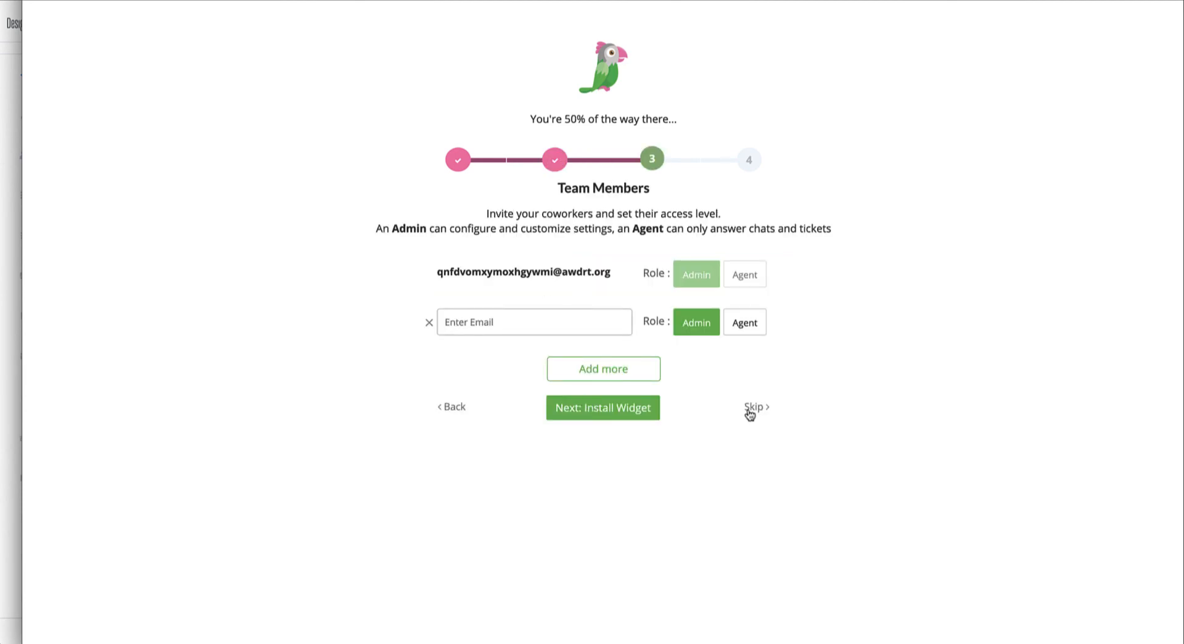
click(603, 407)
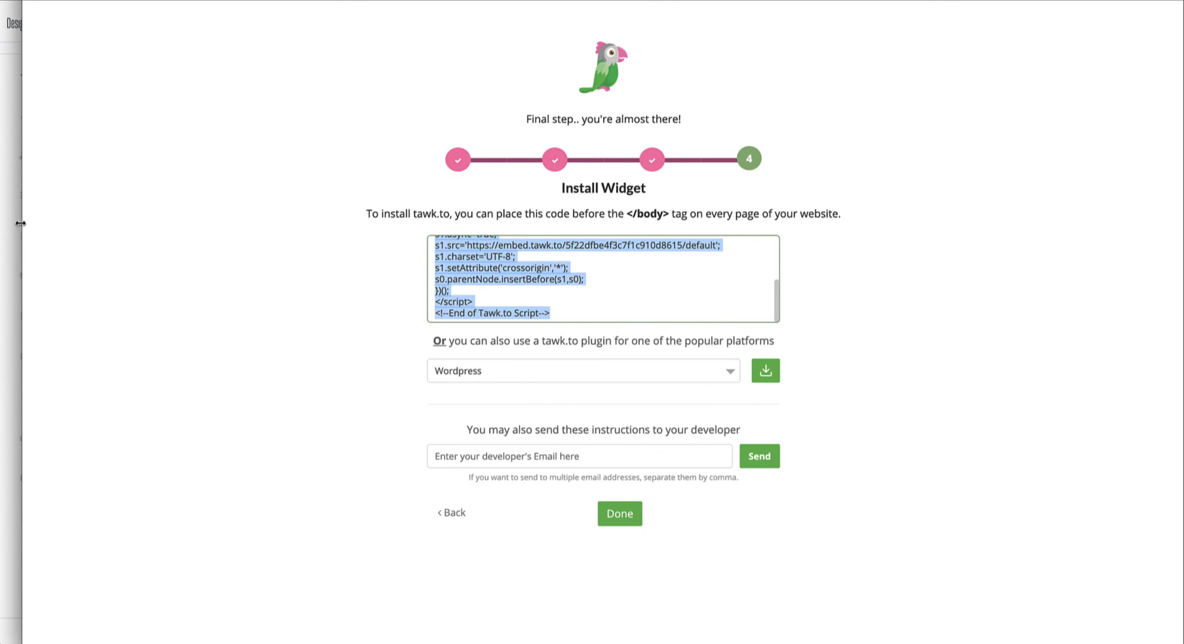
Paste the tawk.to embed script into the Footer portal page and update it.
click(618, 513)
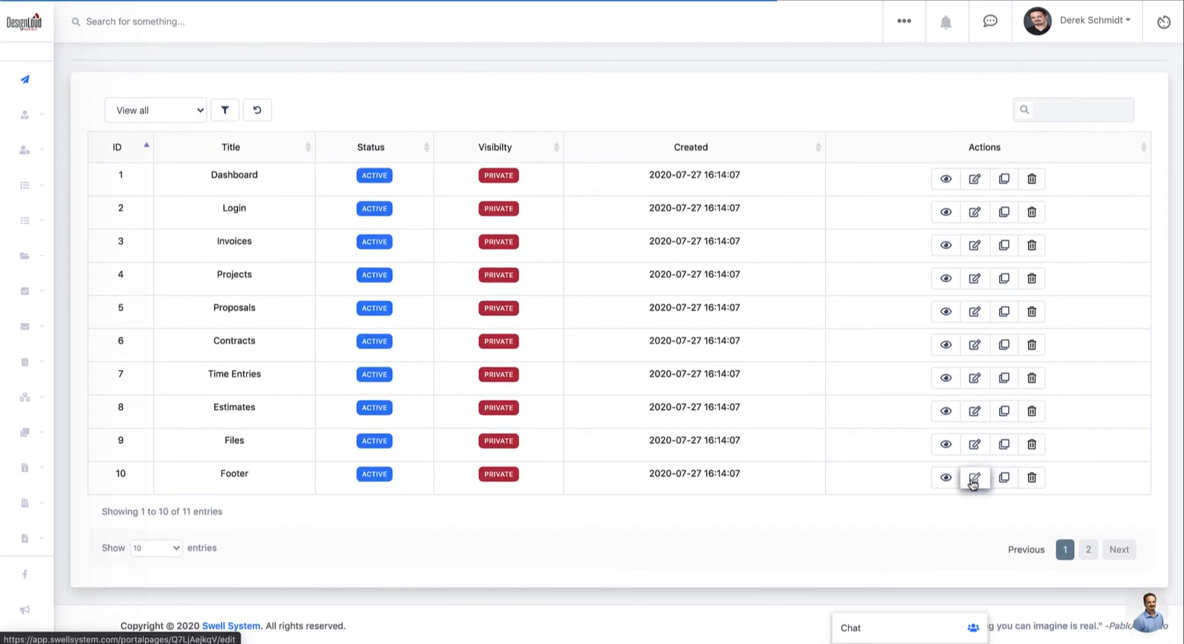
click(974, 477)
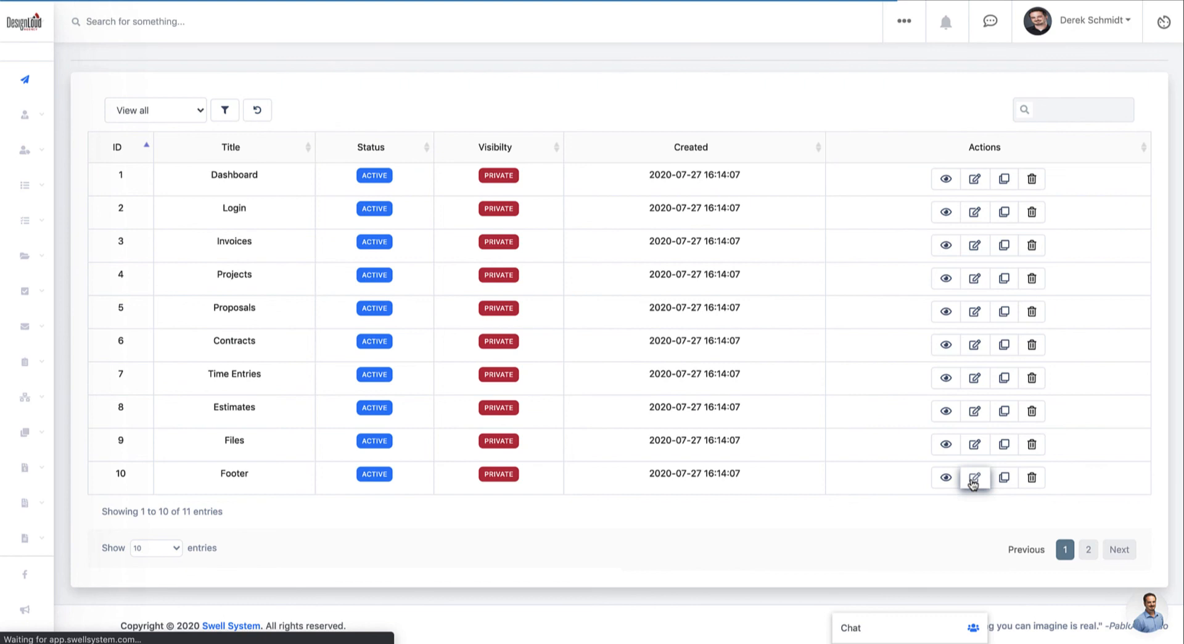
click(975, 477)
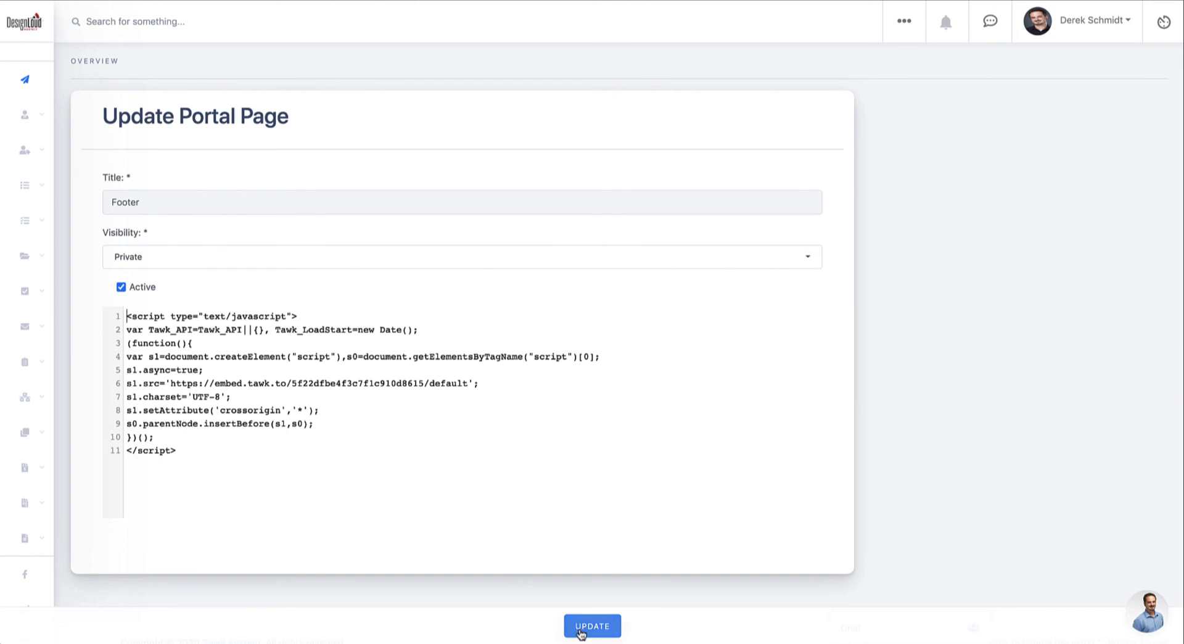
click(592, 625)
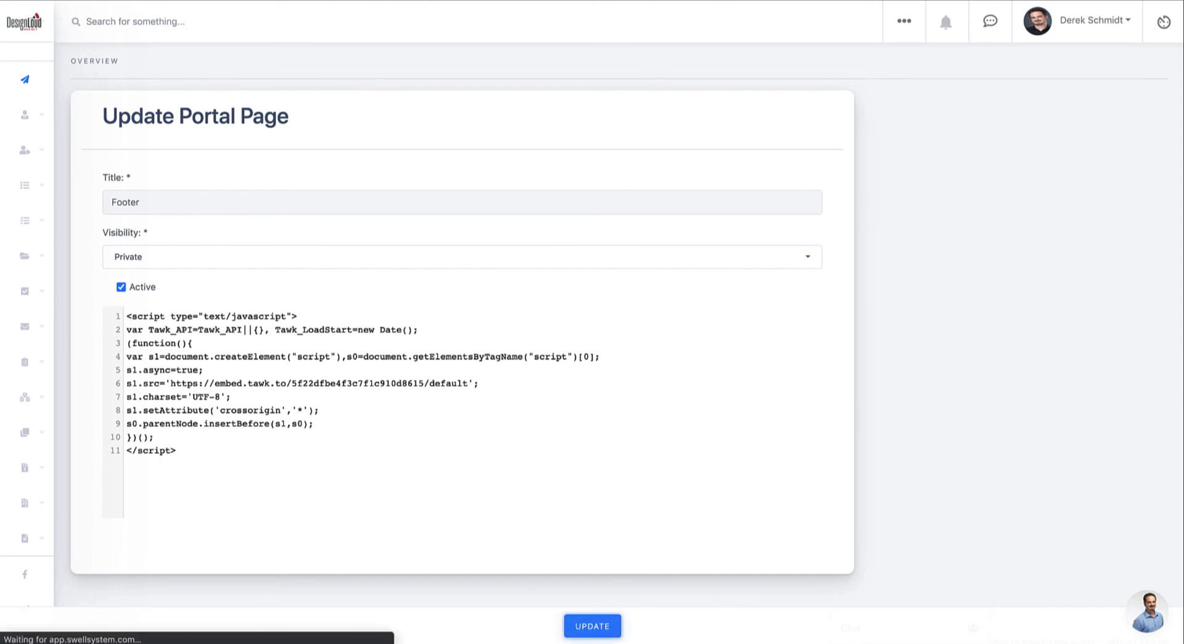
click(592, 626)
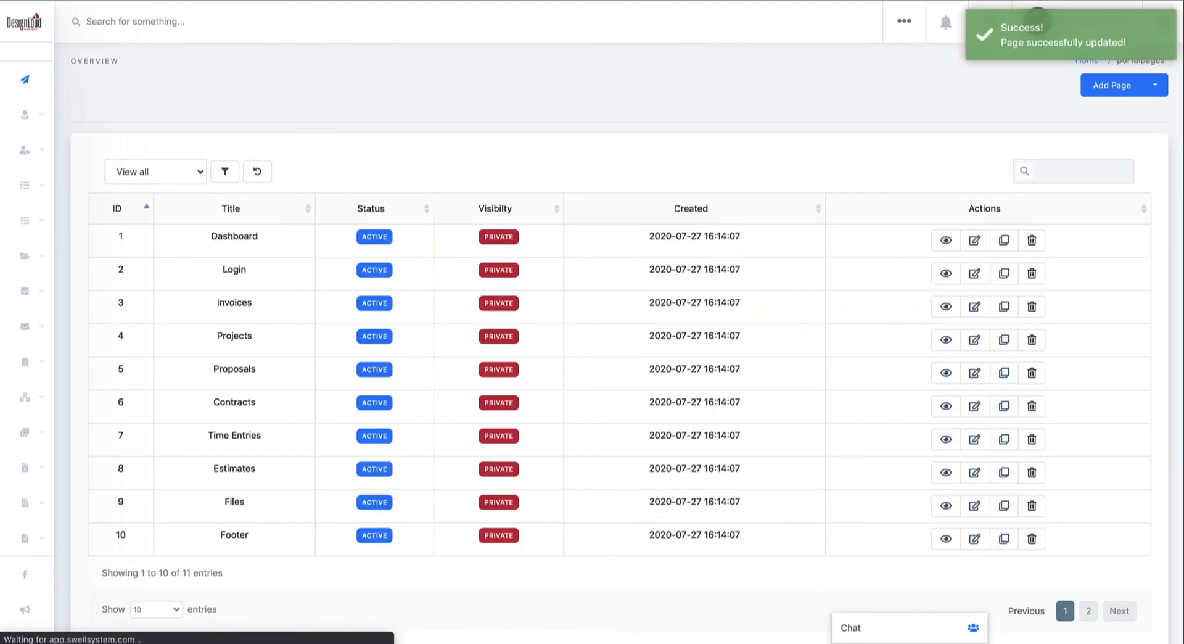
mouse_move(890, 137)
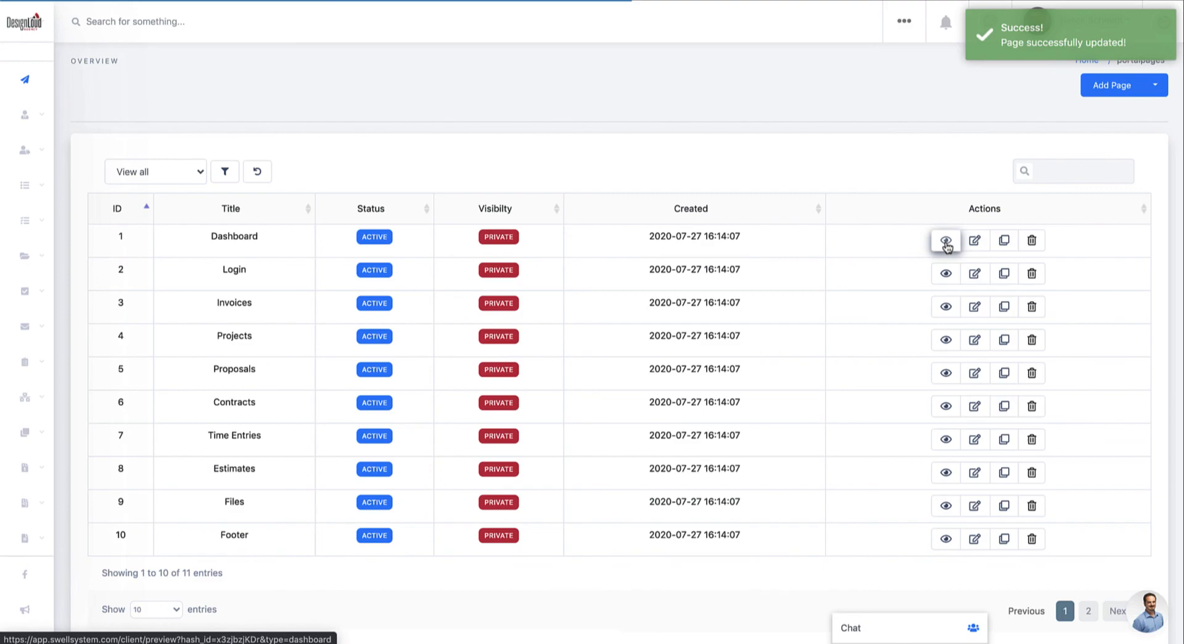
Preview the Dashboard page, send 'Hello there' through the chat widget, then minimize it.
click(945, 241)
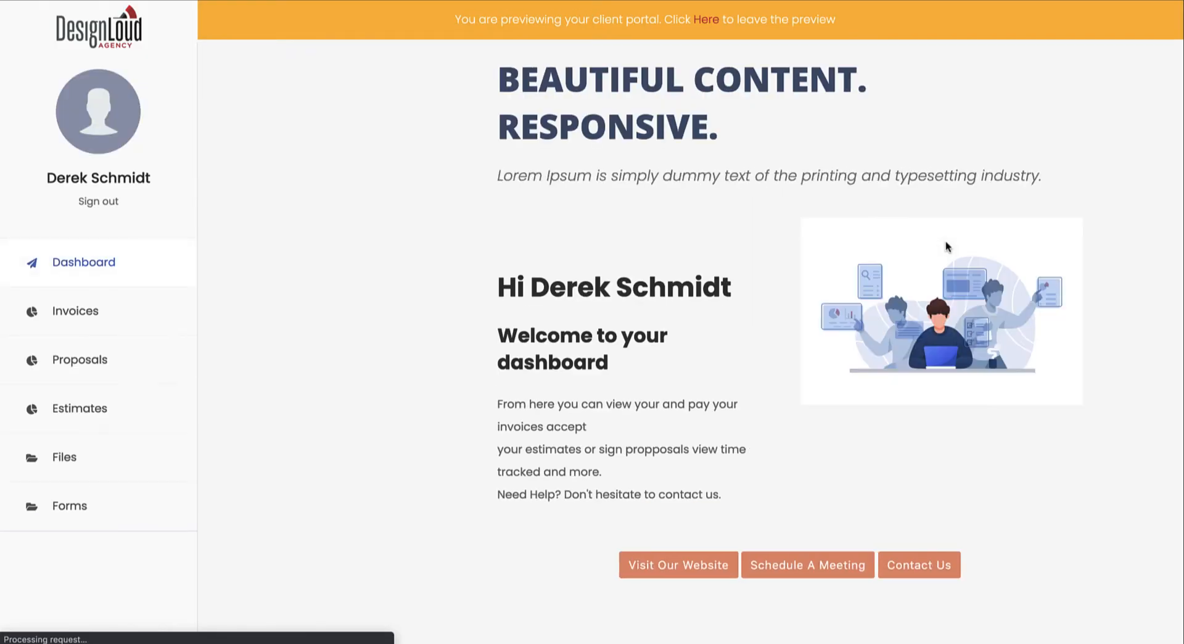
mouse_move(639, 261)
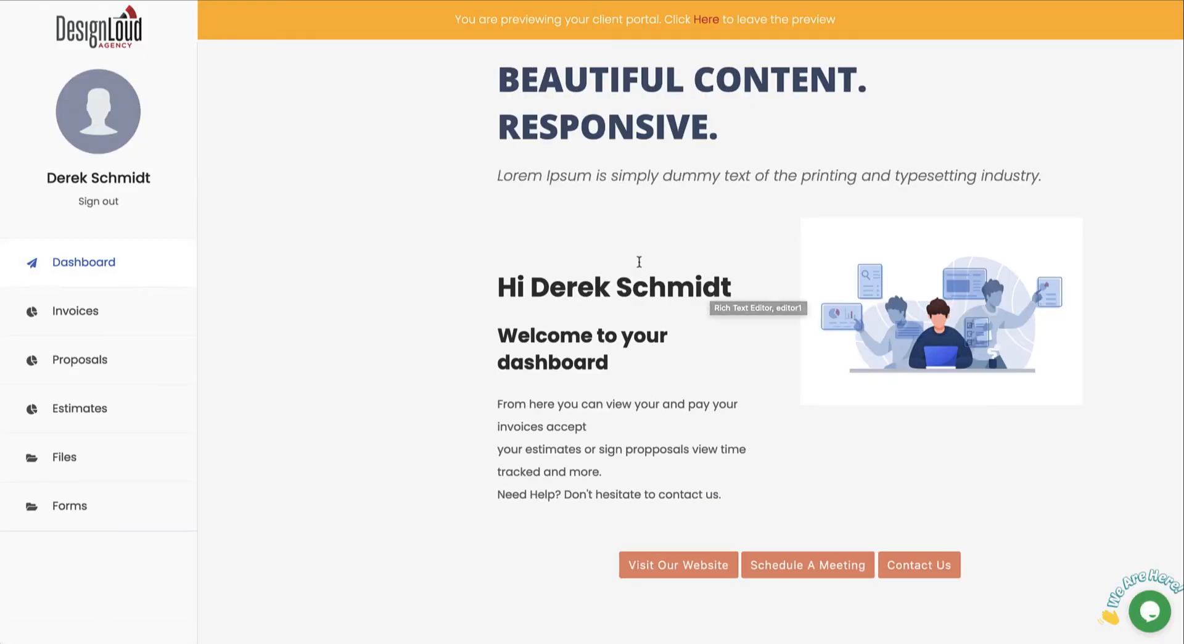
mouse_move(843, 462)
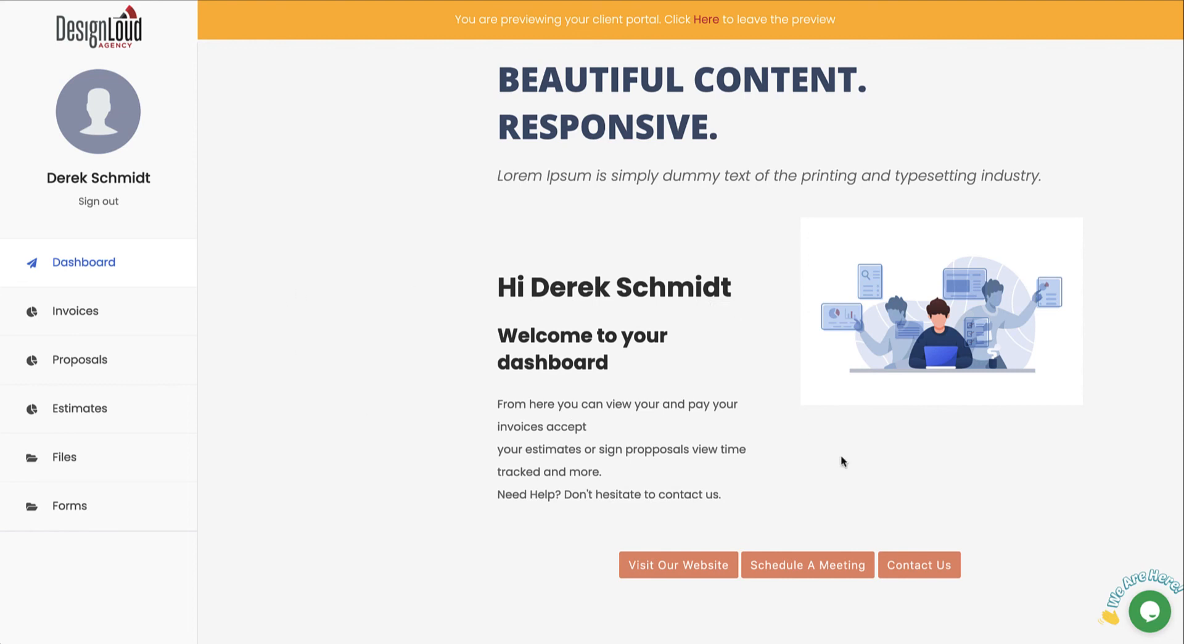
click(1149, 612)
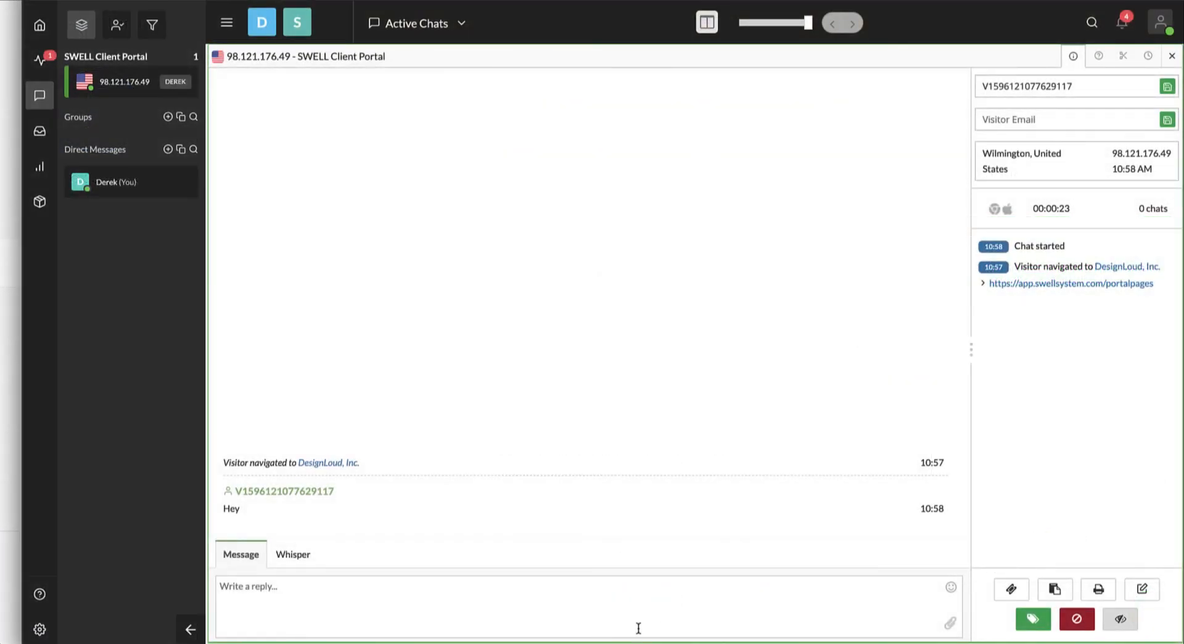
mouse_move(255, 515)
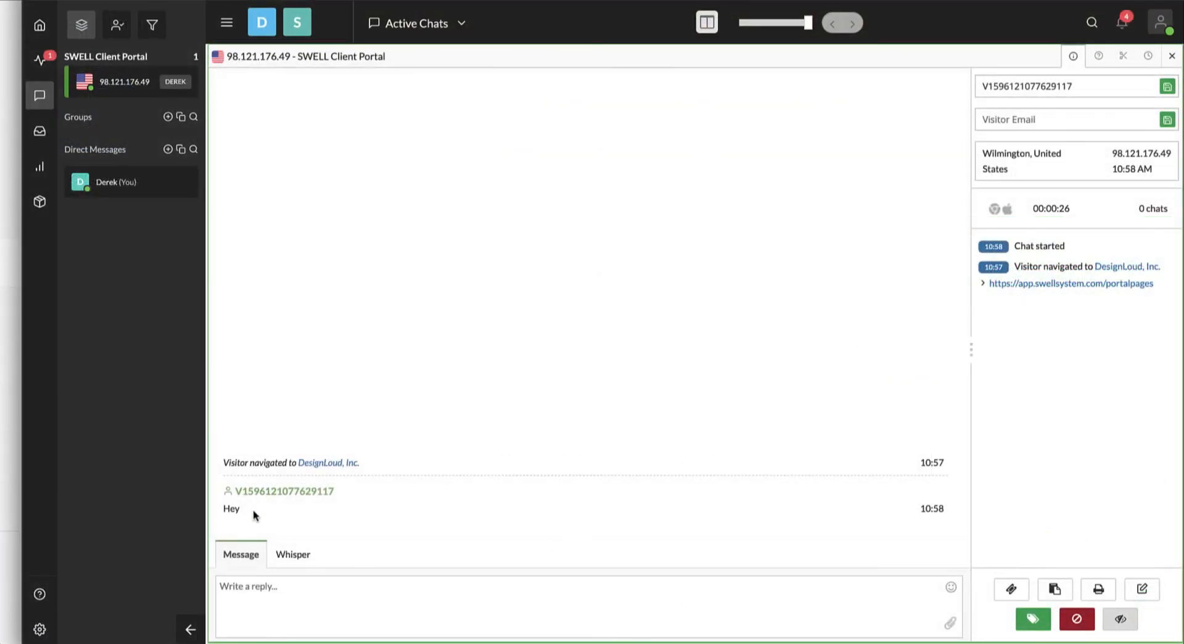
text(Hello t)
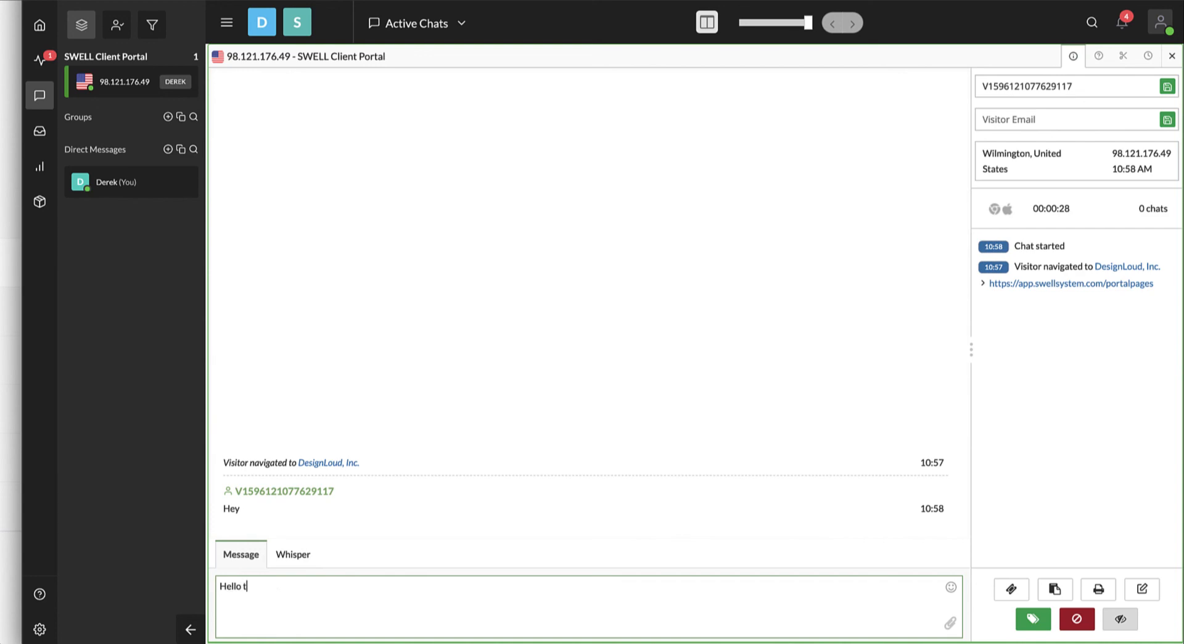
key(Return)
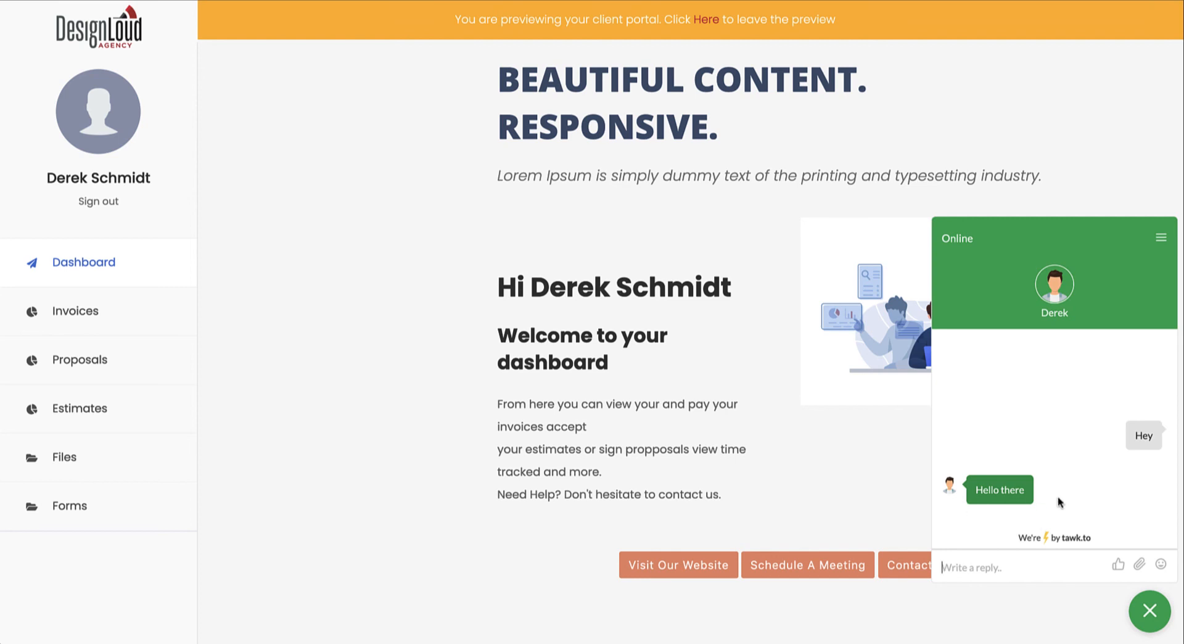
mouse_move(1074, 542)
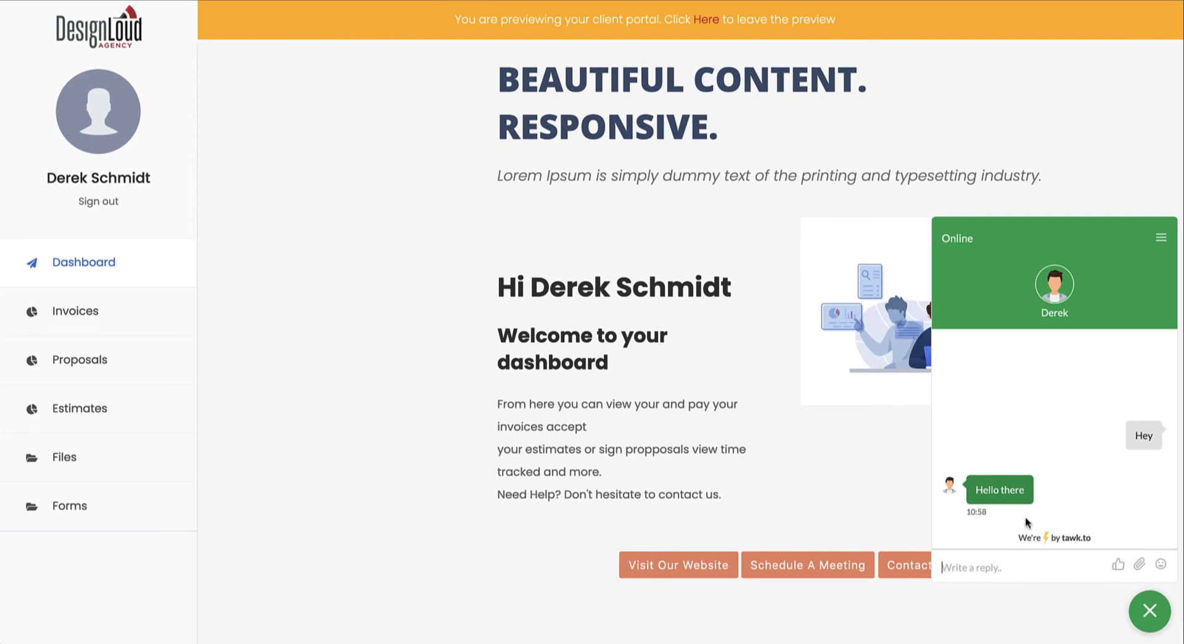
click(1149, 611)
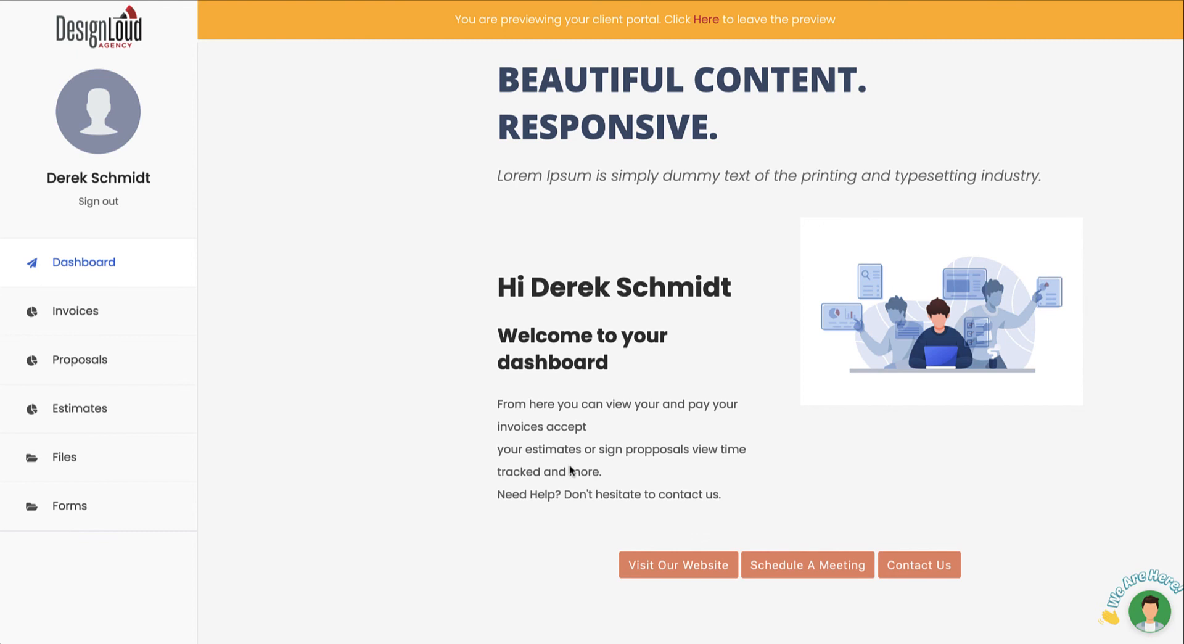
Browse the portal's Files, Invoices and Proposals pages.
click(64, 457)
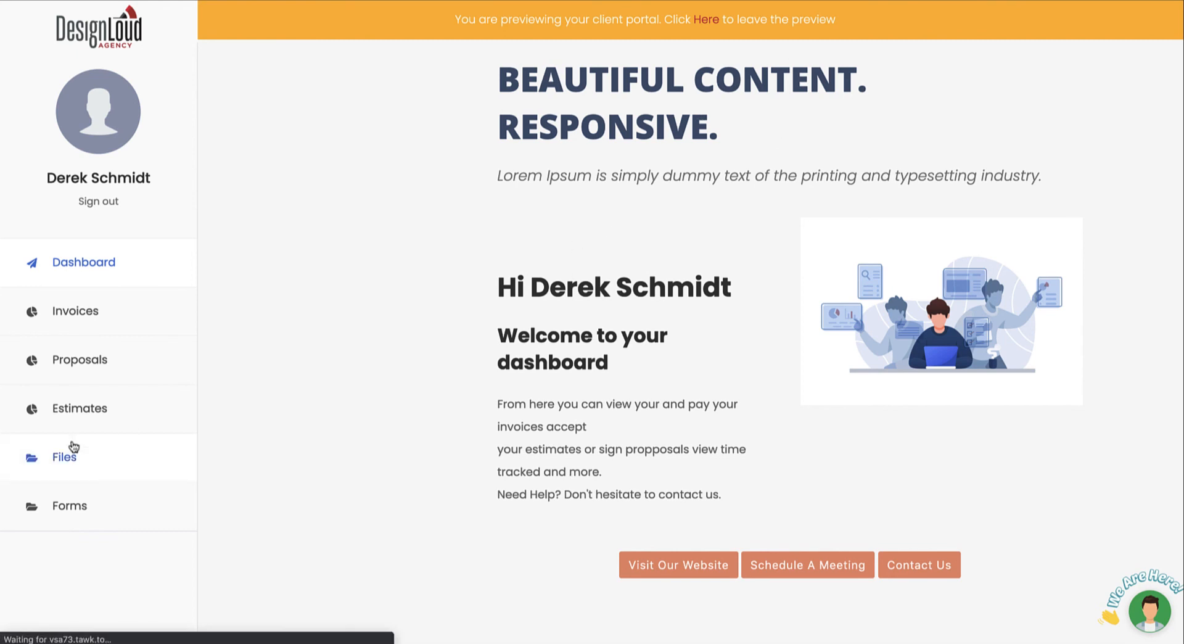
click(63, 456)
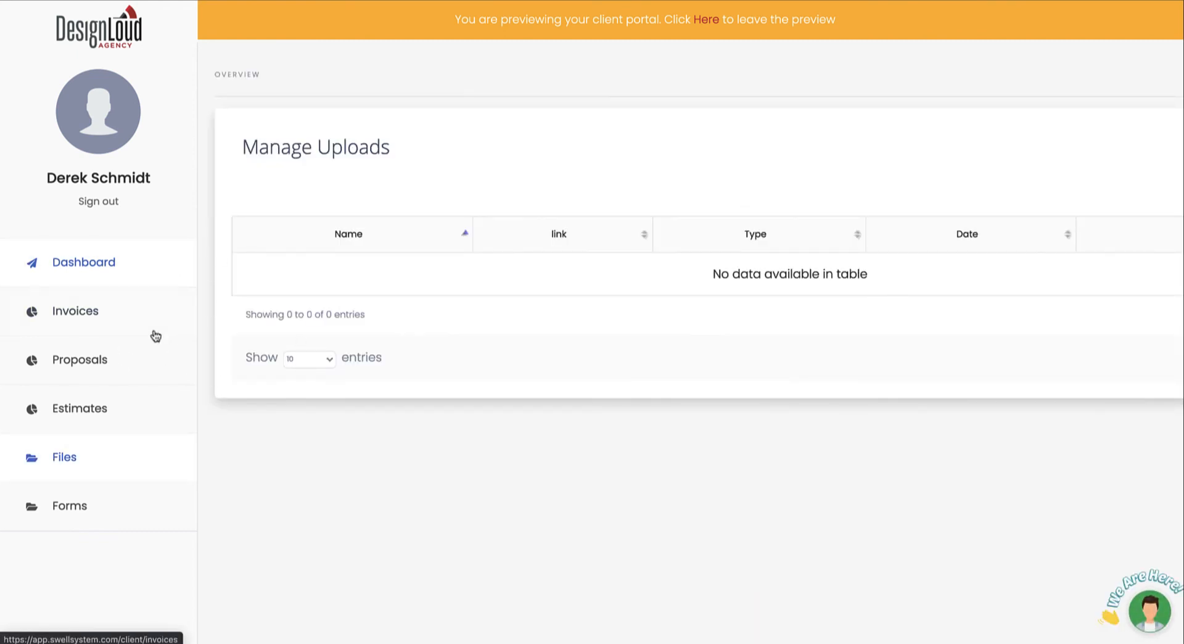
click(75, 311)
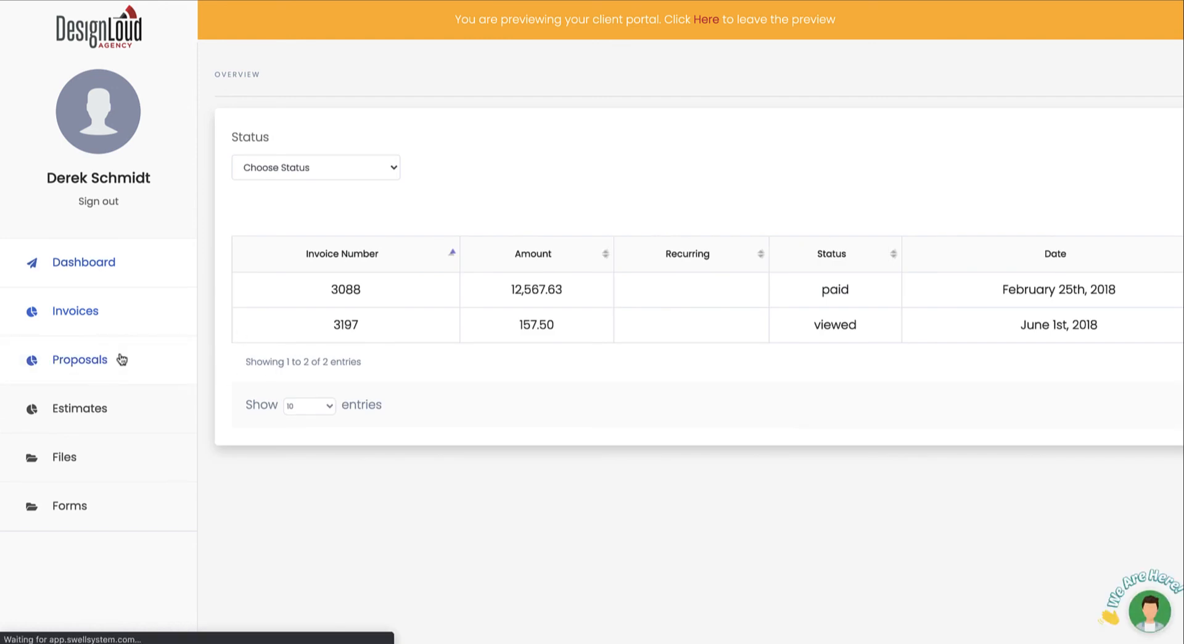
click(79, 359)
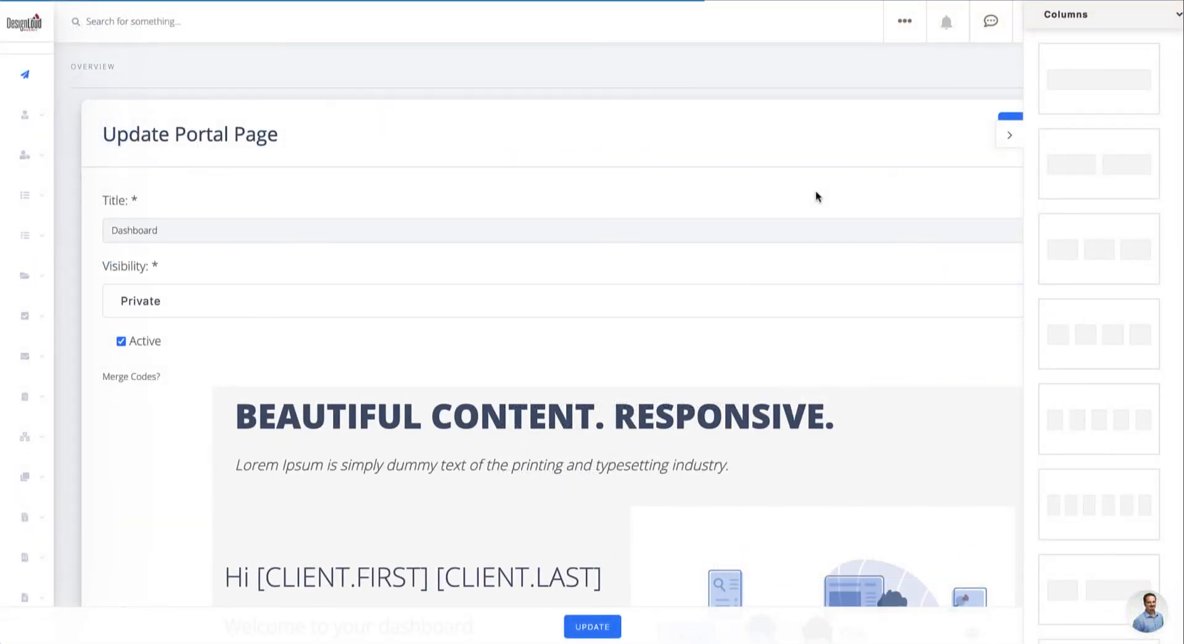
Edit the BEAUTIFUL CONTENT headline block and reveal its move/duplicate menu and extra formatting options.
scroll(down, 3)
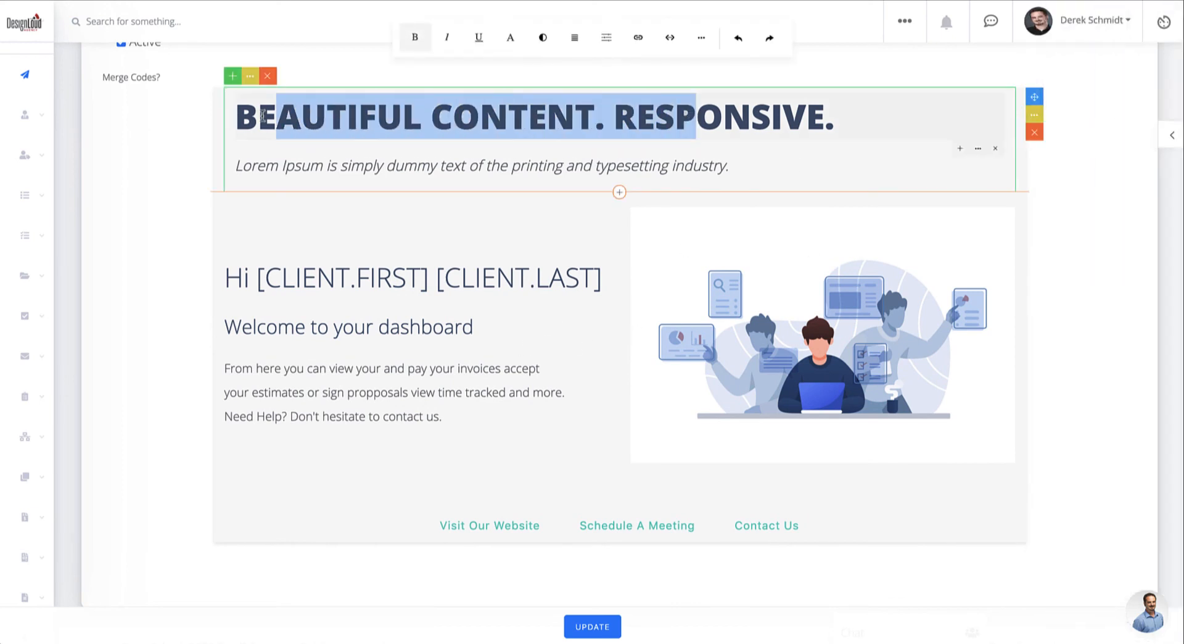
click(534, 117)
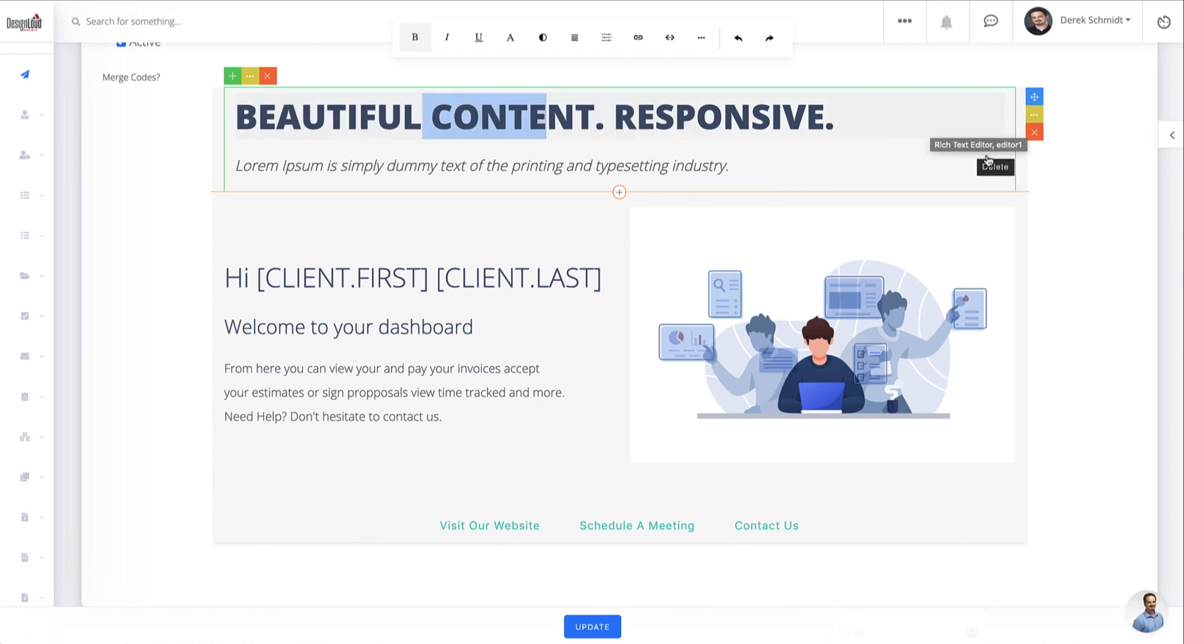
click(1035, 116)
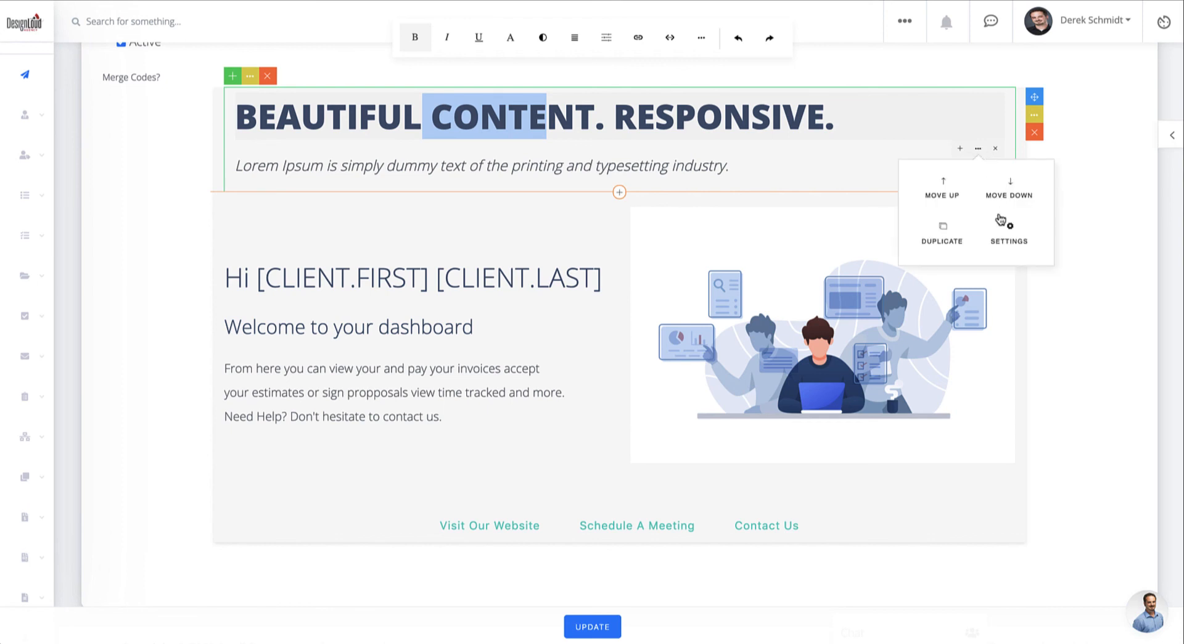
mouse_move(701, 37)
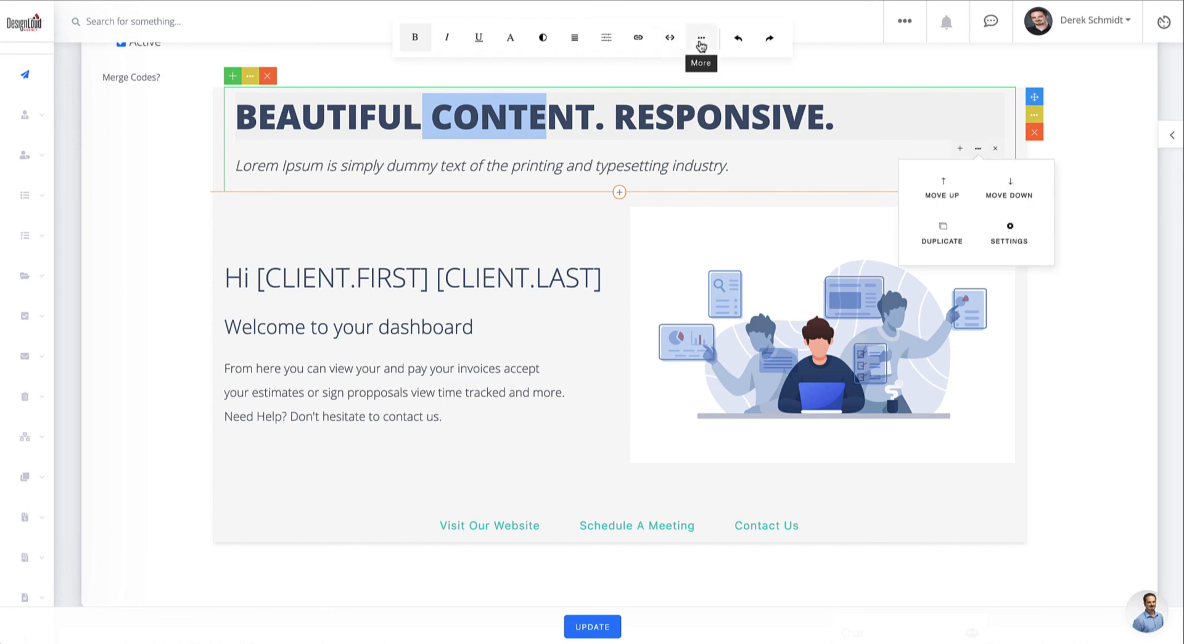
click(701, 37)
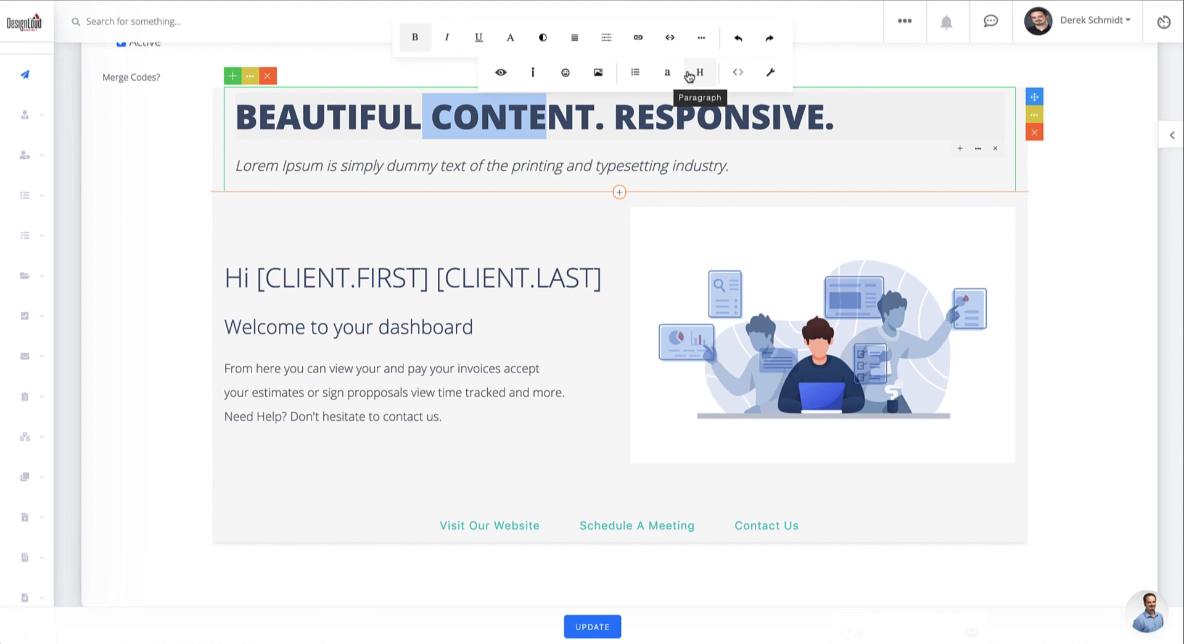
mouse_move(597, 73)
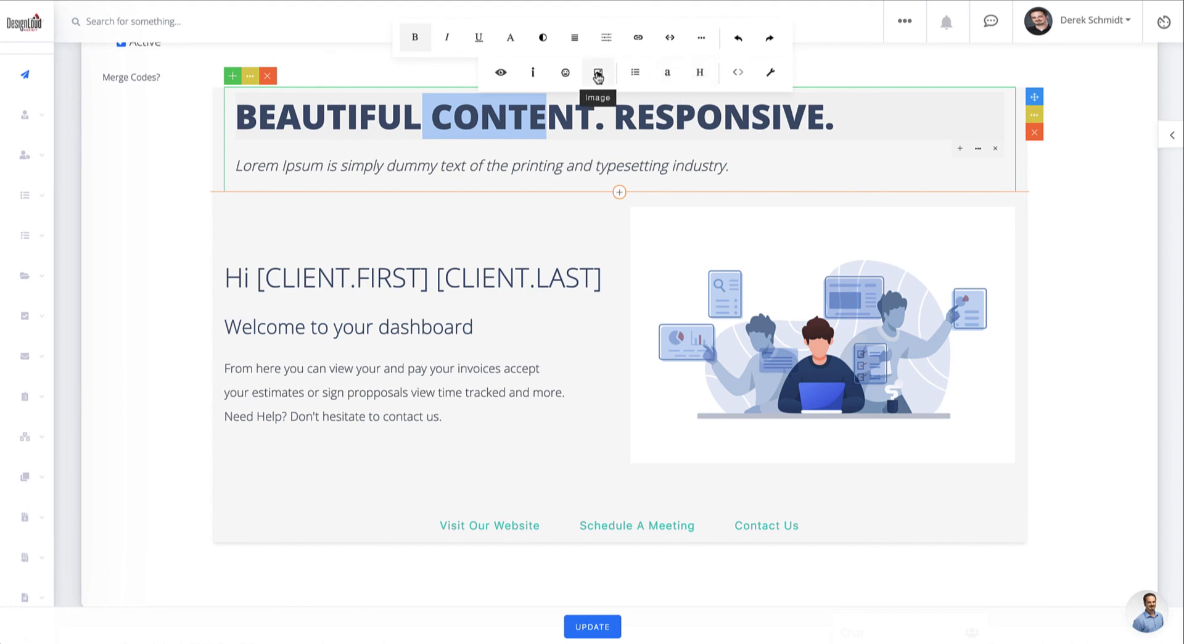
mouse_move(511, 37)
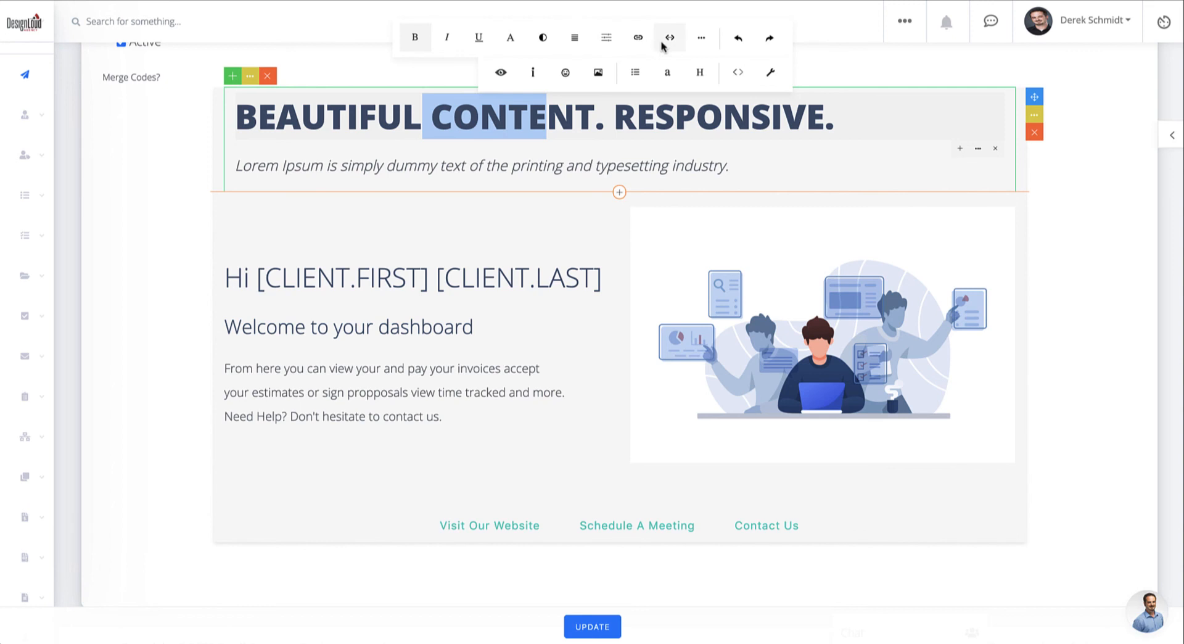
mouse_move(737, 73)
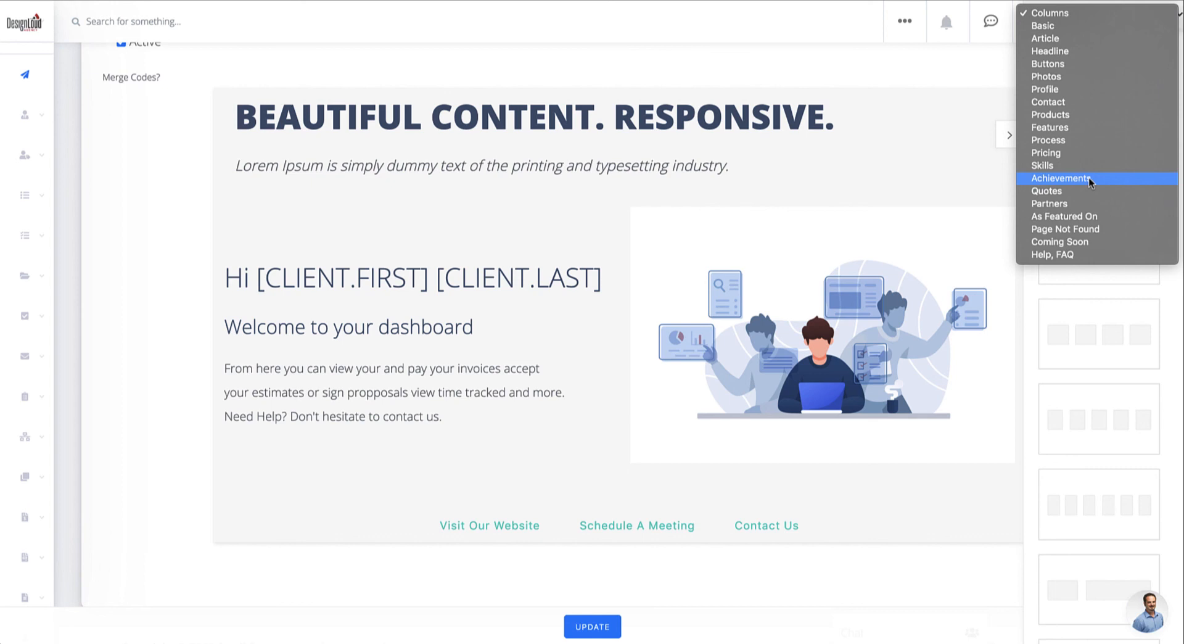
mouse_move(889, 230)
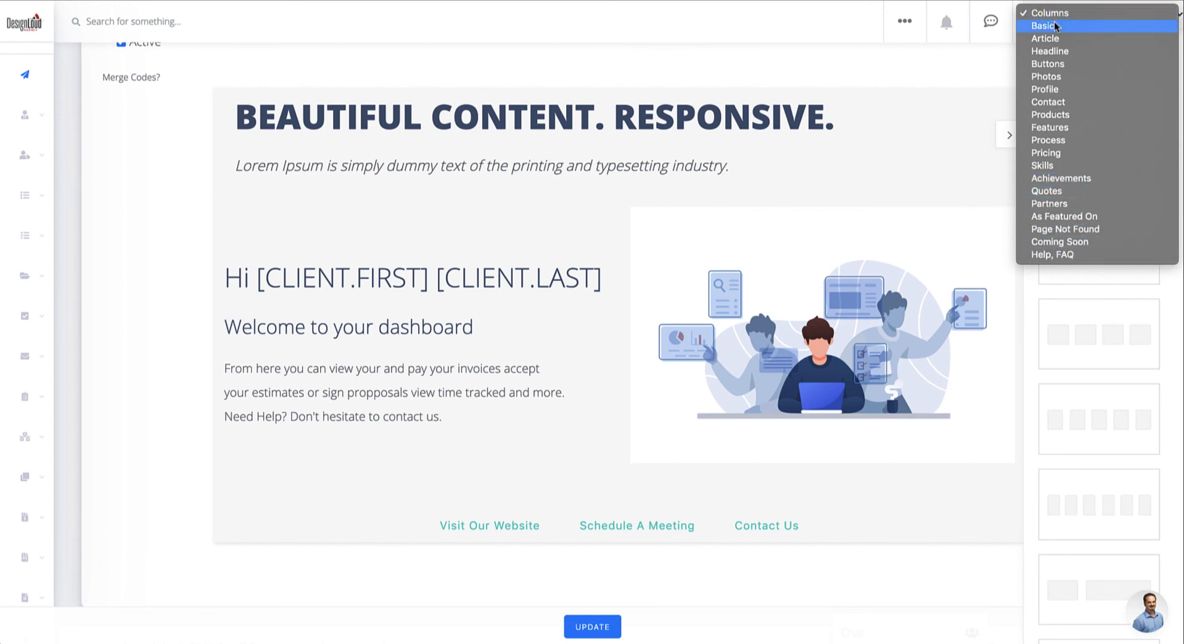
Add the Basic HTML, JS, CSS block showing Hello World..!, view its source and cancel without changes.
click(1045, 26)
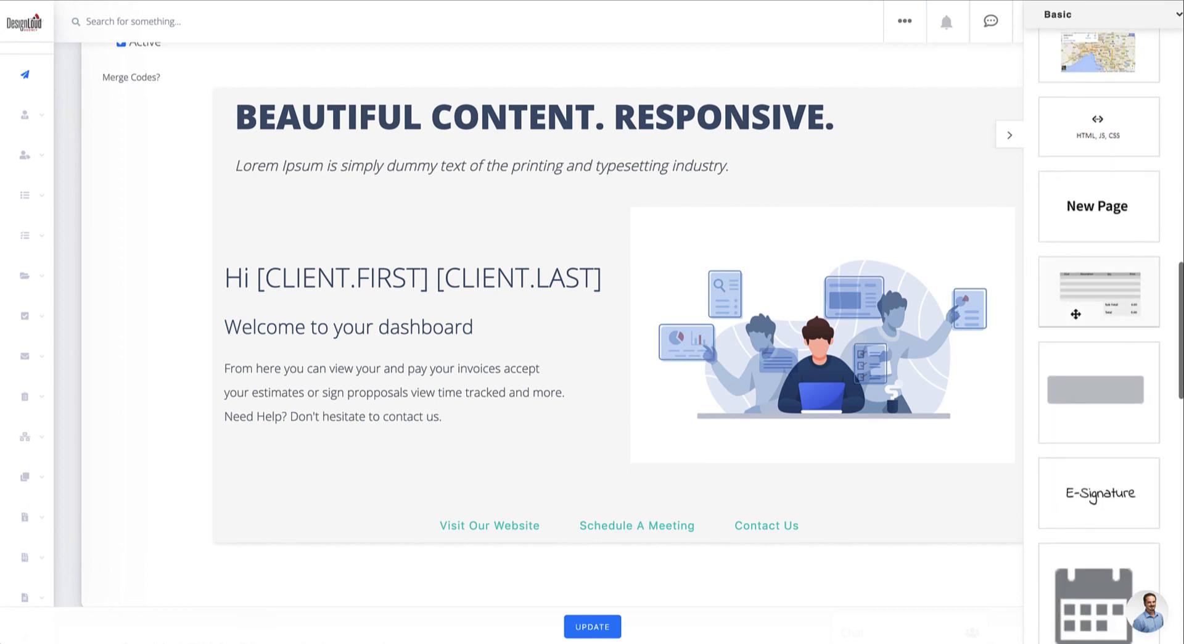
scroll(up, 3)
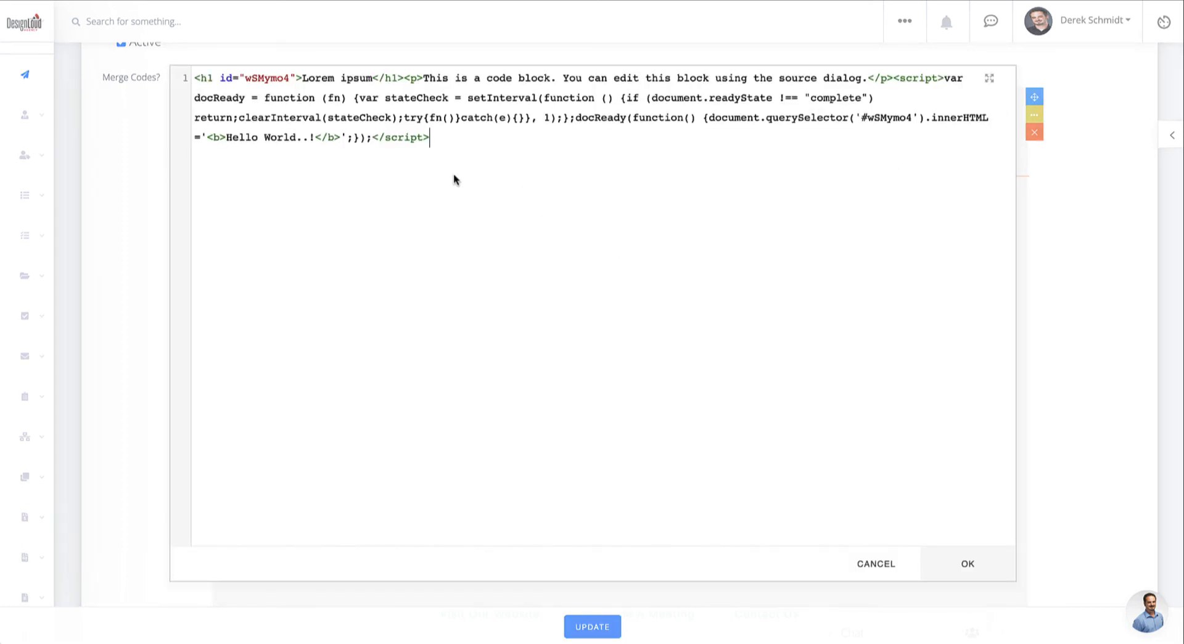
key(ctrl+a)
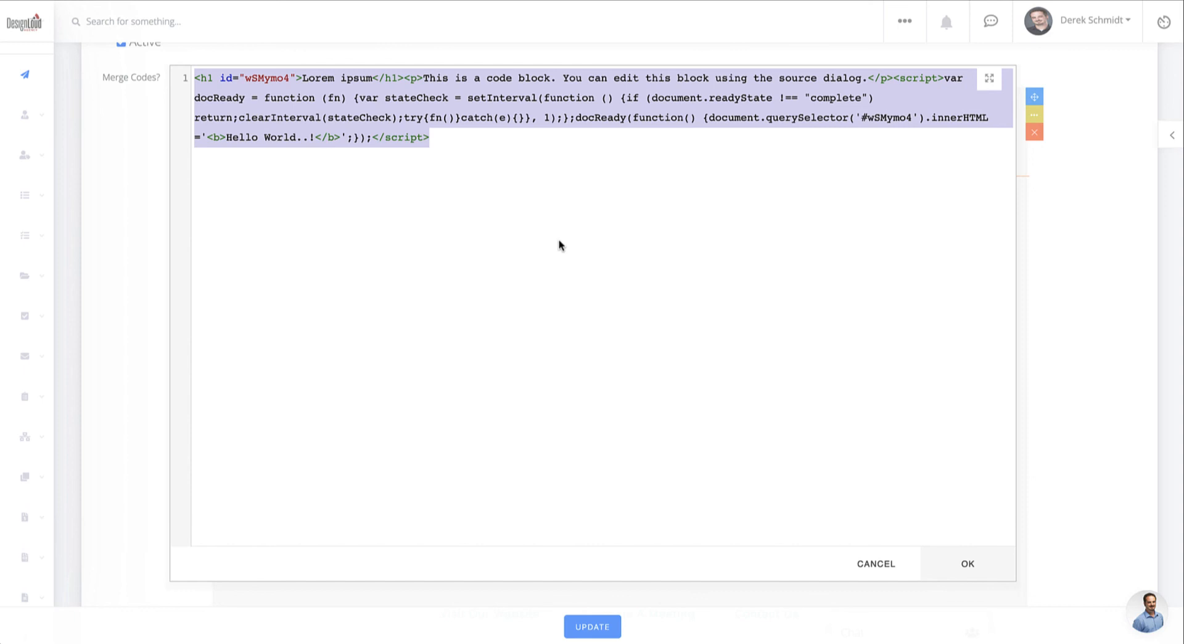
mouse_move(883, 566)
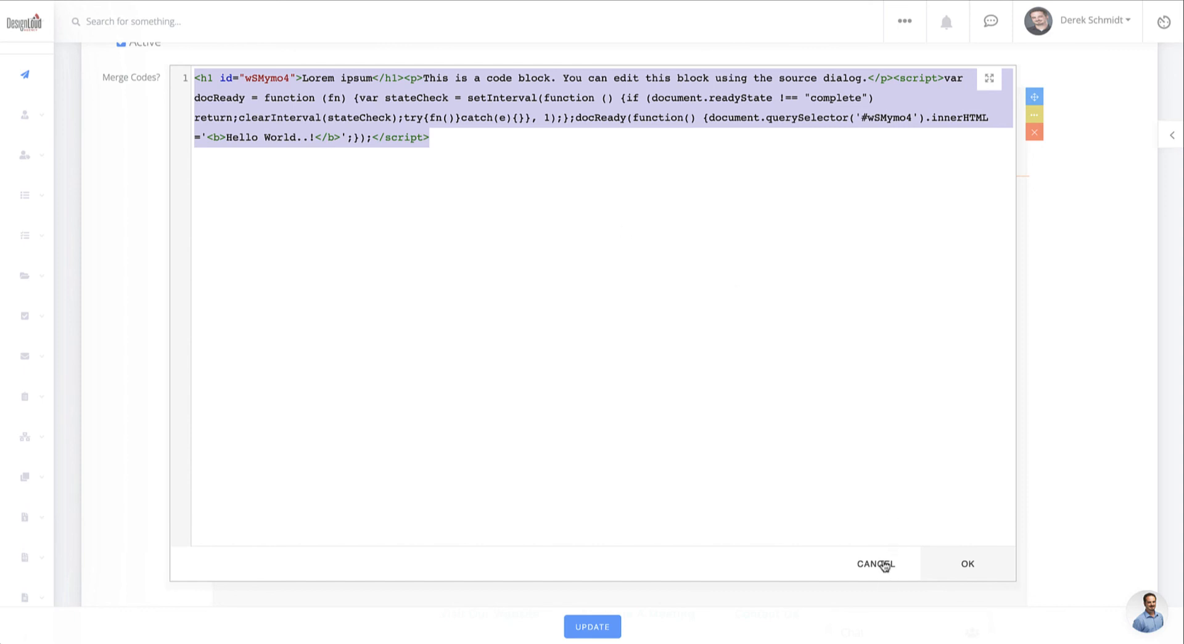
click(968, 564)
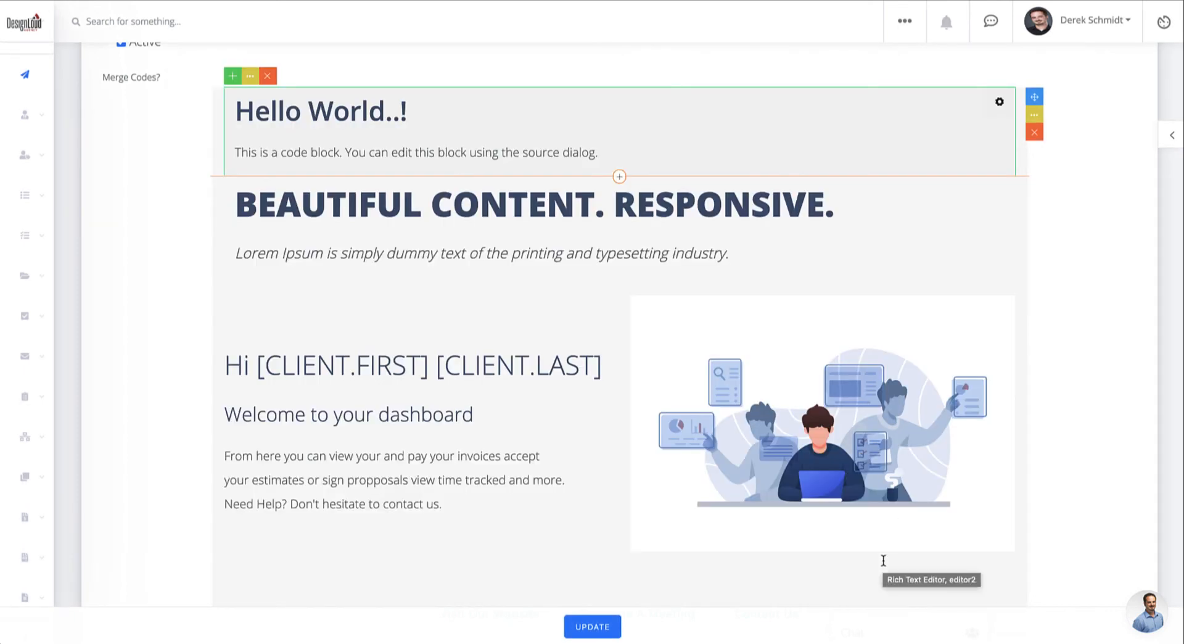
mouse_move(717, 280)
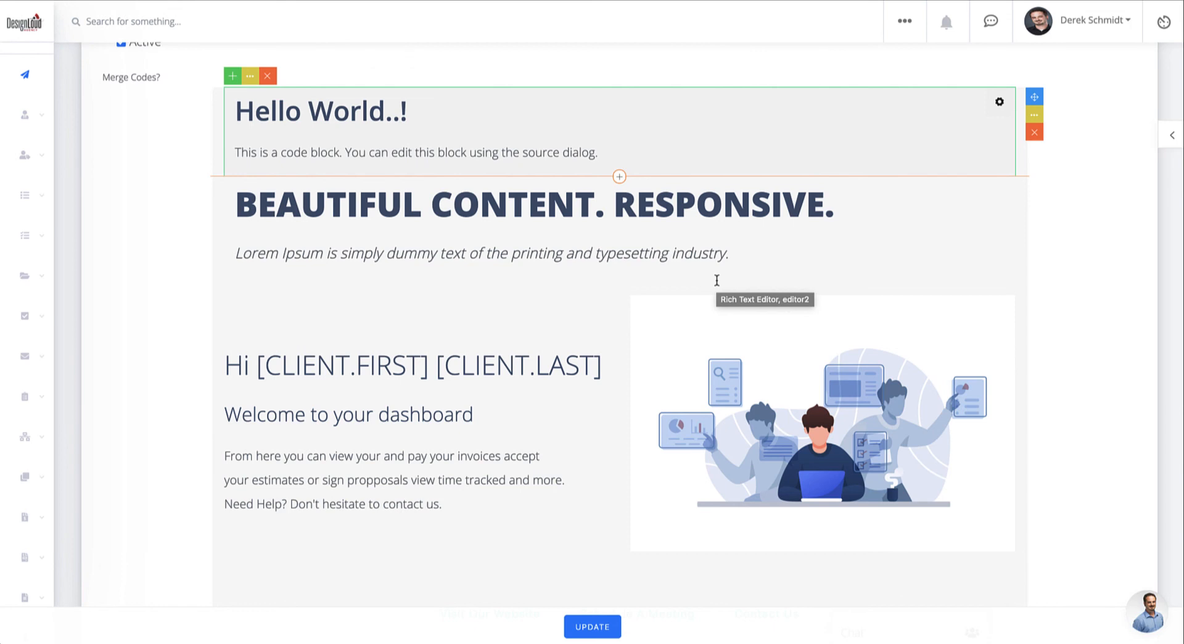